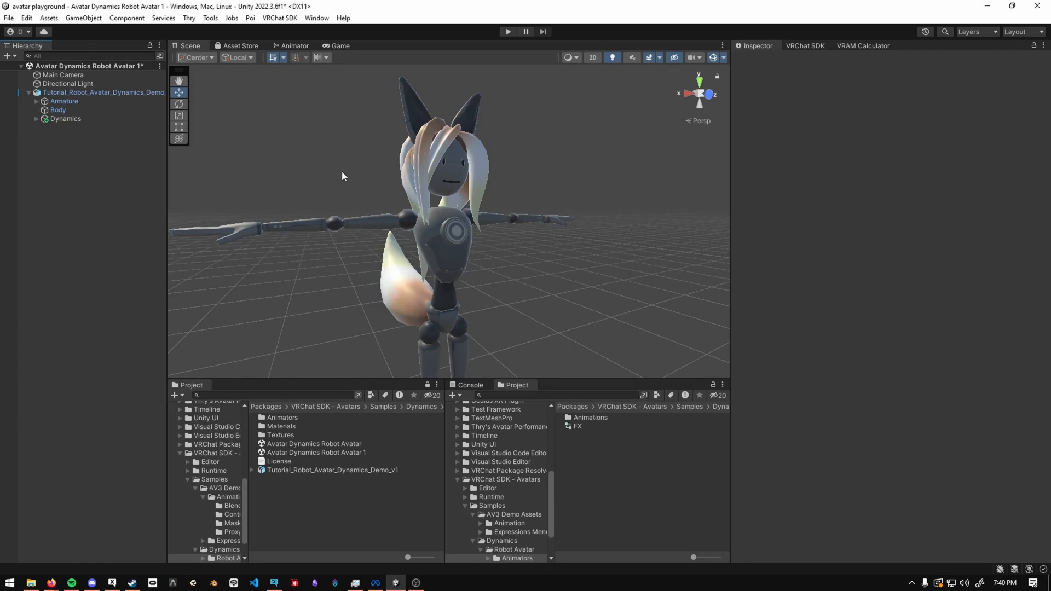
Create a 'toggle cube' animation clip for the robot avatar in the Animation window.
left_click(316, 17)
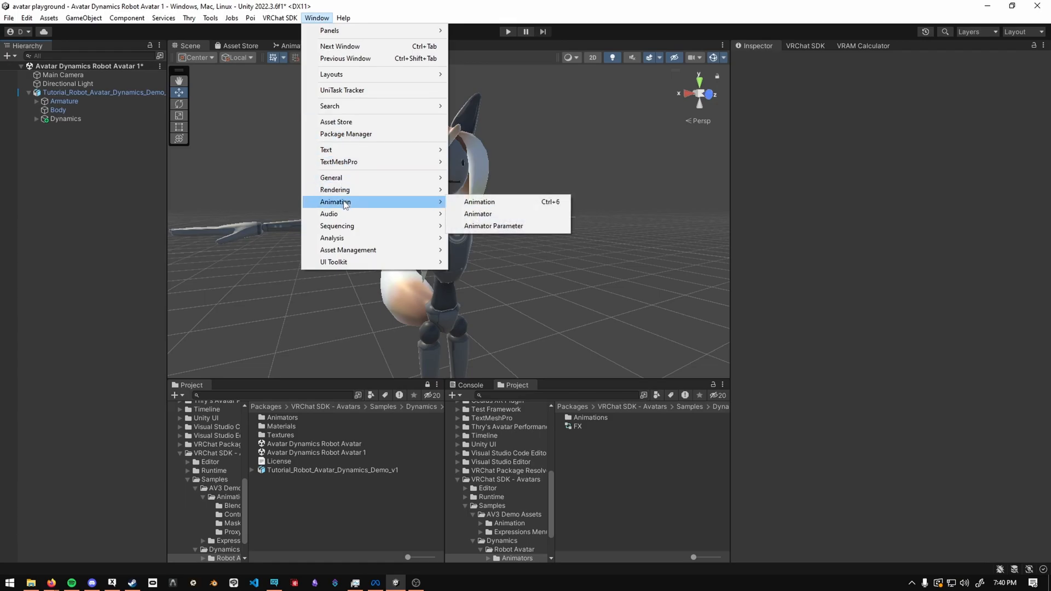
left_click(478, 202)
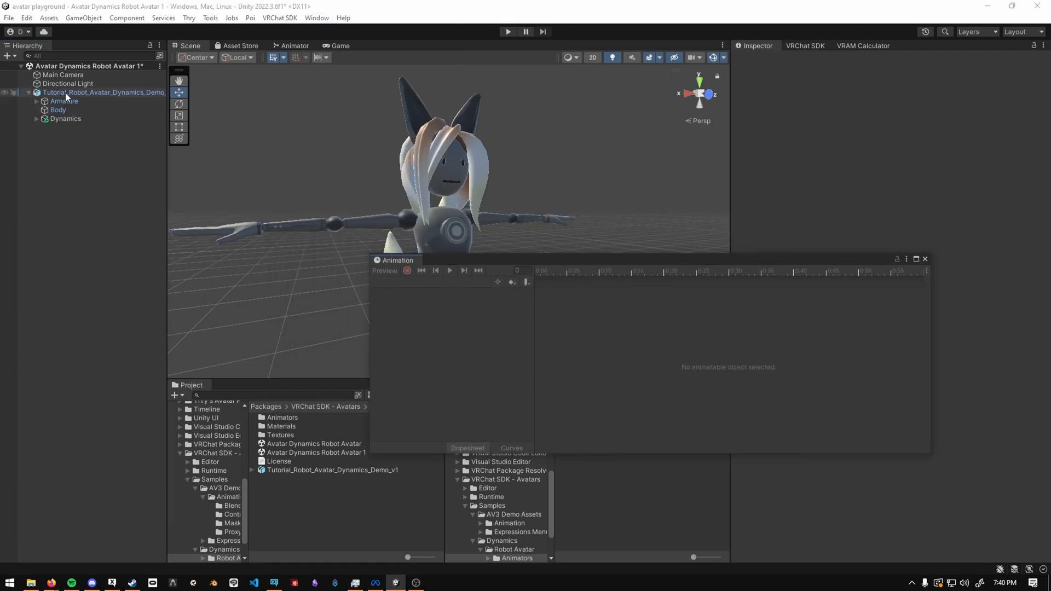
left_click(104, 92)
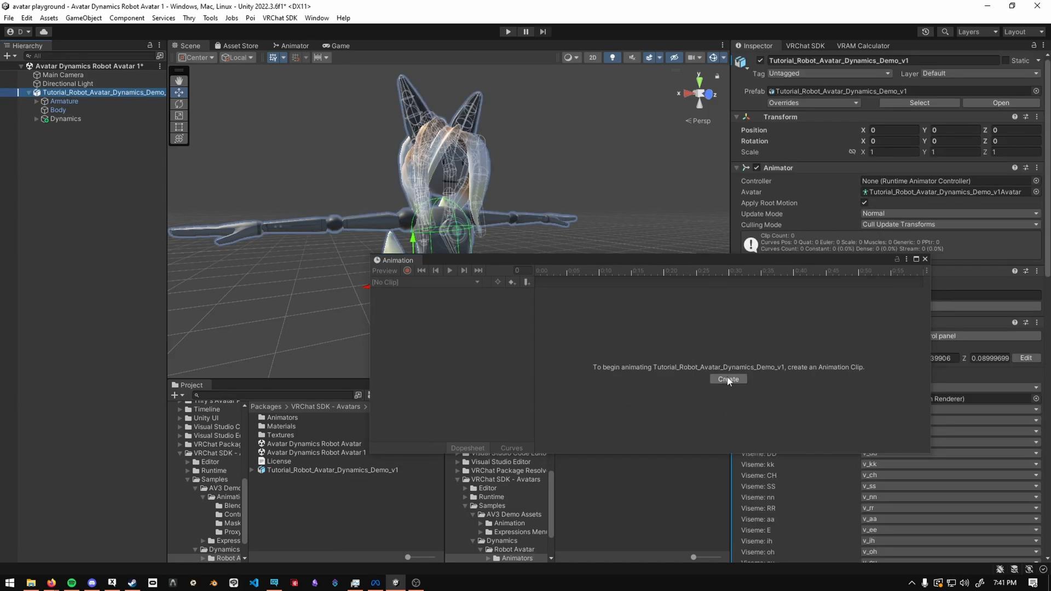
left_click(728, 378)
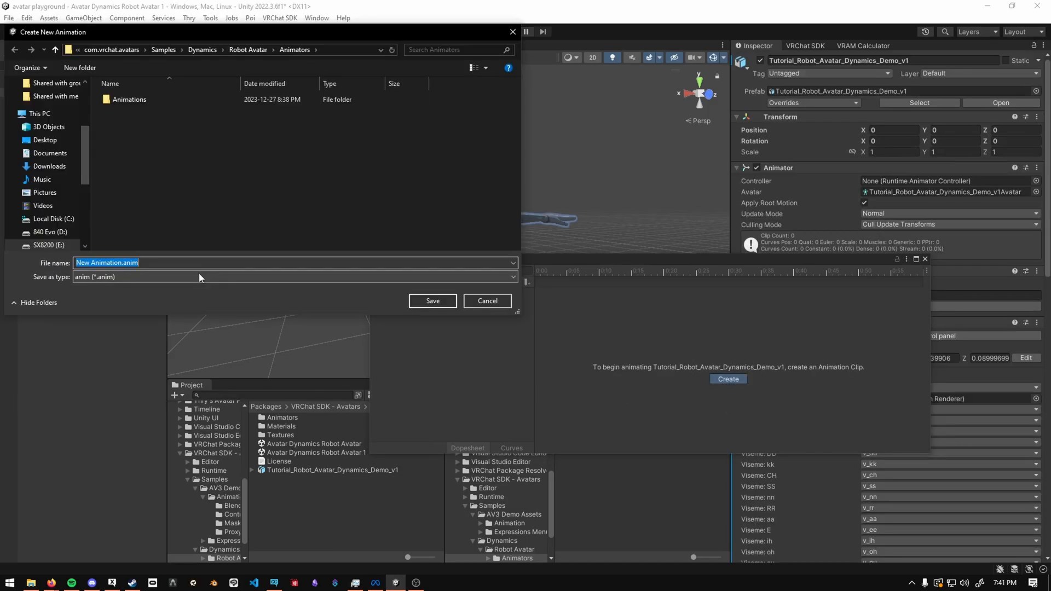
type("toggle cxu")
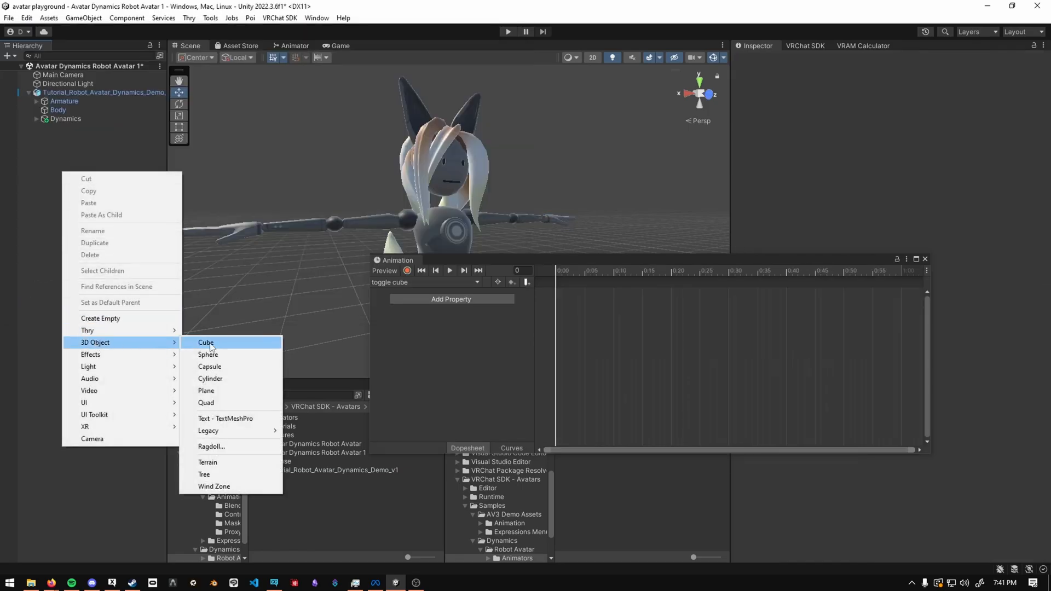
Add a cube under the robot's Head bone, deactivate it, and record it into the clip.
left_click(205, 343)
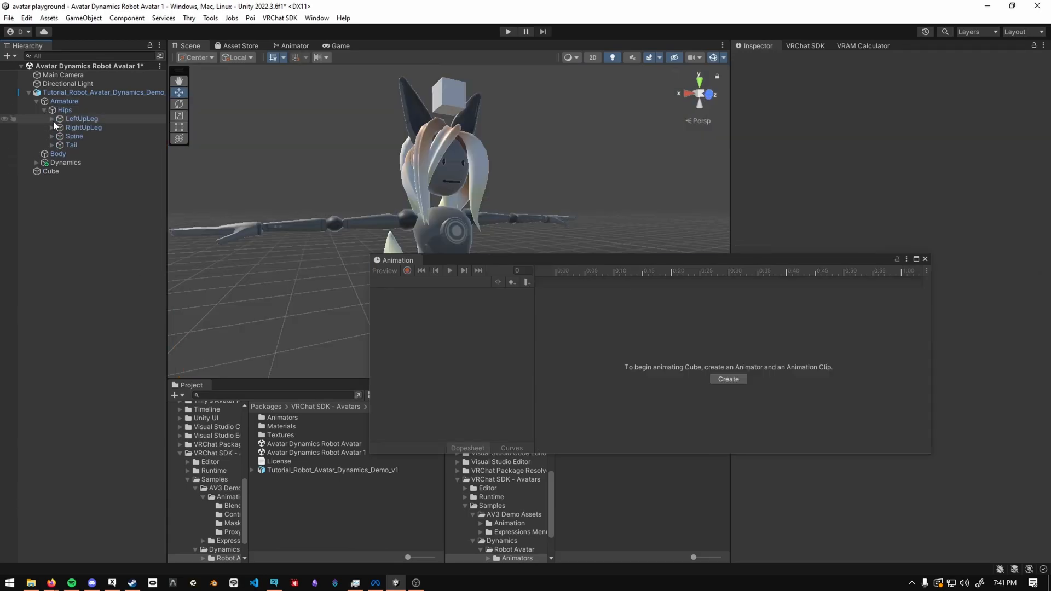
left_click(51, 137)
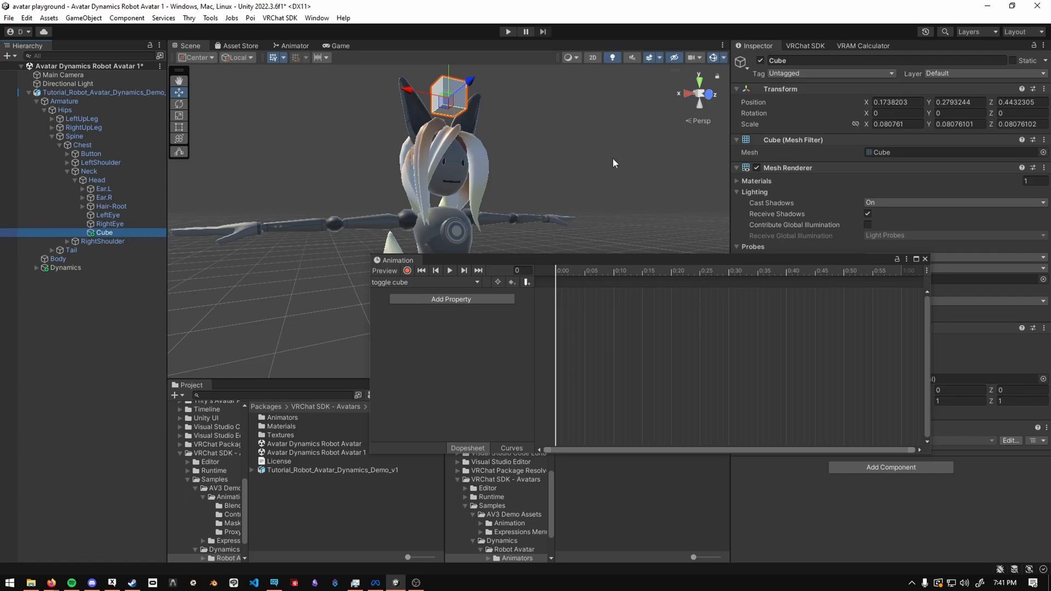
left_click(406, 271)
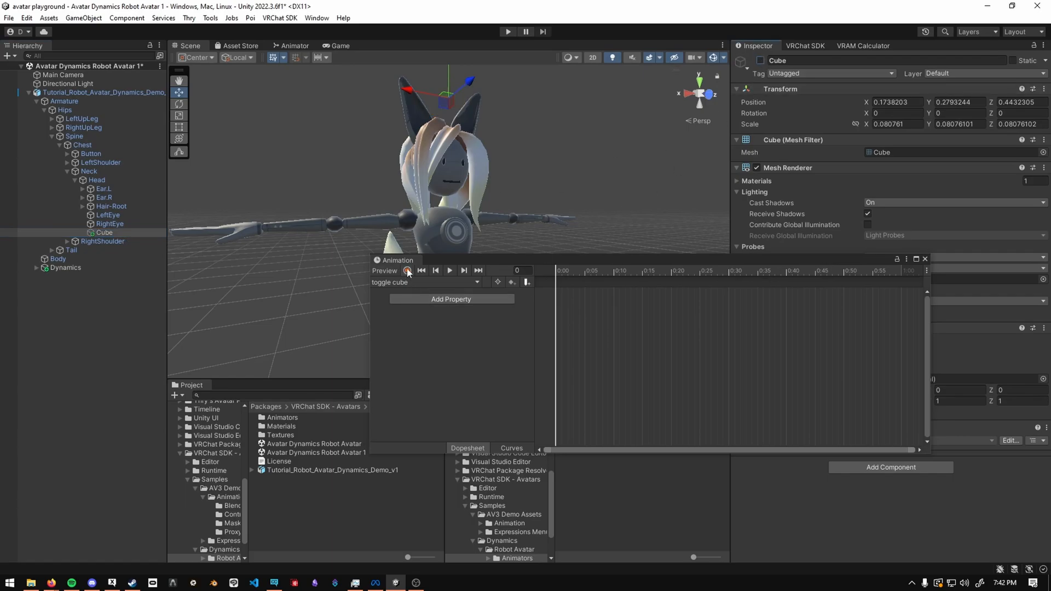
left_click(406, 270)
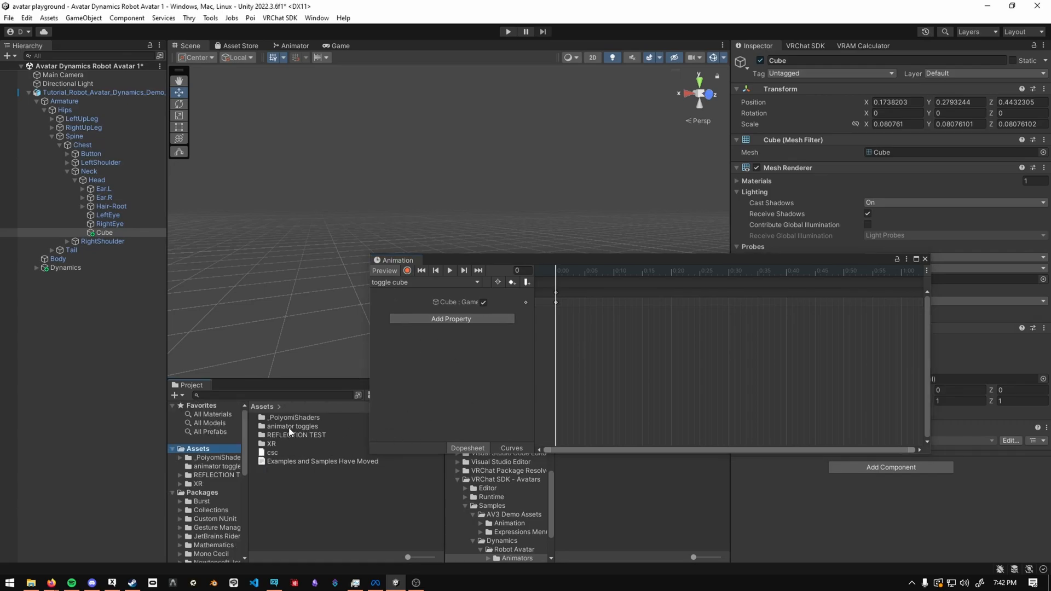
Make a 'toggle cube off' clip copy in animator toggles with the cube's IsActive key at 0.
left_click(284, 426)
type("toggle cube off")
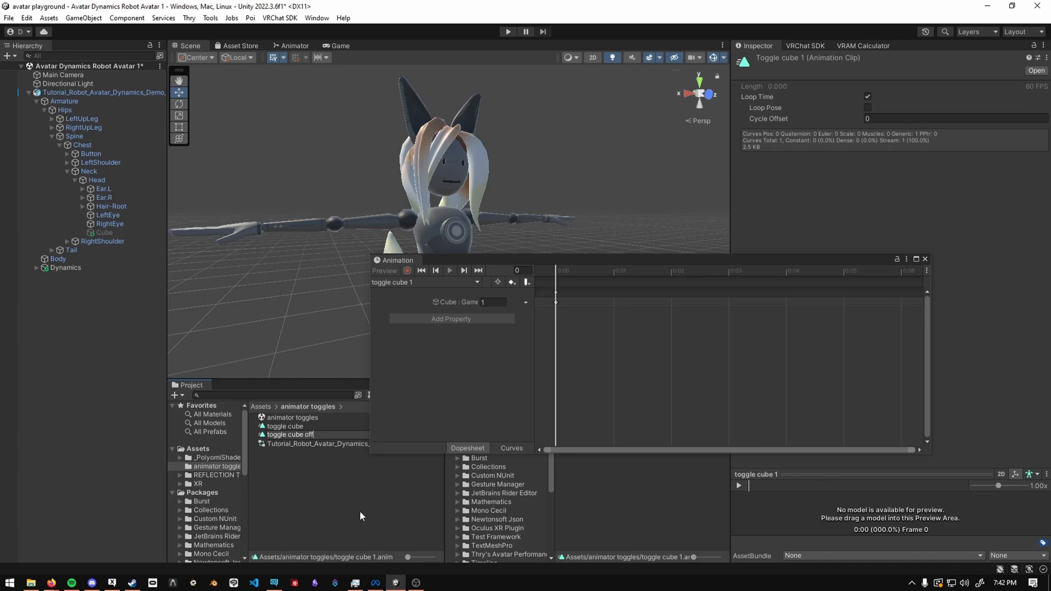
left_click(290, 434)
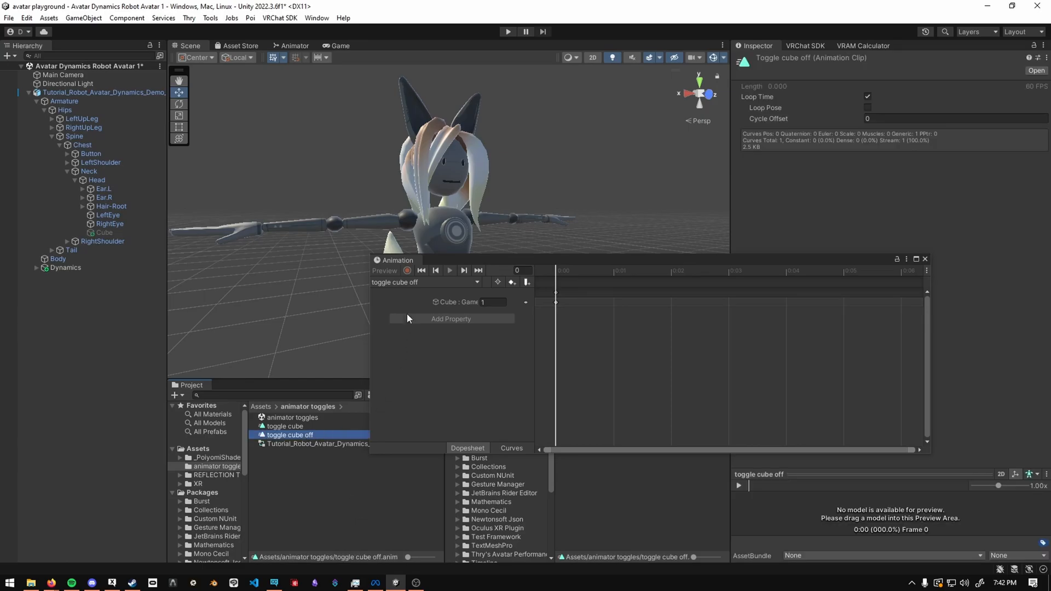
left_click(494, 302)
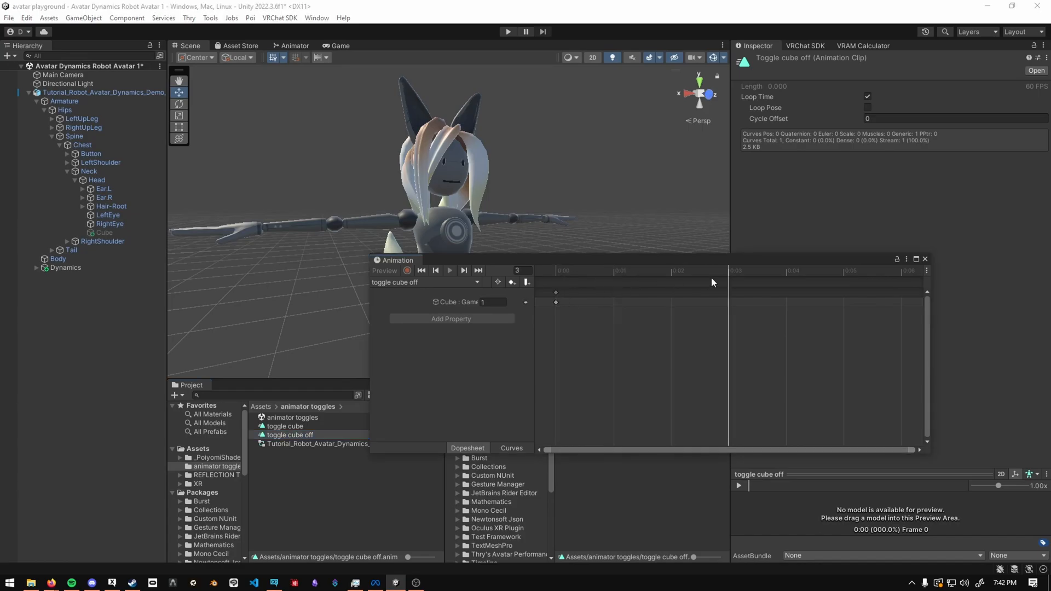
left_click(555, 269)
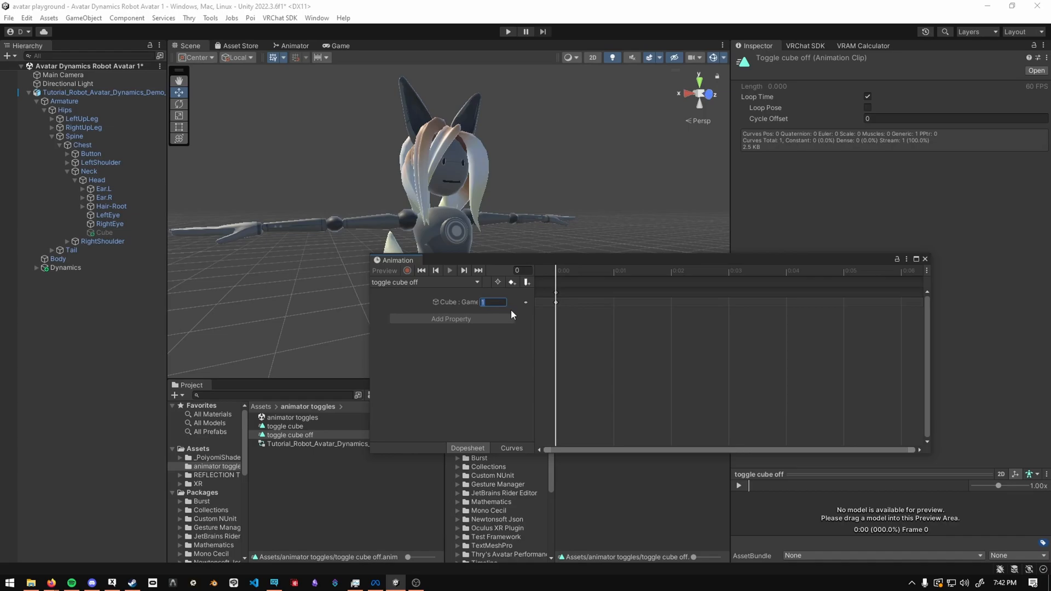
type("0")
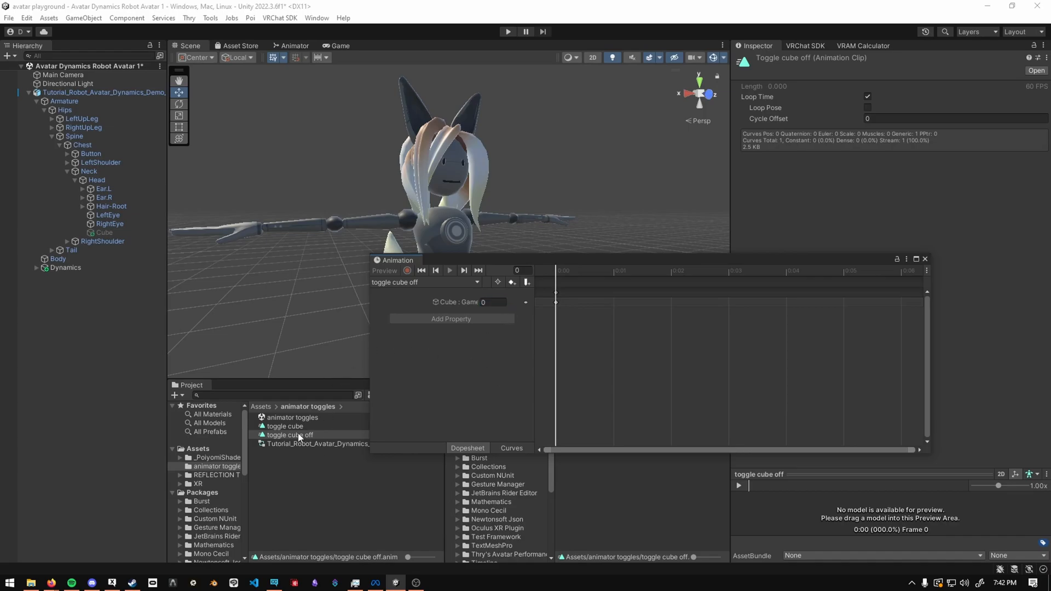
left_click(284, 426)
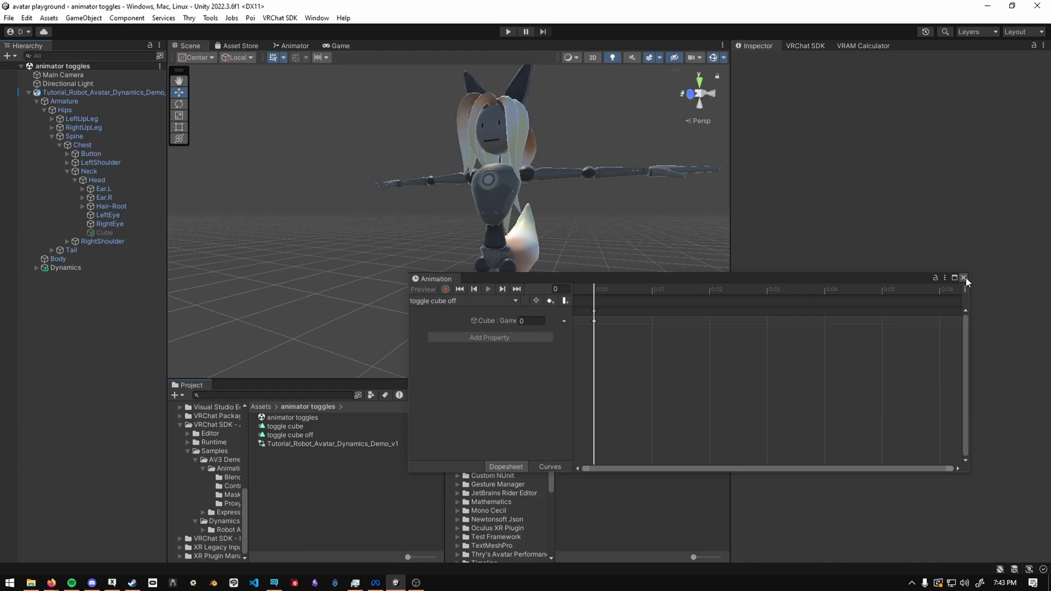
Swap the Animation window for the Animator and check the avatar descriptor's FX playable layer.
left_click(963, 278)
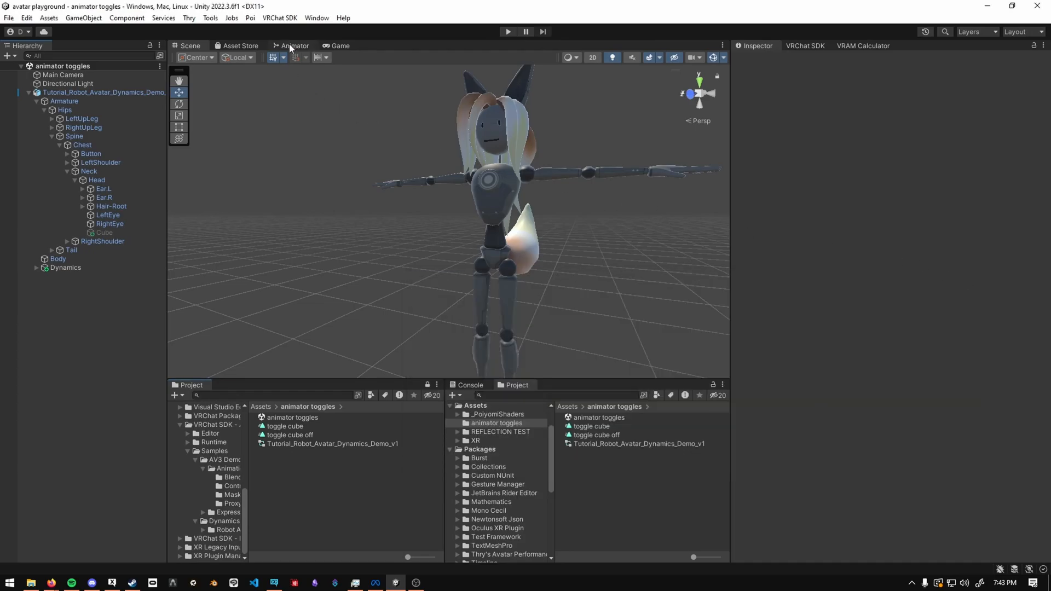
left_click(292, 45)
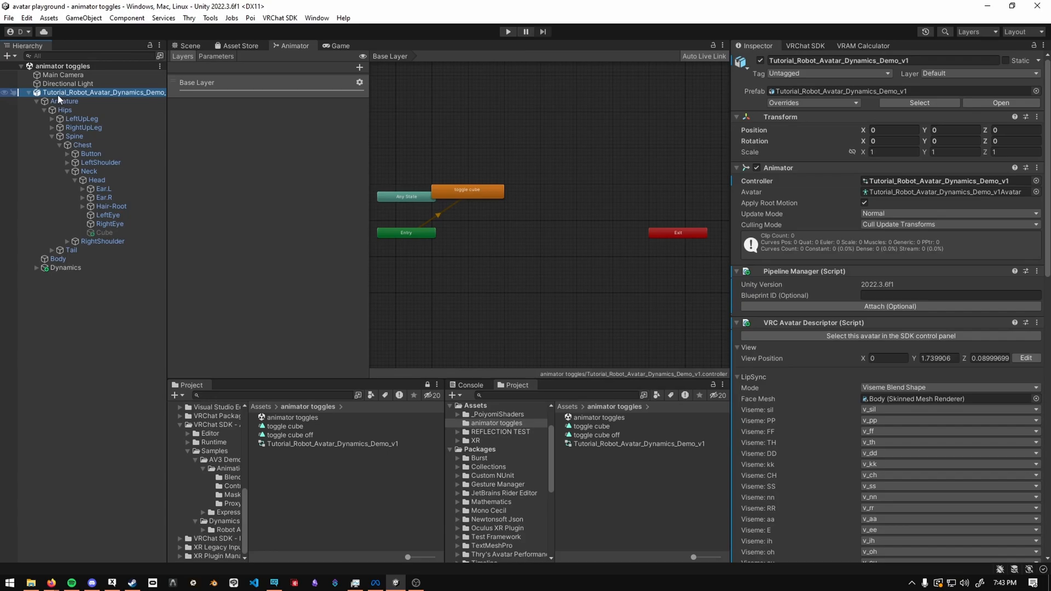
scroll("down", 3)
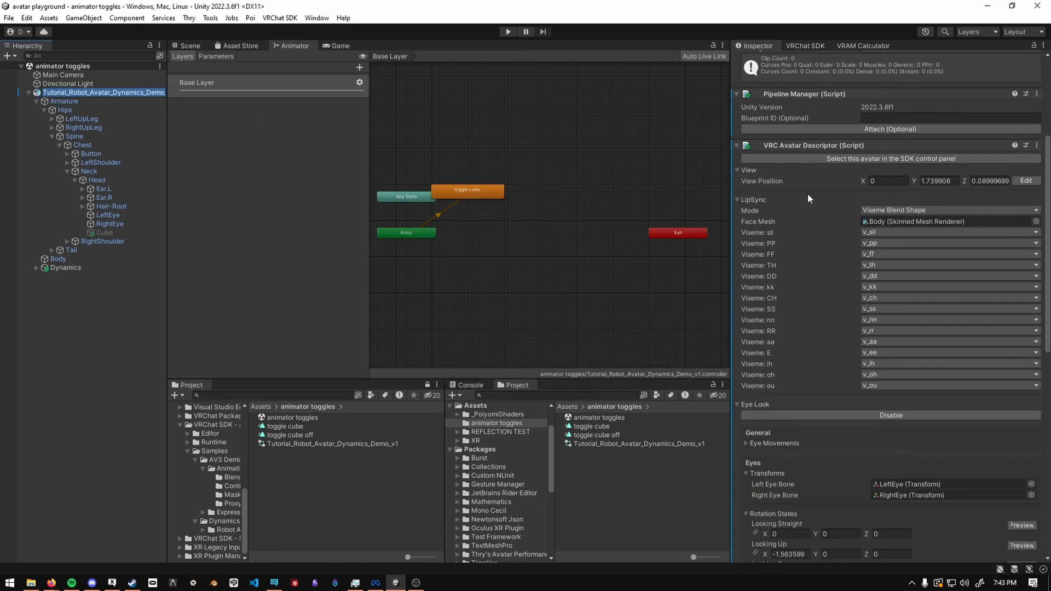
scroll("up", 3)
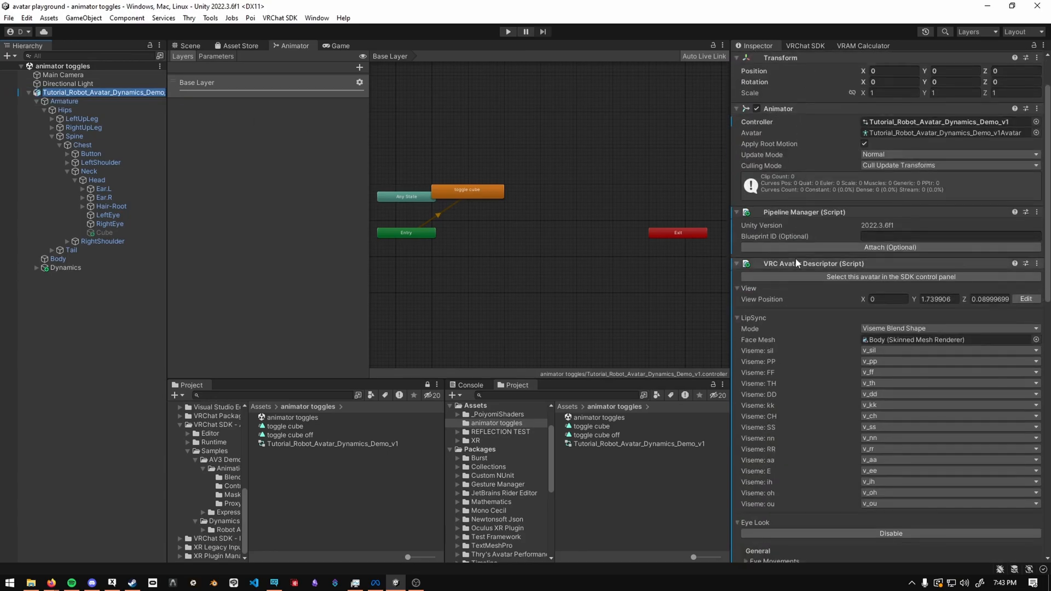
scroll("down", 3)
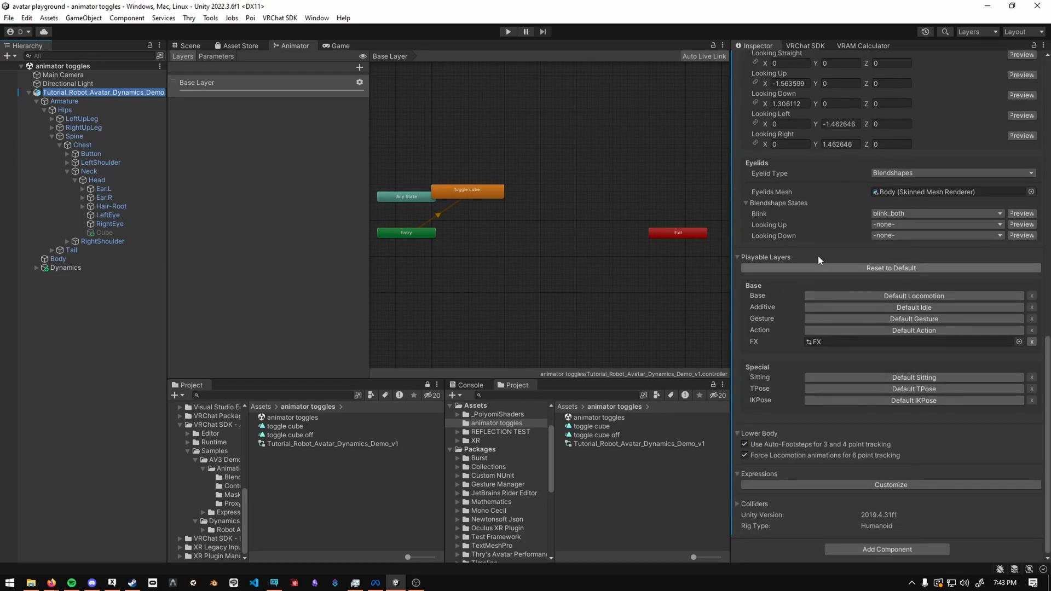
mouse_move(761, 359)
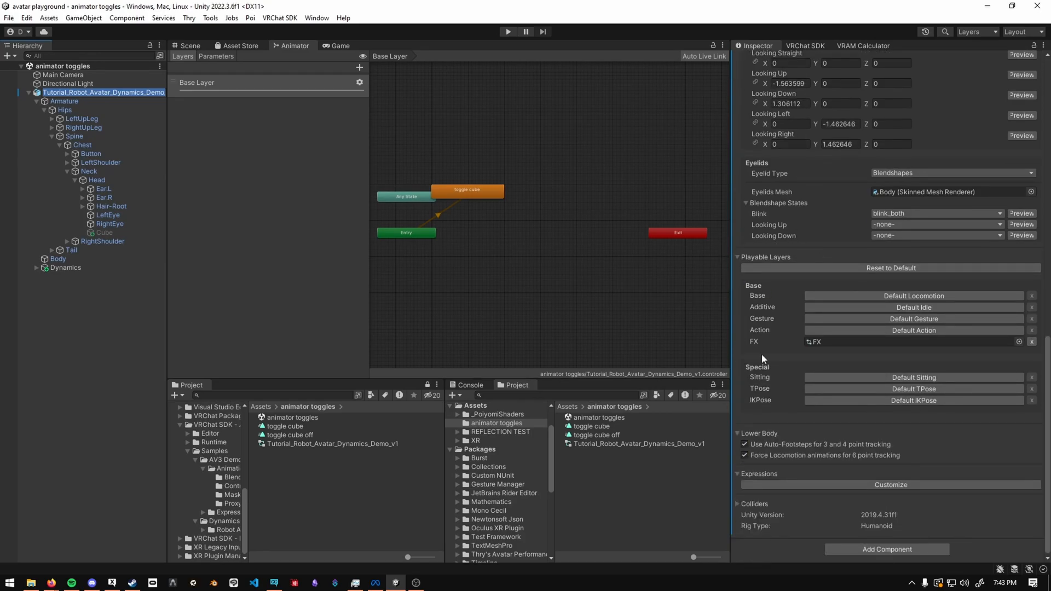
mouse_move(768, 341)
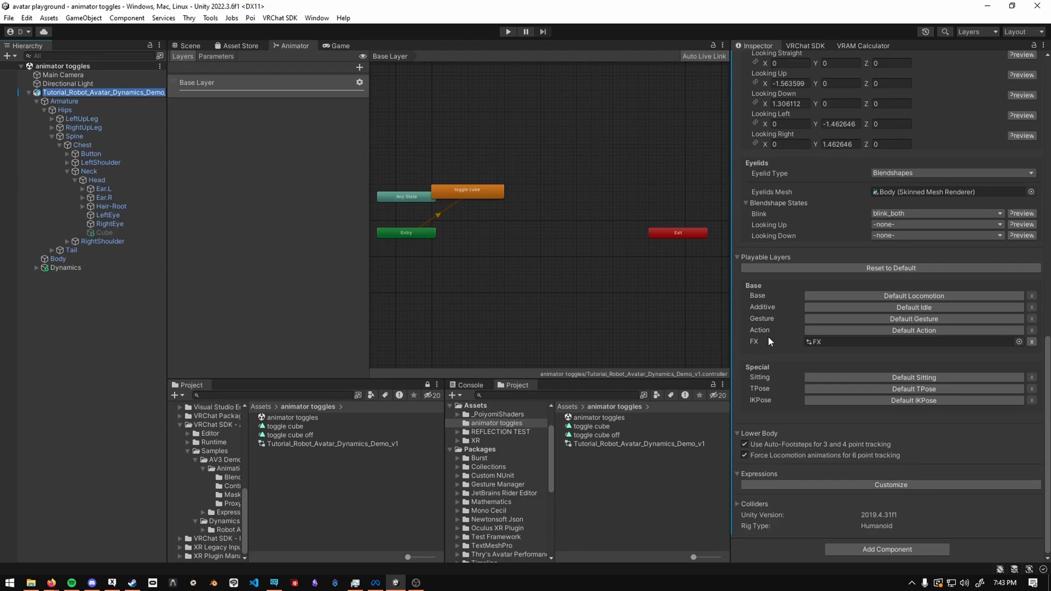
mouse_move(800, 344)
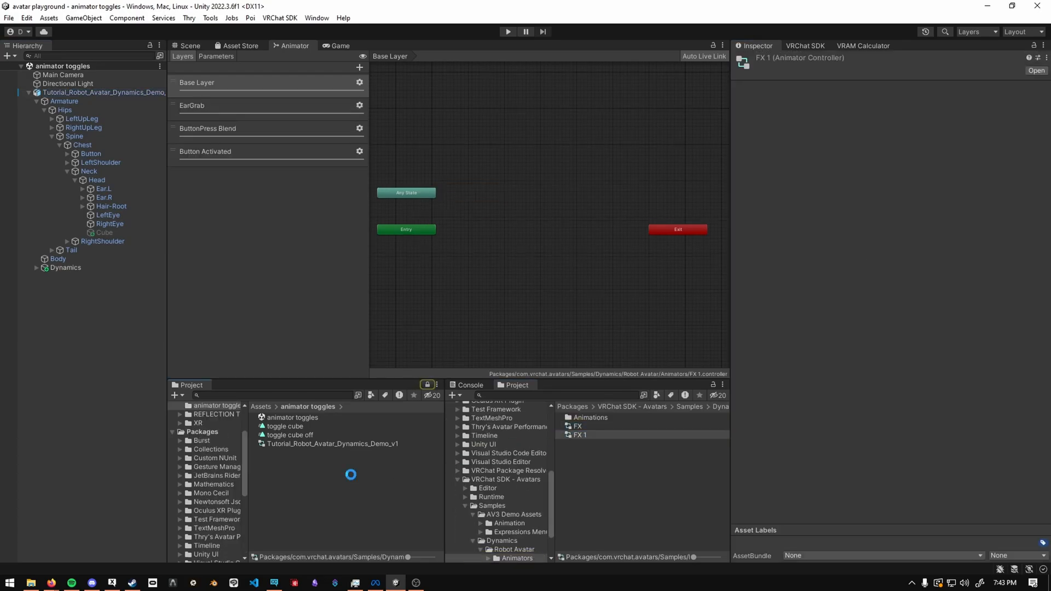
left_click(104, 92)
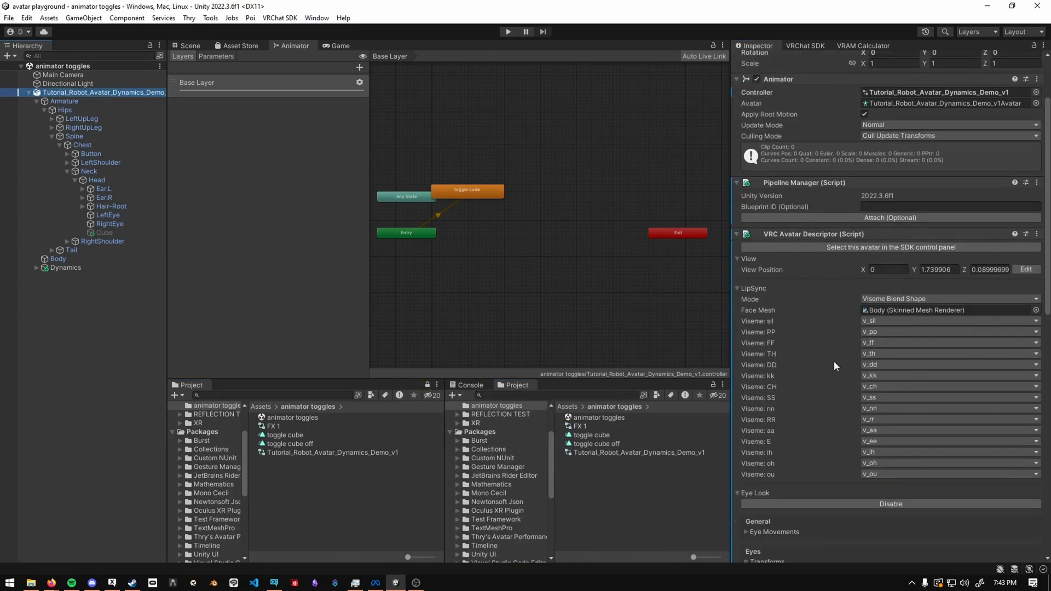
left_click(274, 426)
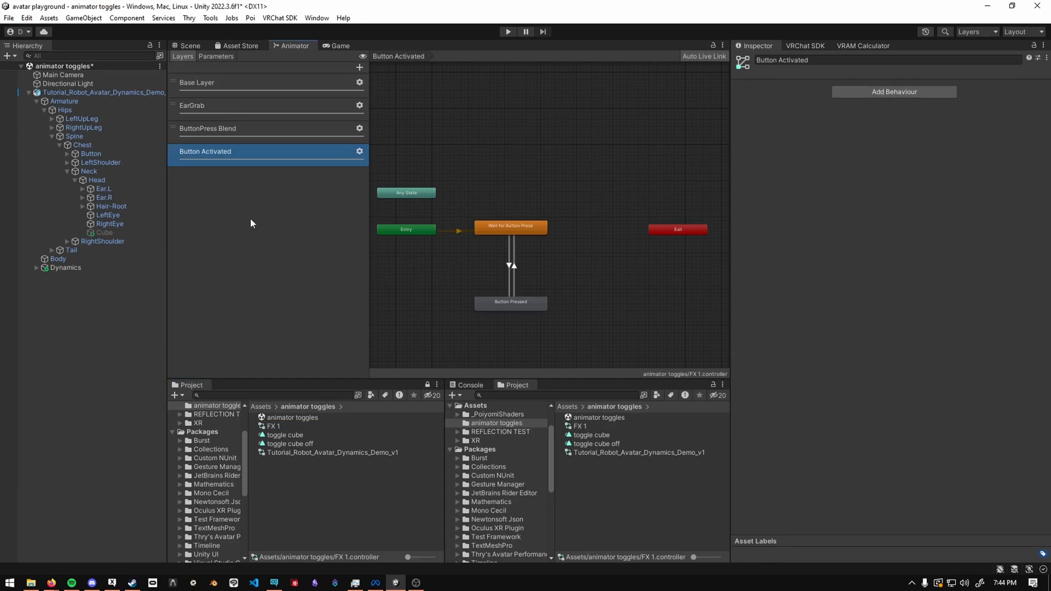
Add a BT layer to the FX 1 controller and set its weight.
left_click(273, 426)
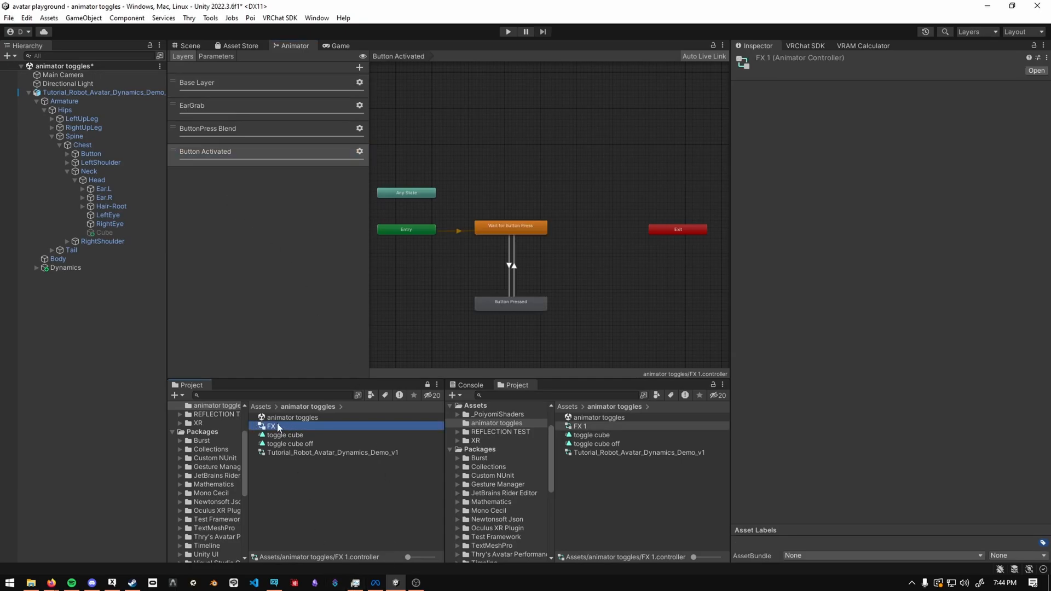
left_click(358, 67)
type("BT")
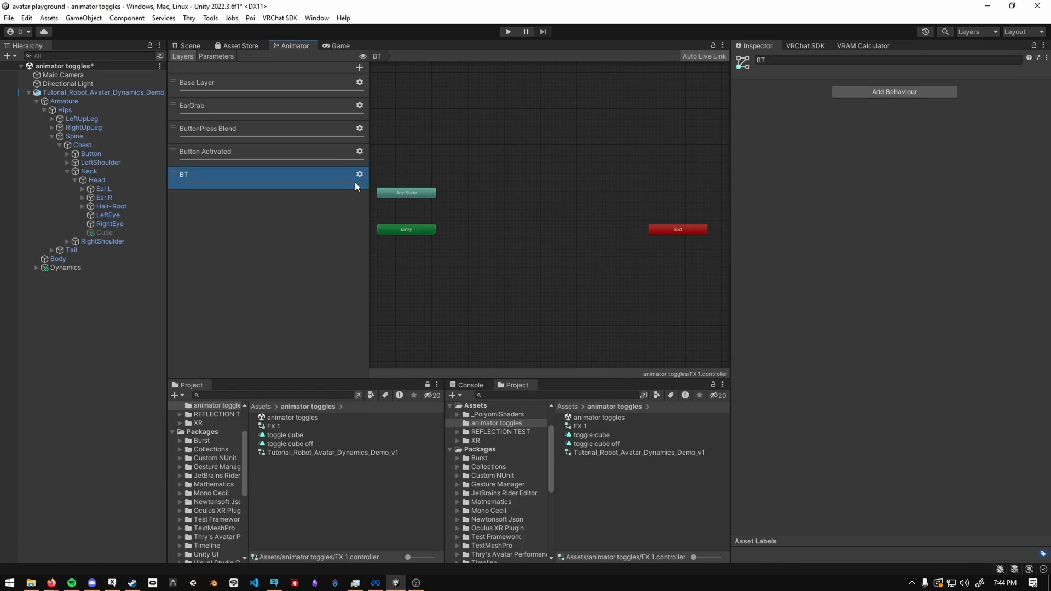
left_click(359, 174)
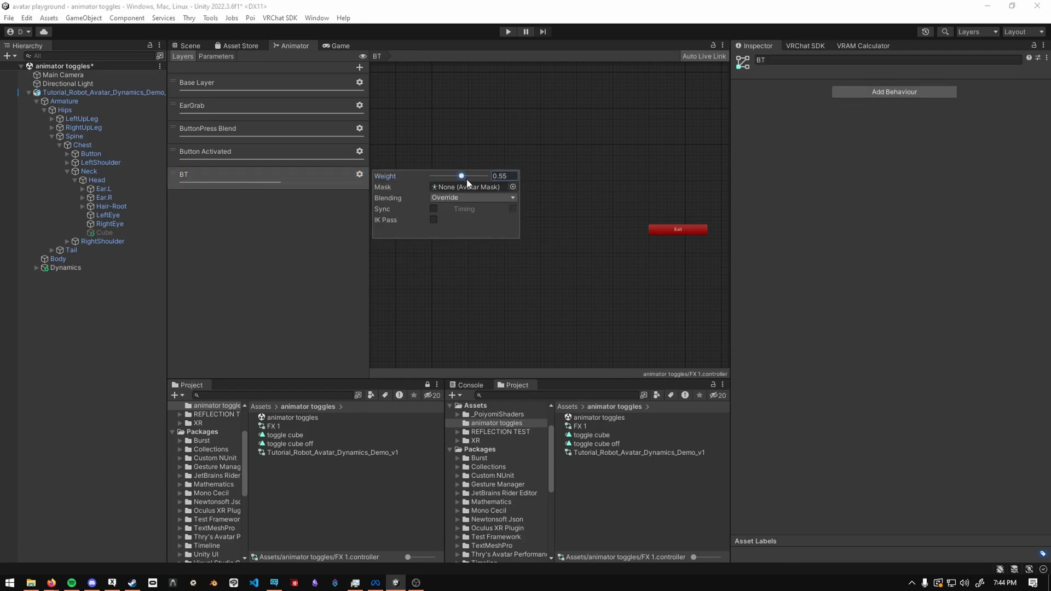
left_click(490, 216)
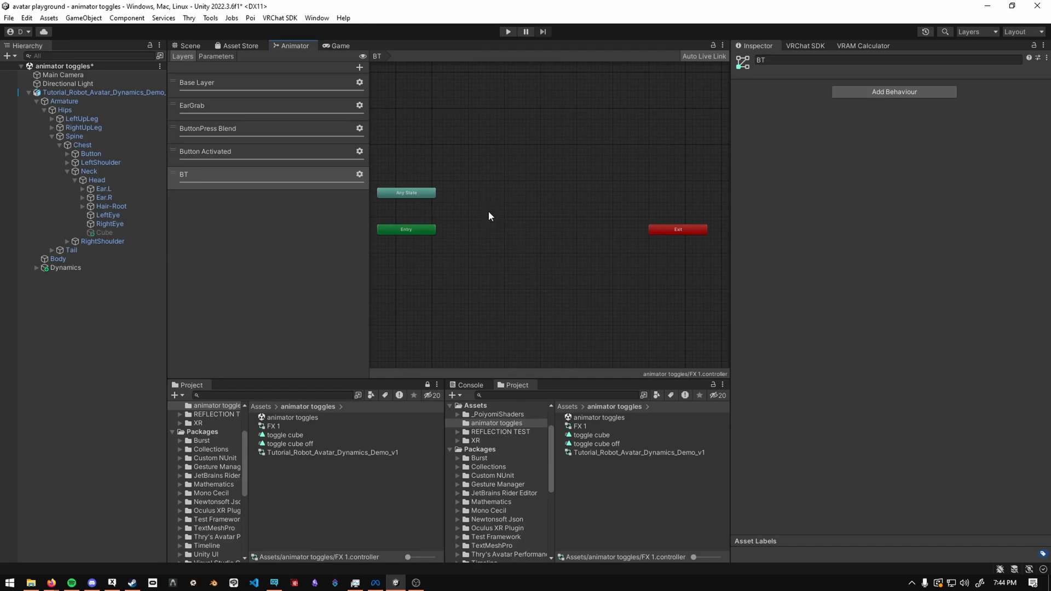
Create a new blend tree state in the BT layer named Layers.
right_click(489, 216)
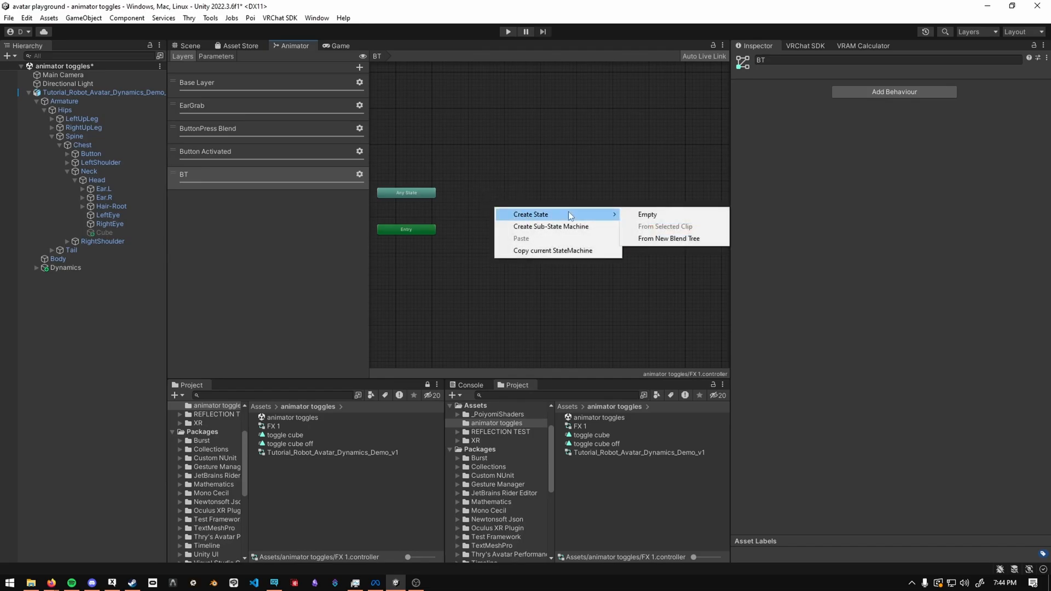
left_click(668, 239)
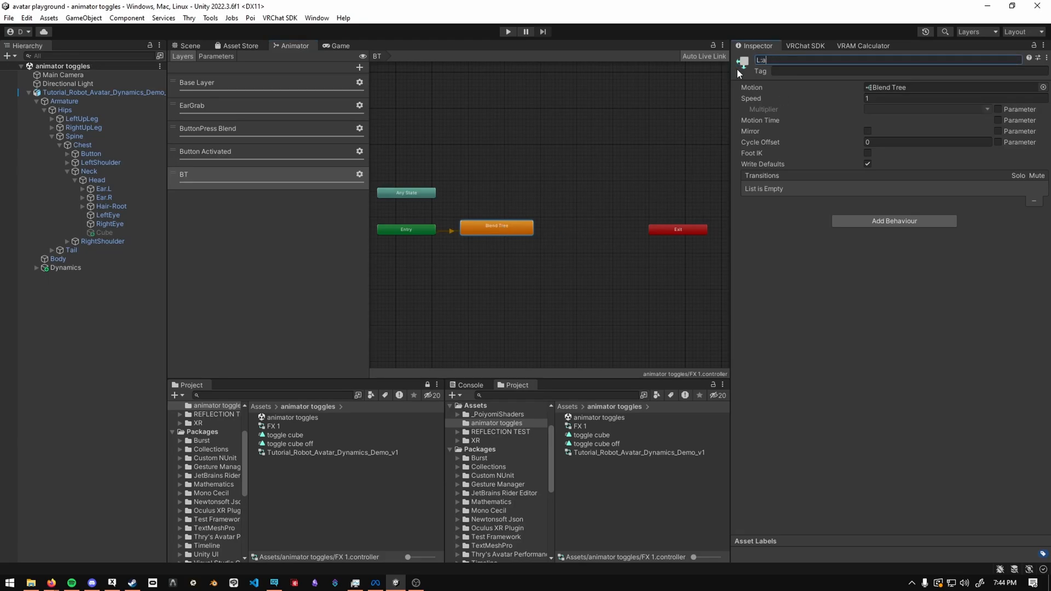
type("Layers")
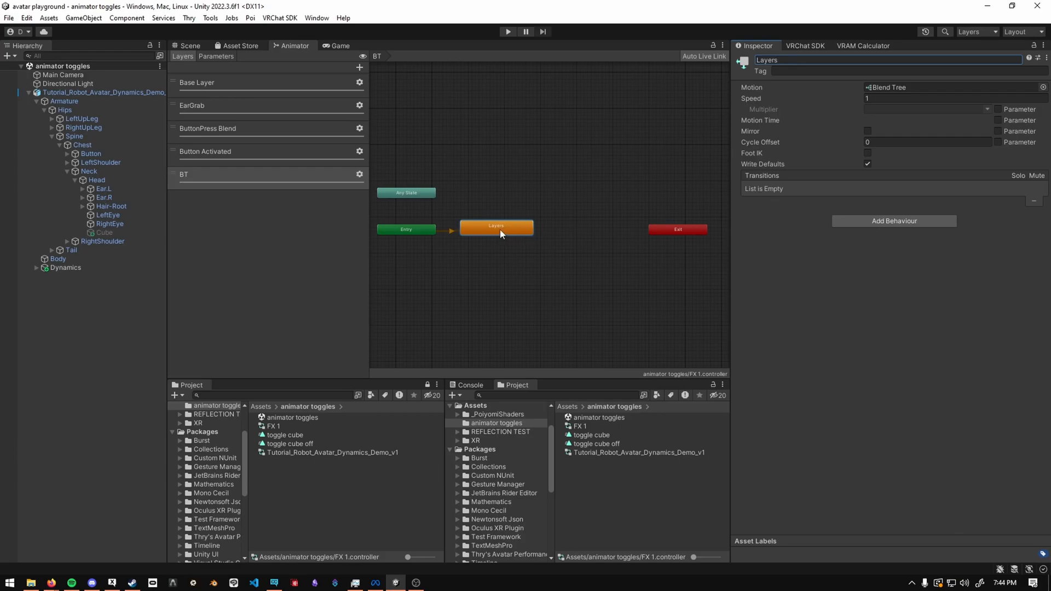
Set the Layers blend tree to Direct and add a child blend tree.
double_click(496, 228)
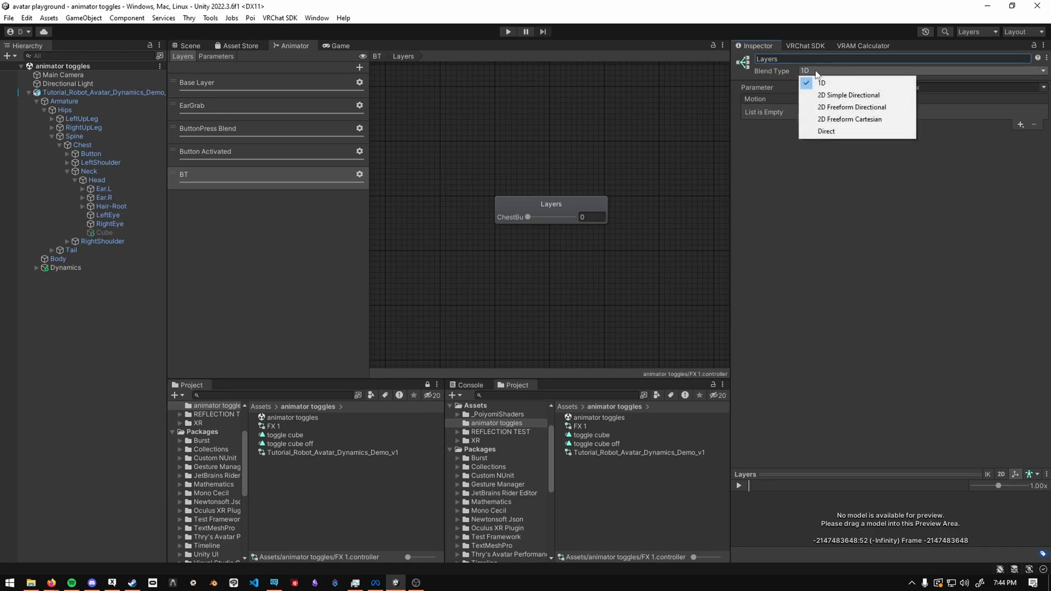
left_click(826, 131)
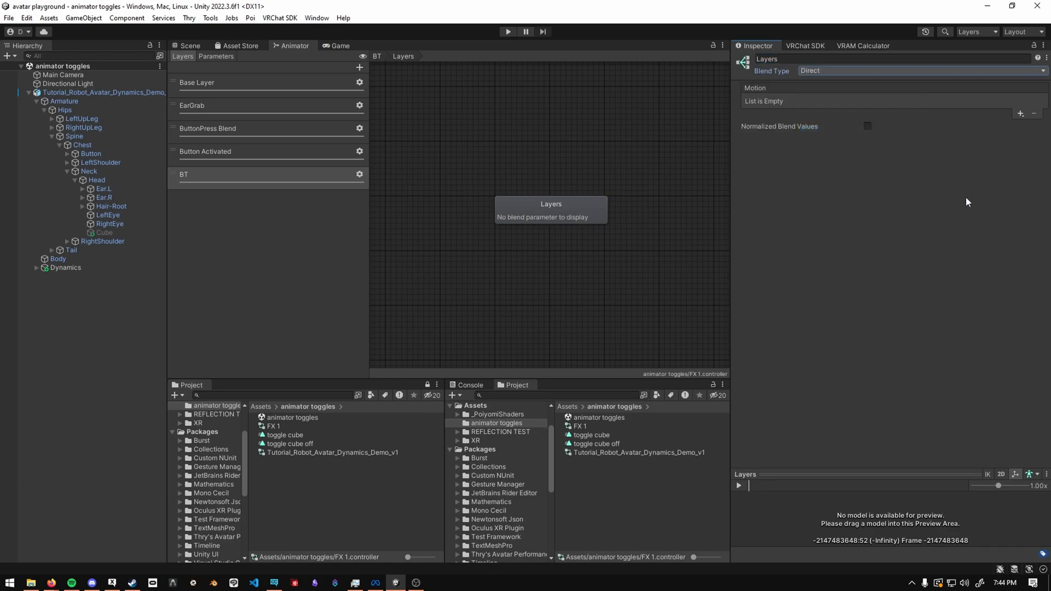
left_click(1020, 114)
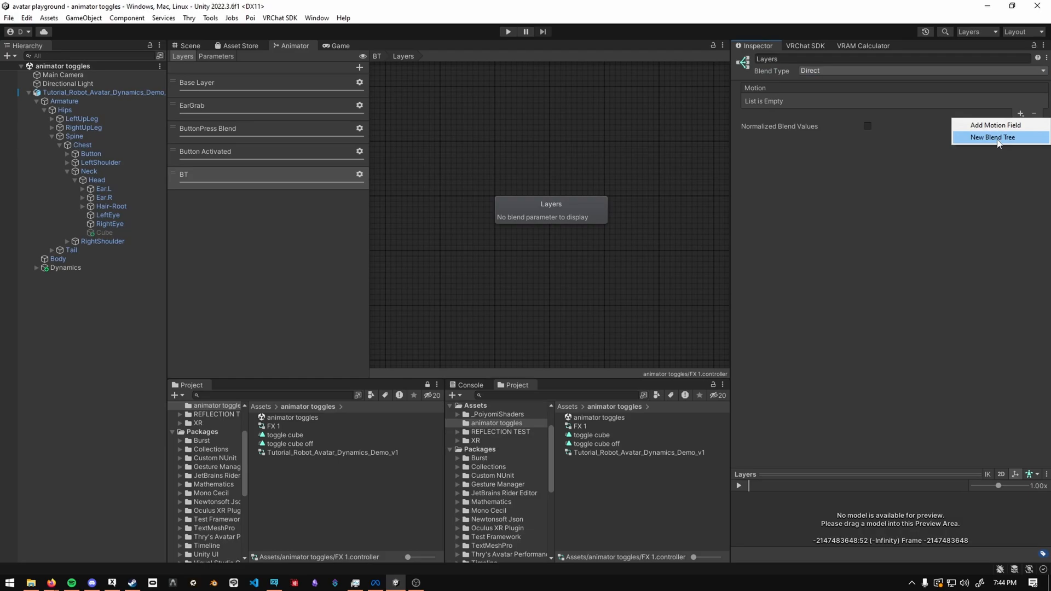
left_click(992, 137)
type("B")
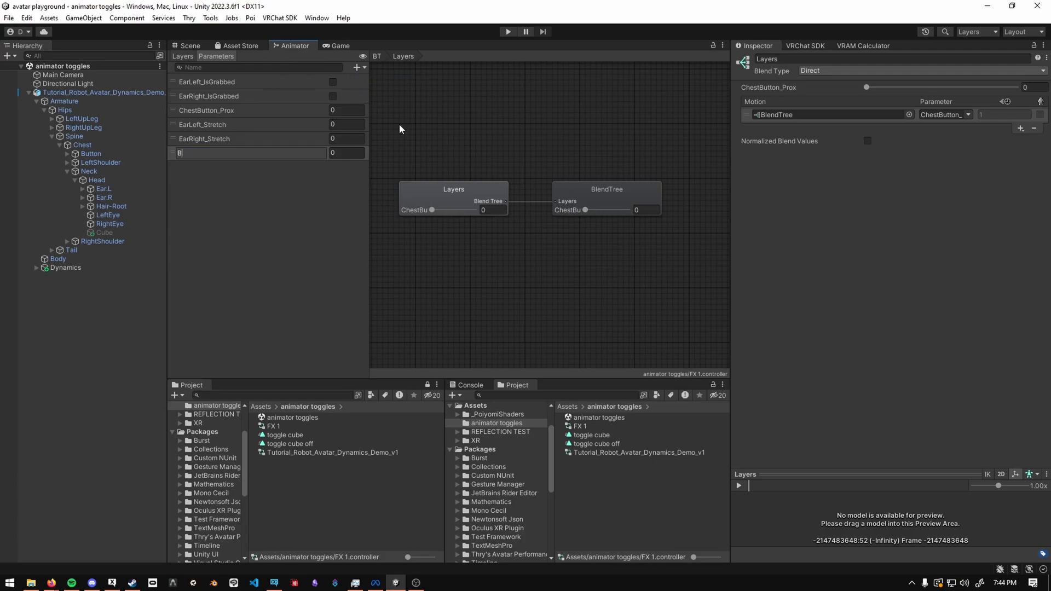
Add a BTD parameter set to 1 and use it to drive the child tree.
type("TD")
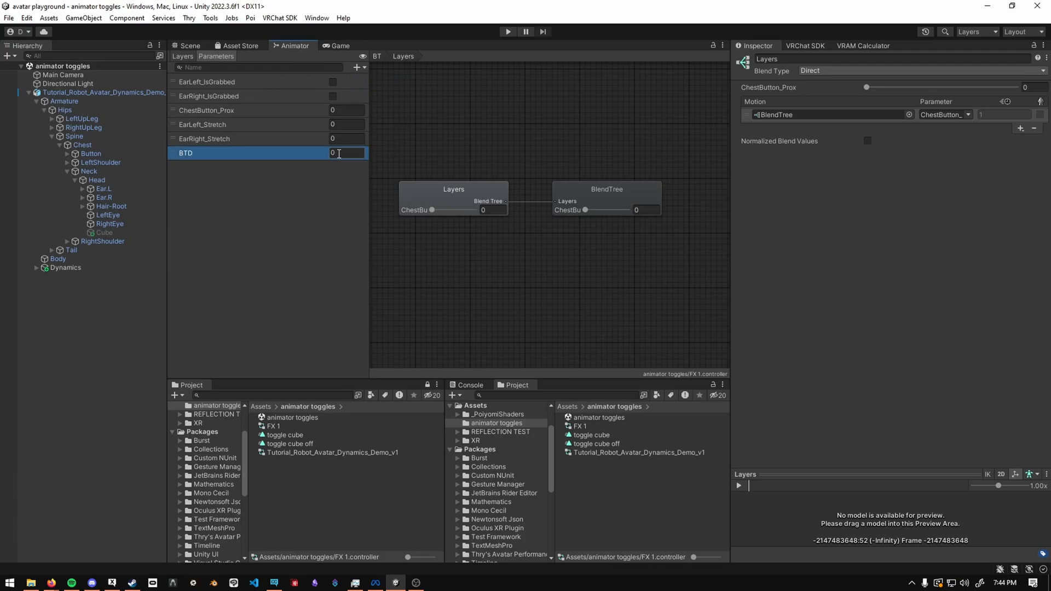
type("1")
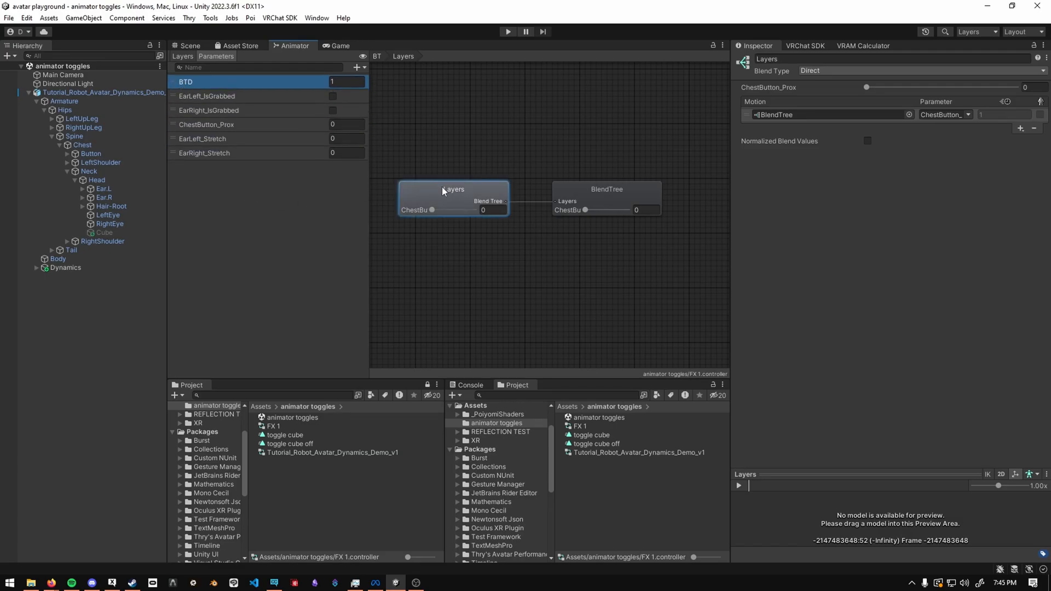
mouse_move(642, 167)
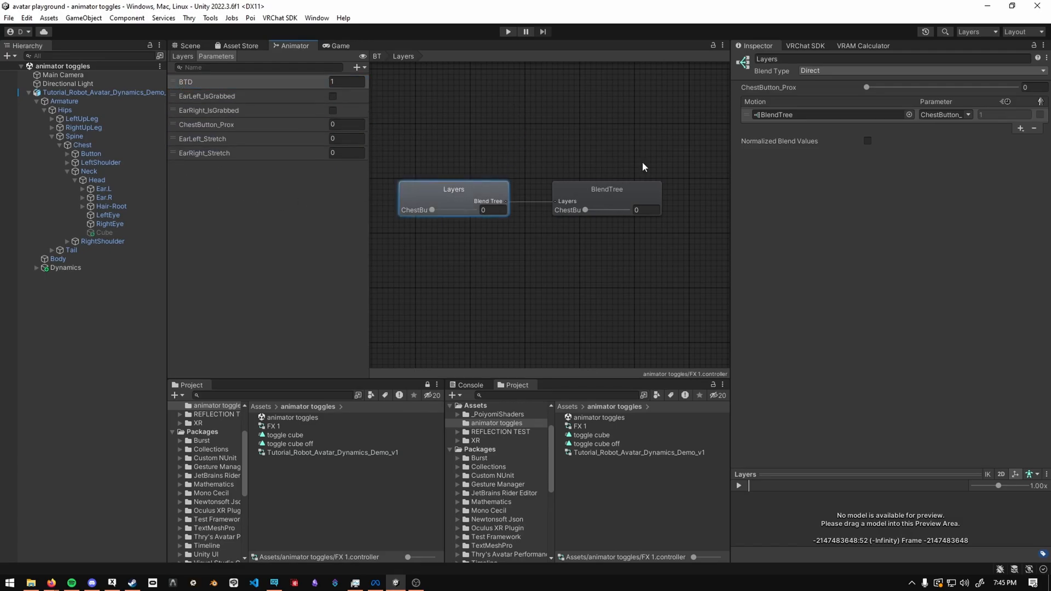
left_click(943, 114)
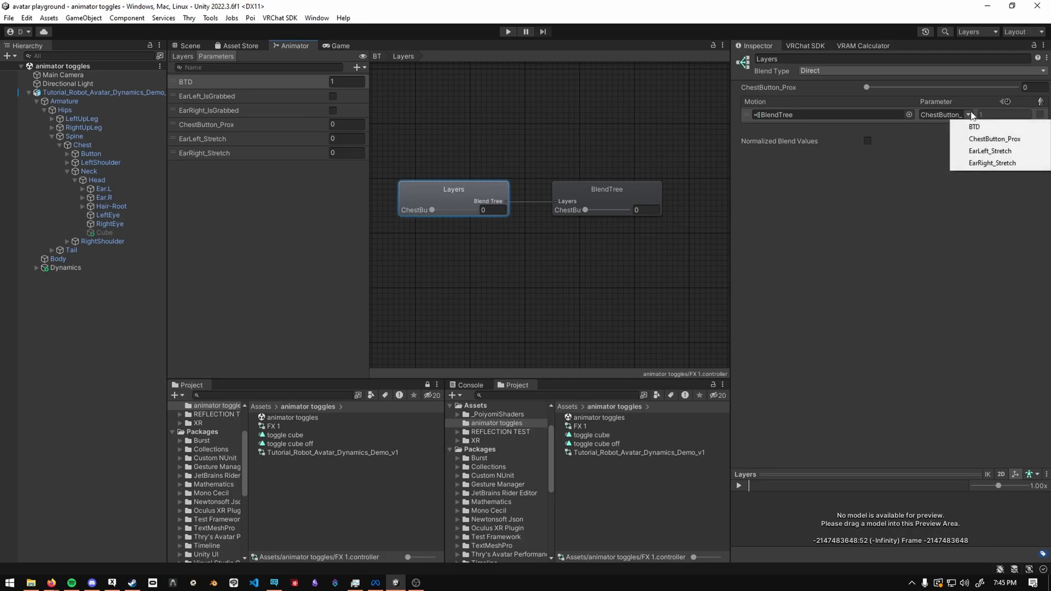
left_click(974, 126)
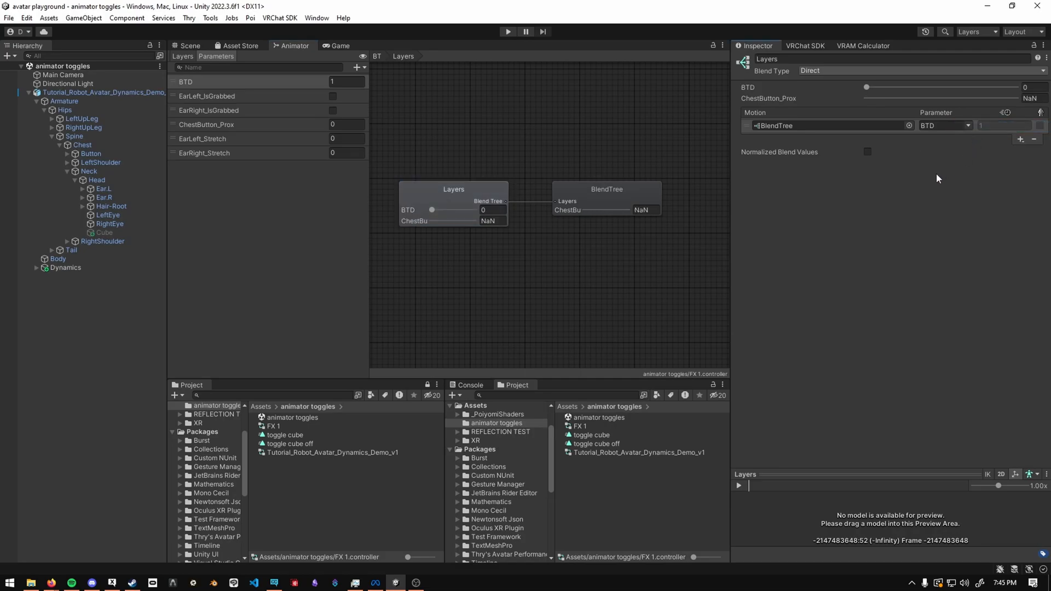
Add a CubeToggle float parameter to the controller.
left_click(357, 67)
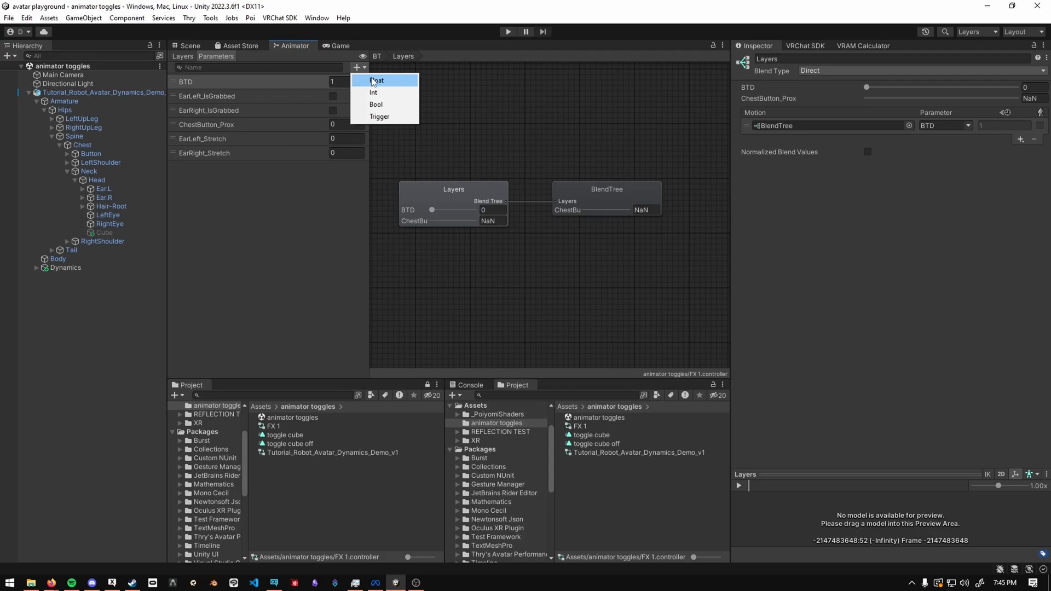
left_click(376, 80)
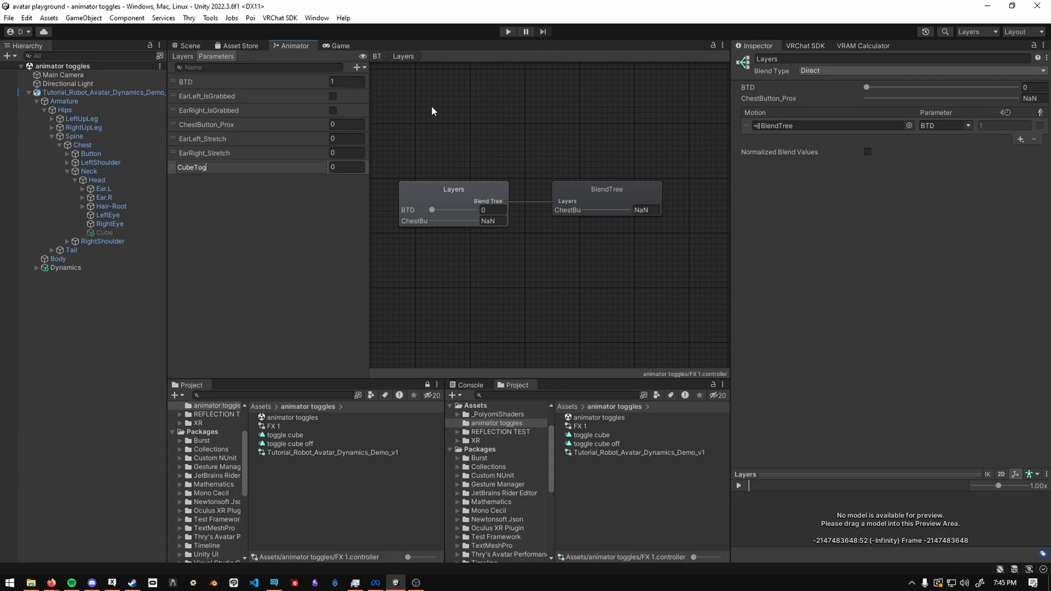
type("gle")
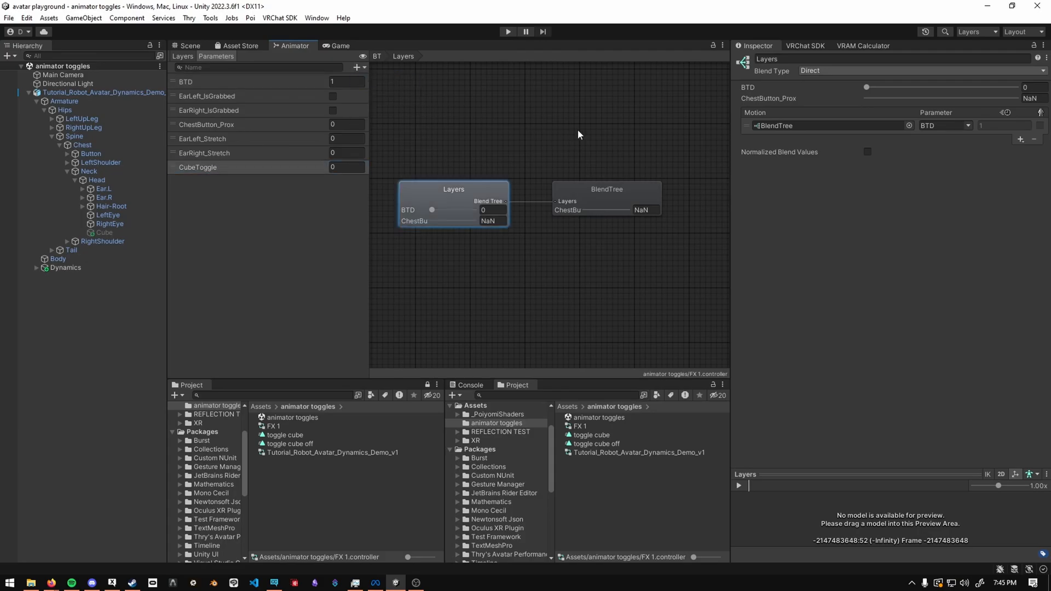
left_click(604, 189)
type("Cube Toggle")
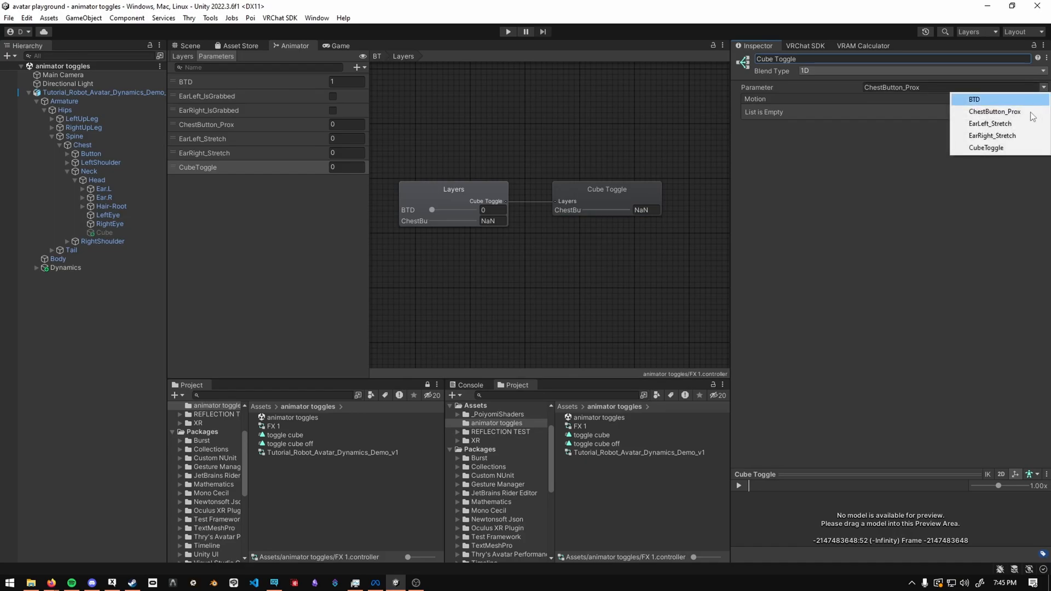
Drive the Cube Toggle tree with CubeToggle, add motion slots, and disable automatic thresholds.
left_click(985, 147)
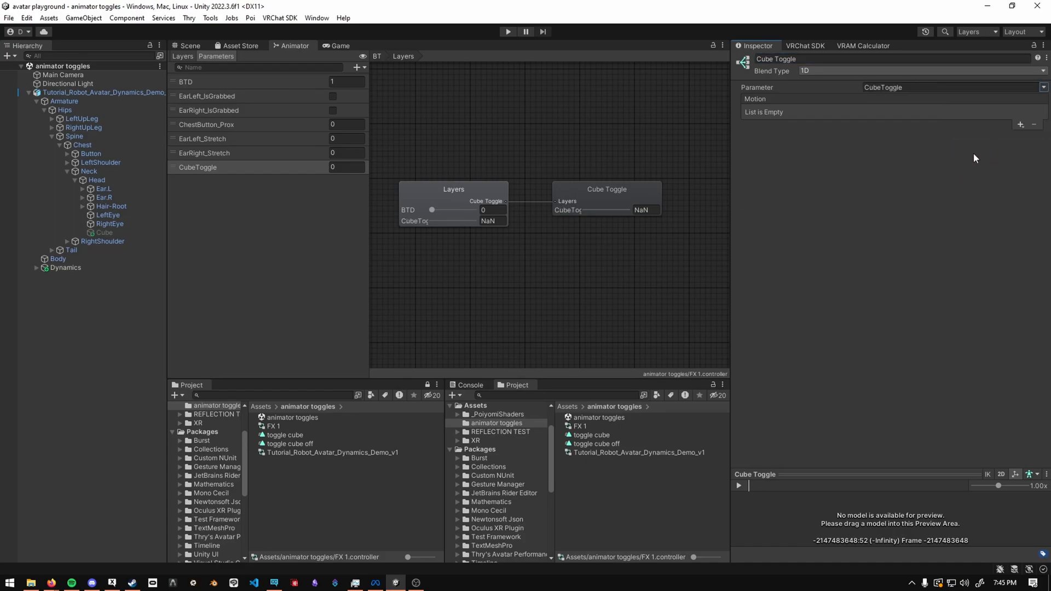
left_click(1019, 124)
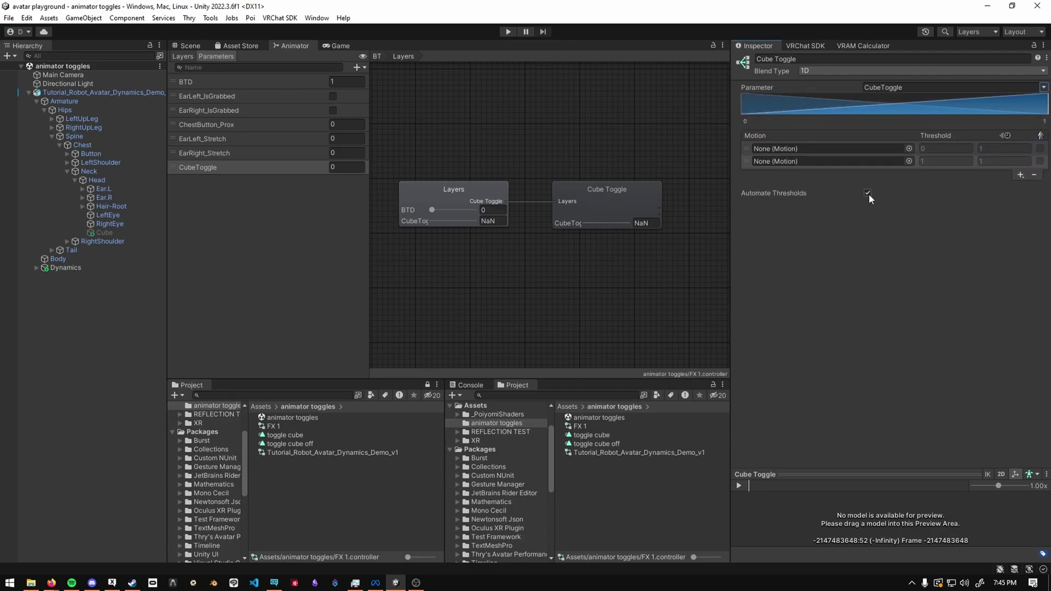
left_click(867, 193)
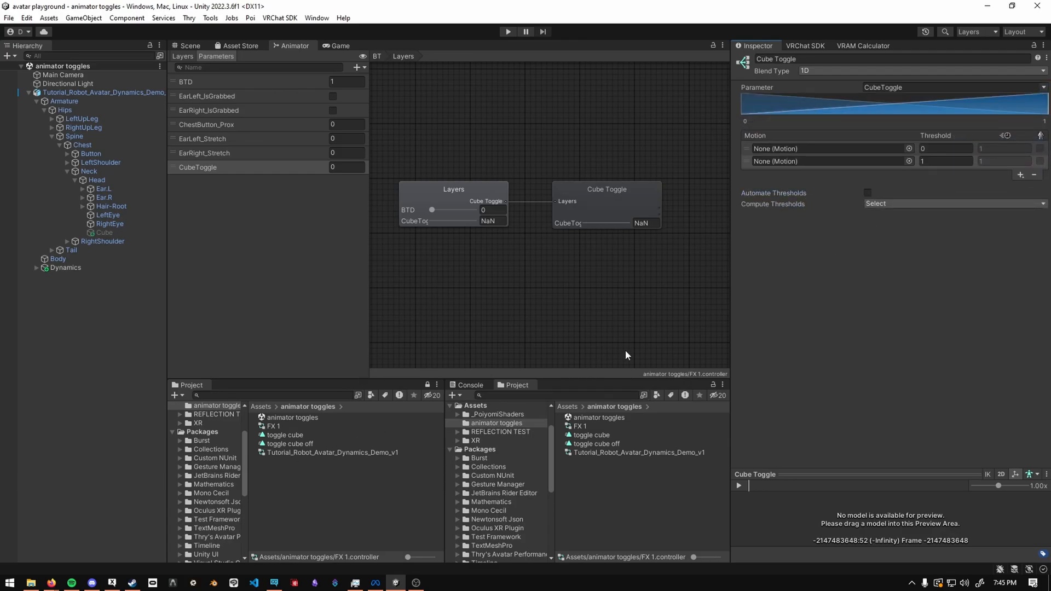
mouse_move(501, 350)
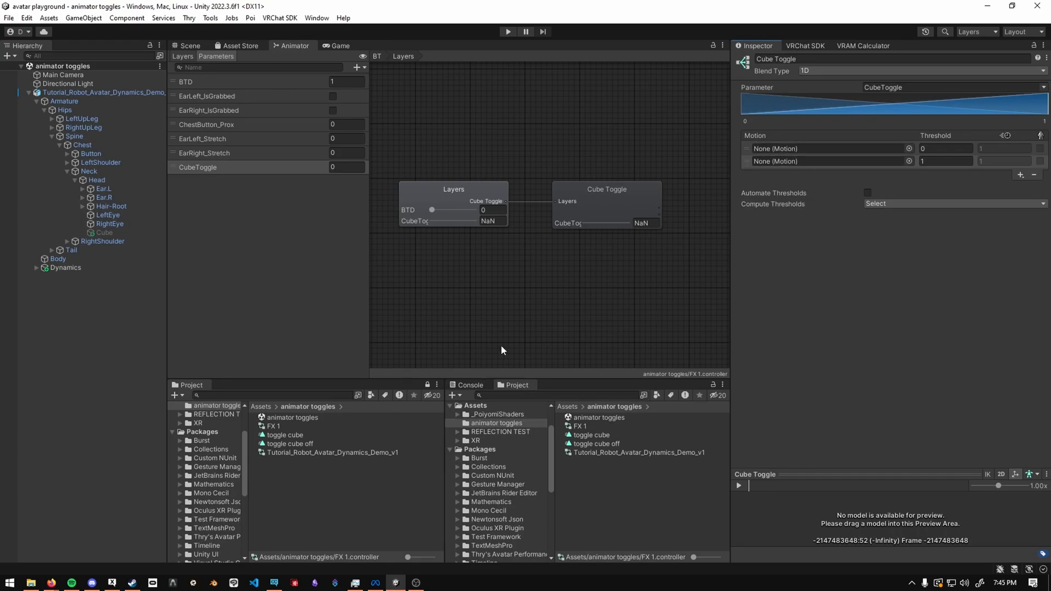
mouse_move(293, 444)
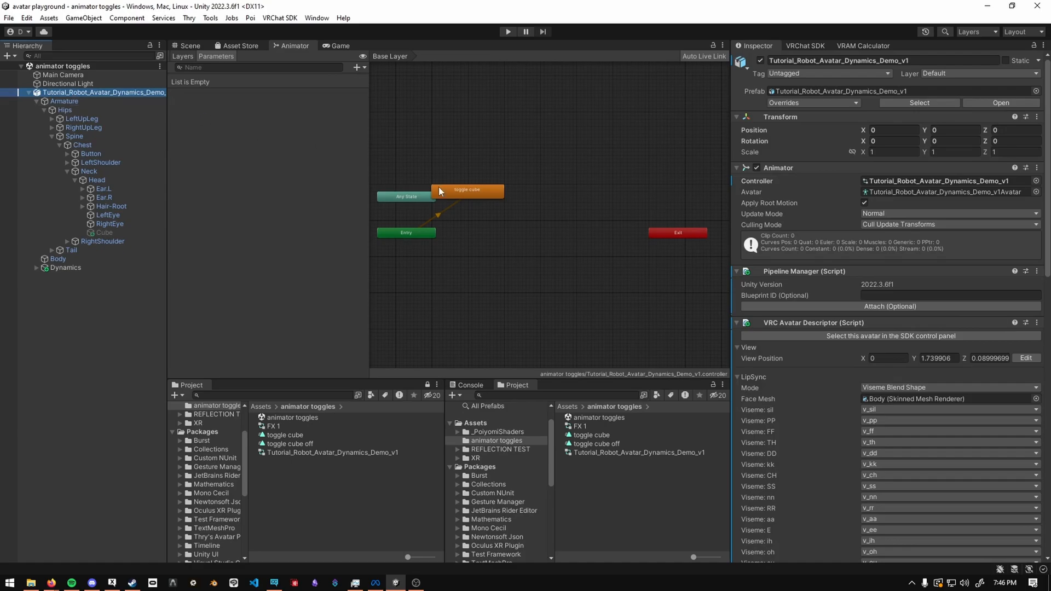
Create Expression Parameters and Expressions Menu assets and assign them to the avatar descriptor.
scroll("down", 3)
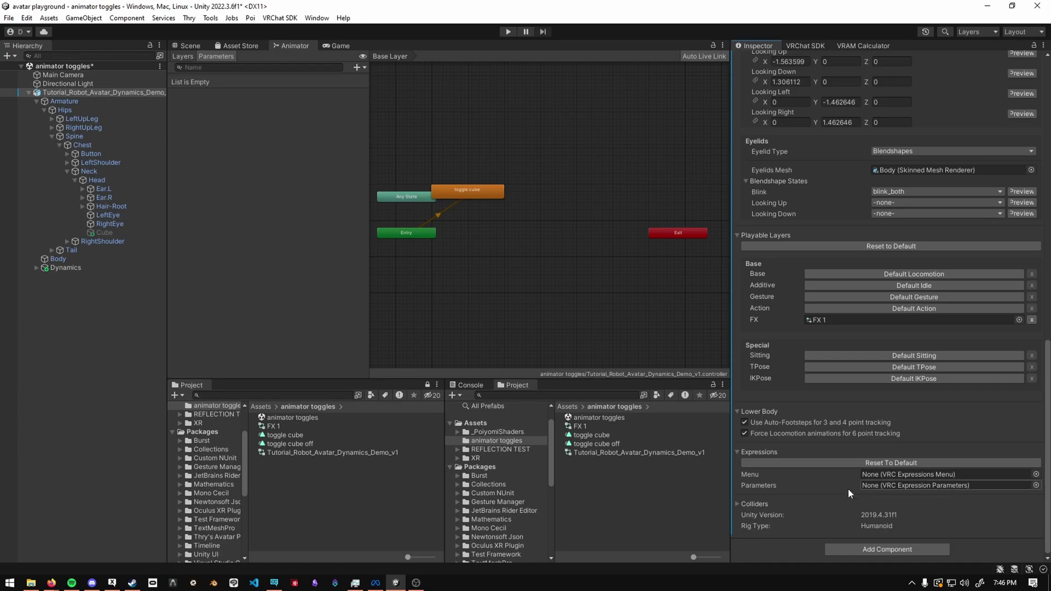
right_click(302, 469)
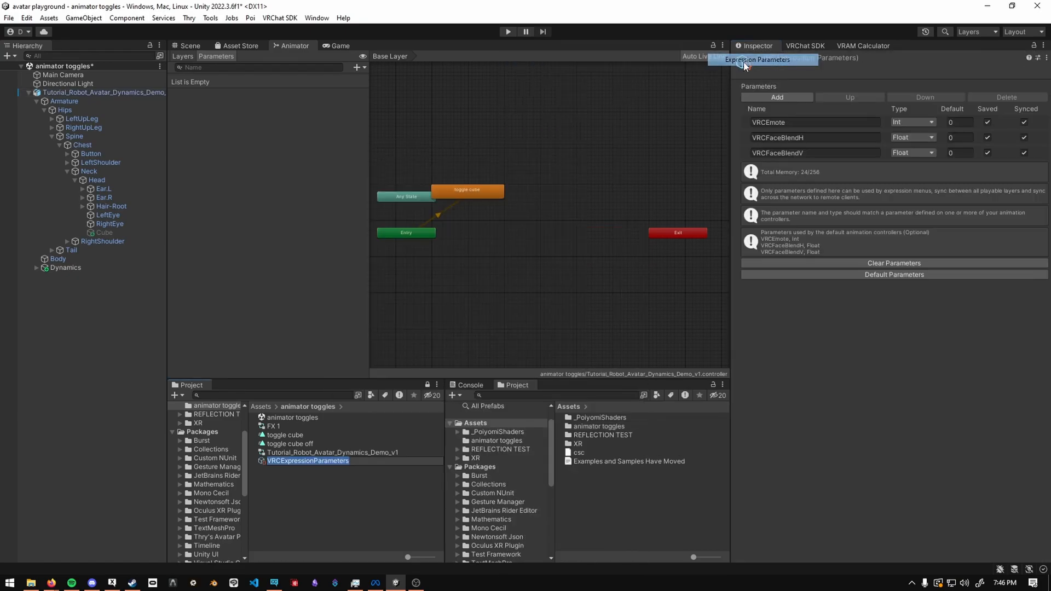
right_click(308, 460)
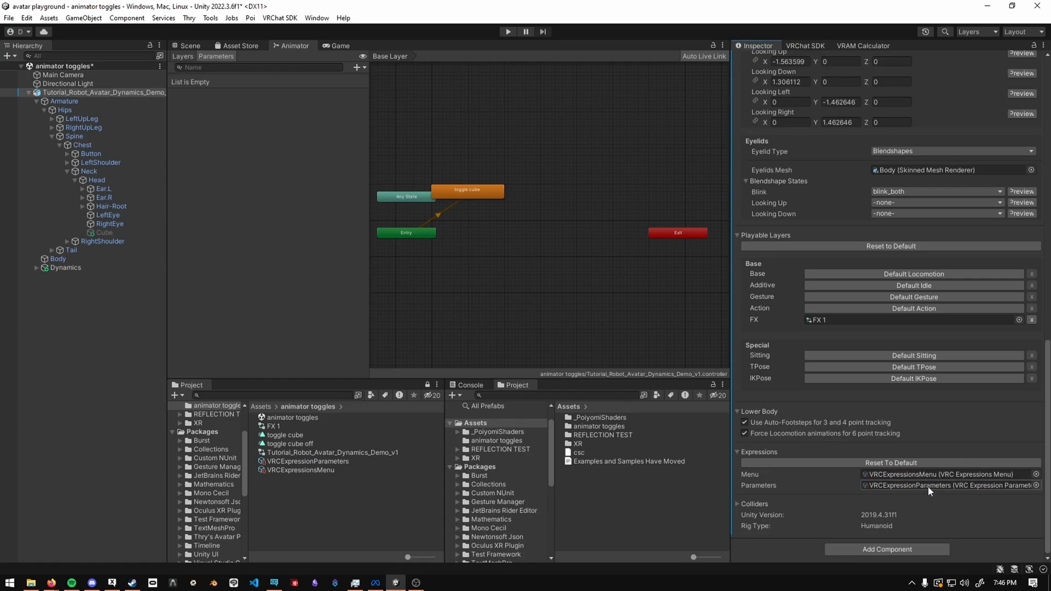
Add a CubeToggle entry to the expression parameters asset.
left_click(638, 461)
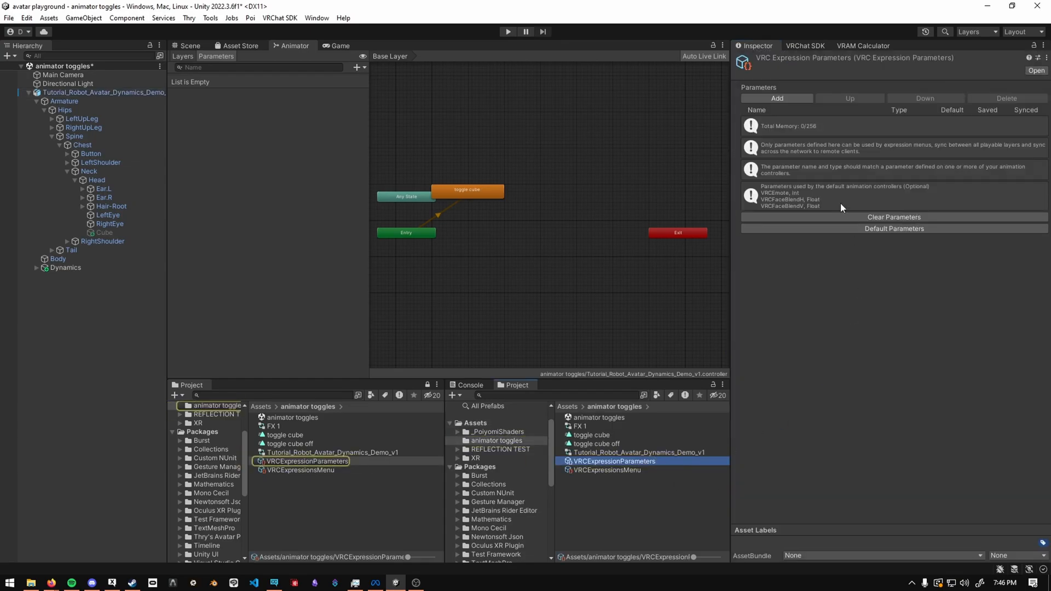
left_click(776, 98)
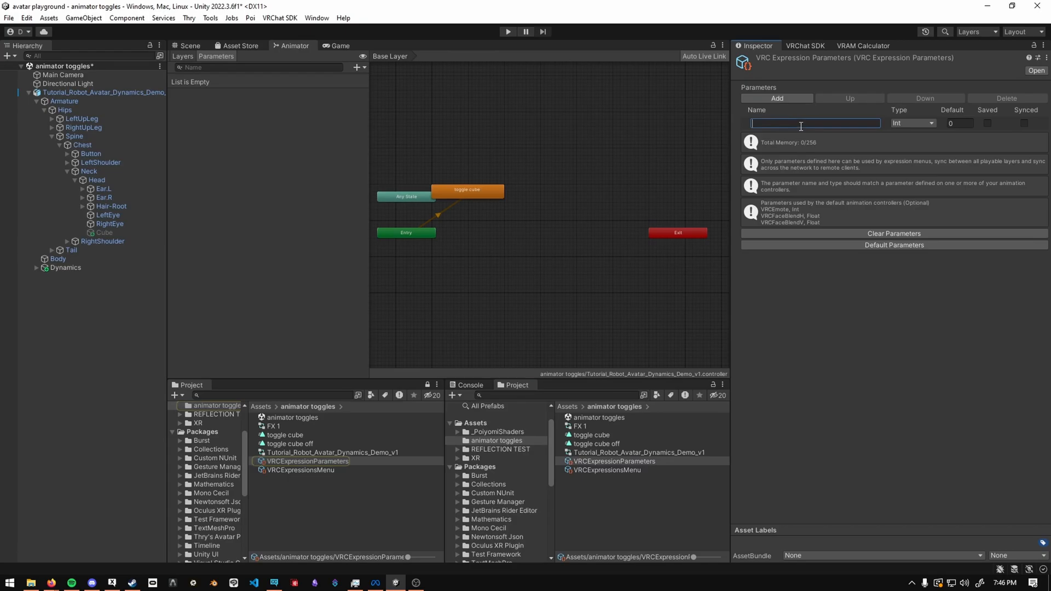
type("CubeToggle")
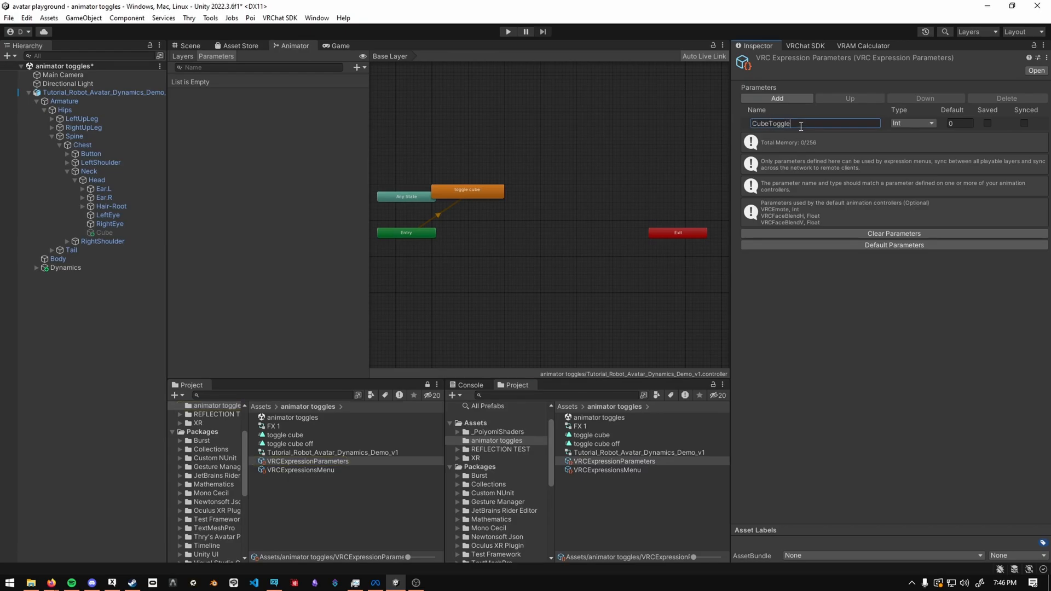
left_click(274, 425)
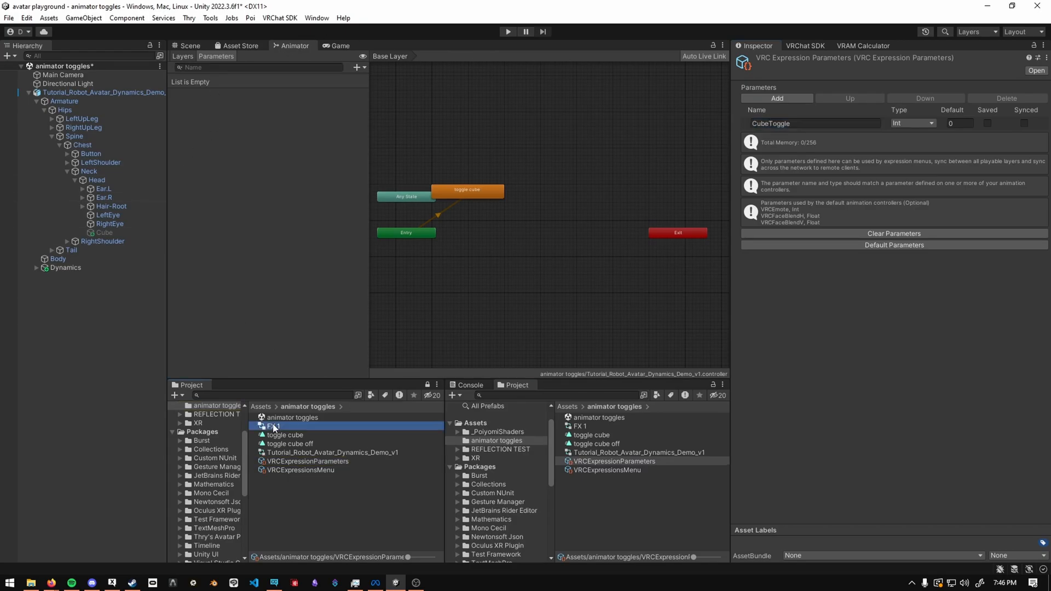
Make CubeToggle a saved, synced Bool, then open the expressions menu asset.
left_click(911, 123)
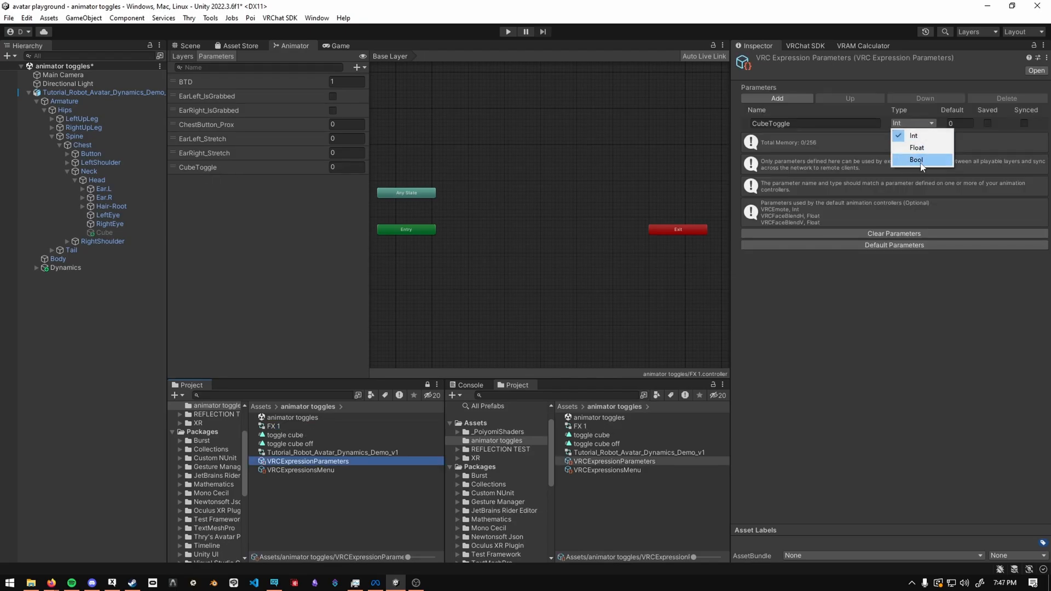
left_click(916, 159)
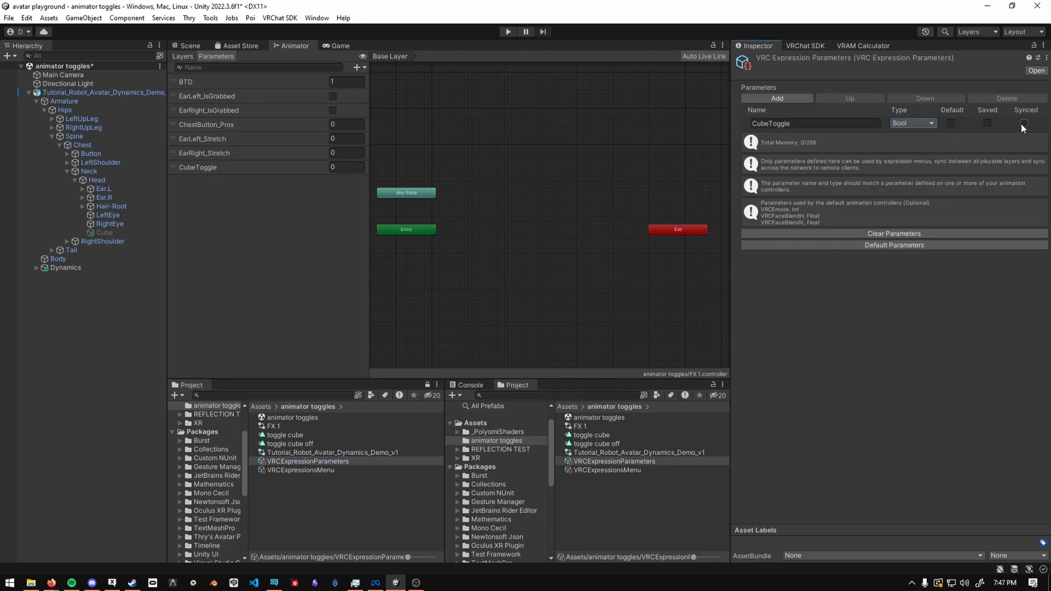
left_click(986, 123)
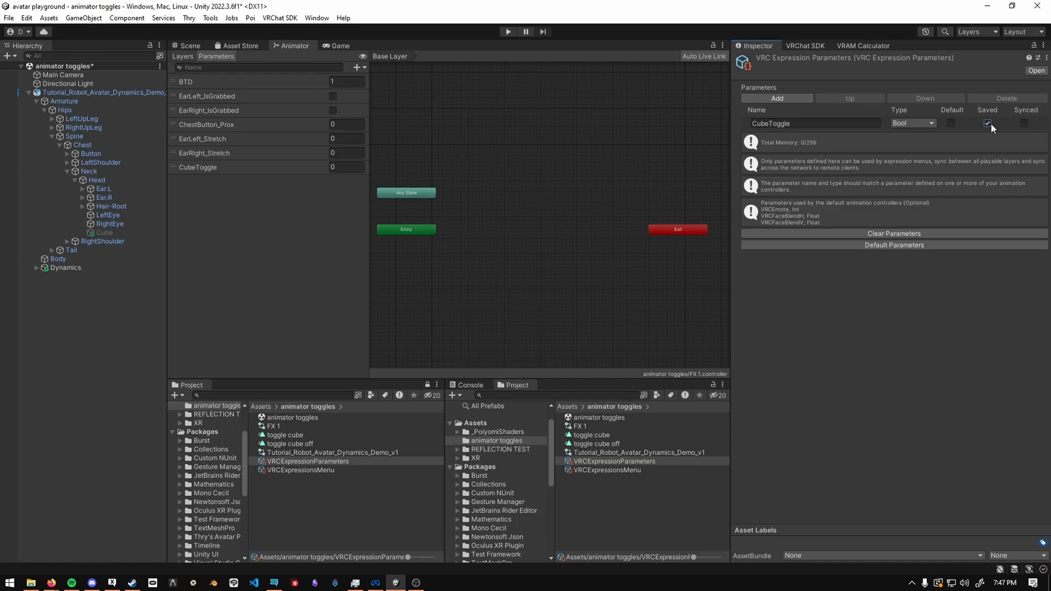
left_click(1023, 123)
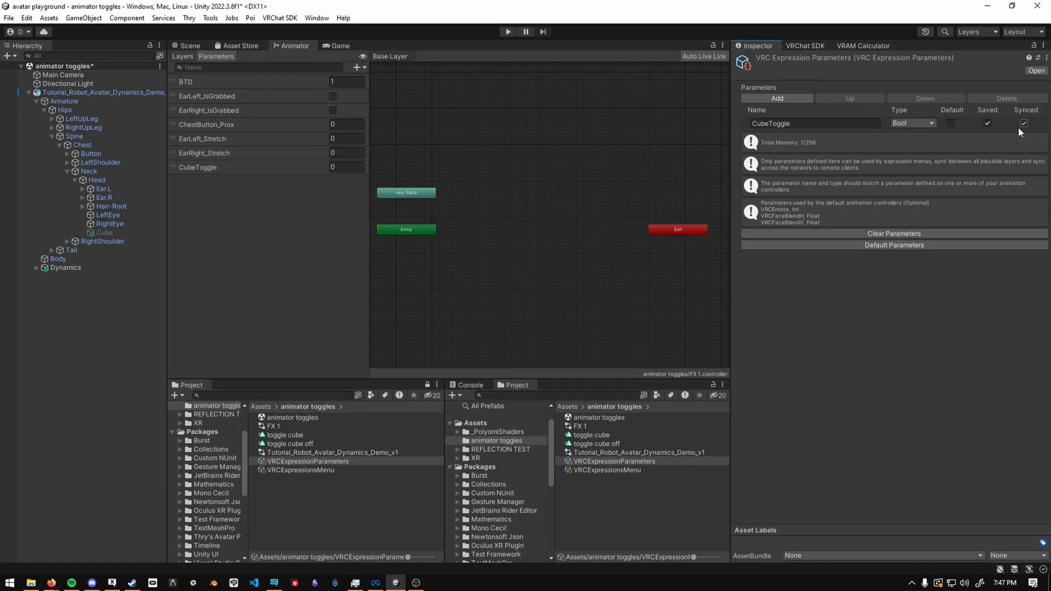
mouse_move(1003, 135)
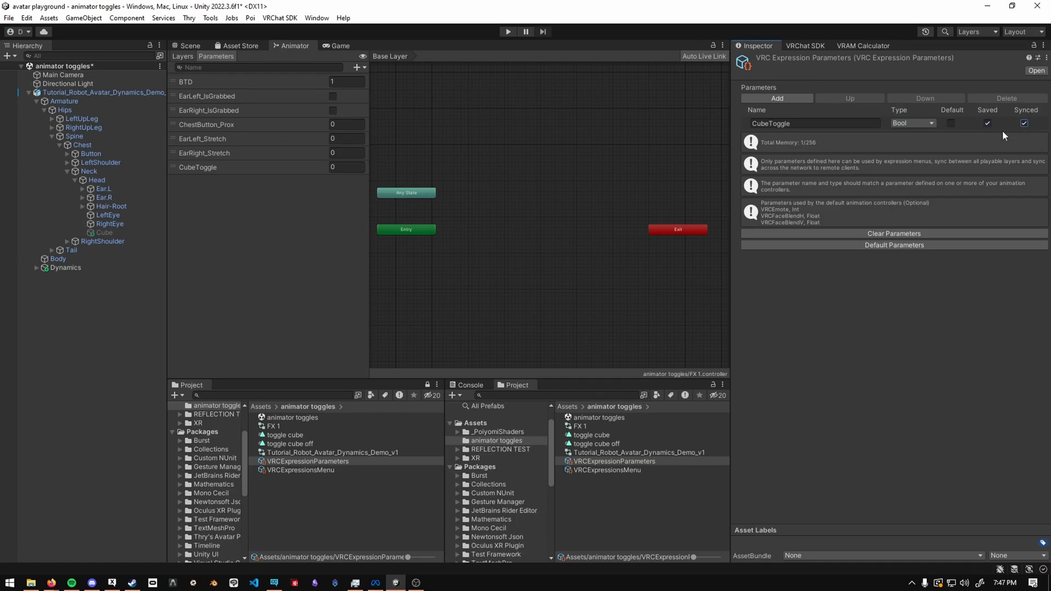
left_click(611, 469)
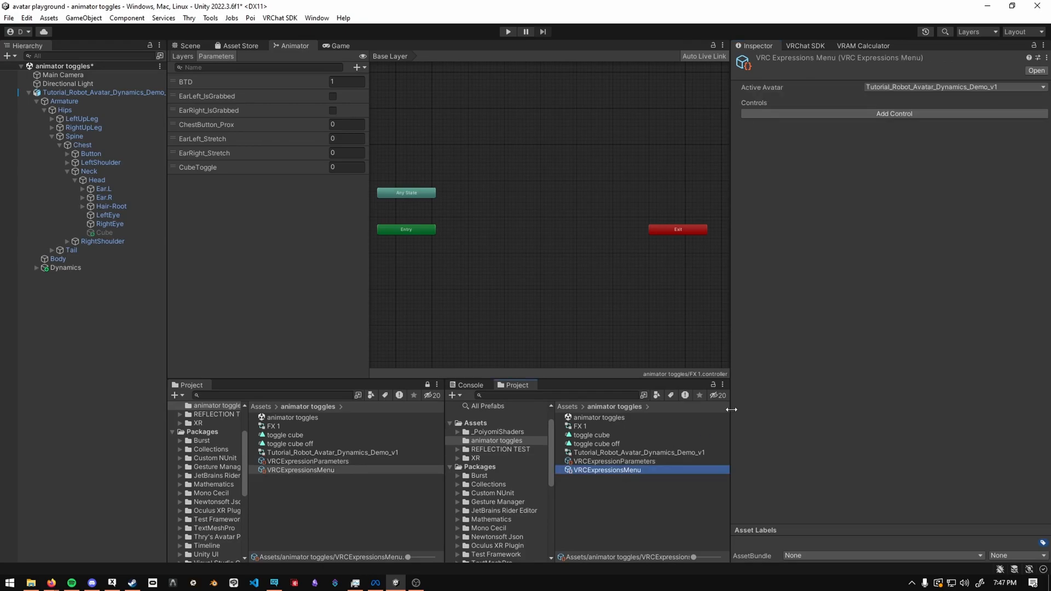
Add a Cube toggle control to the expressions menu, driven by the CubeToggle parameter.
left_click(892, 113)
type("Cube")
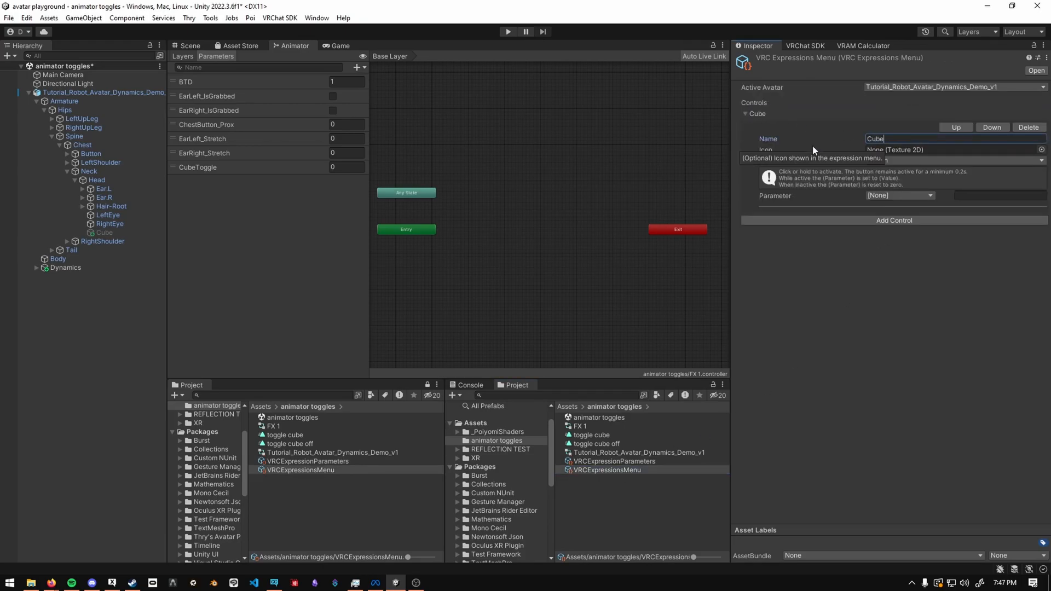
left_click(952, 161)
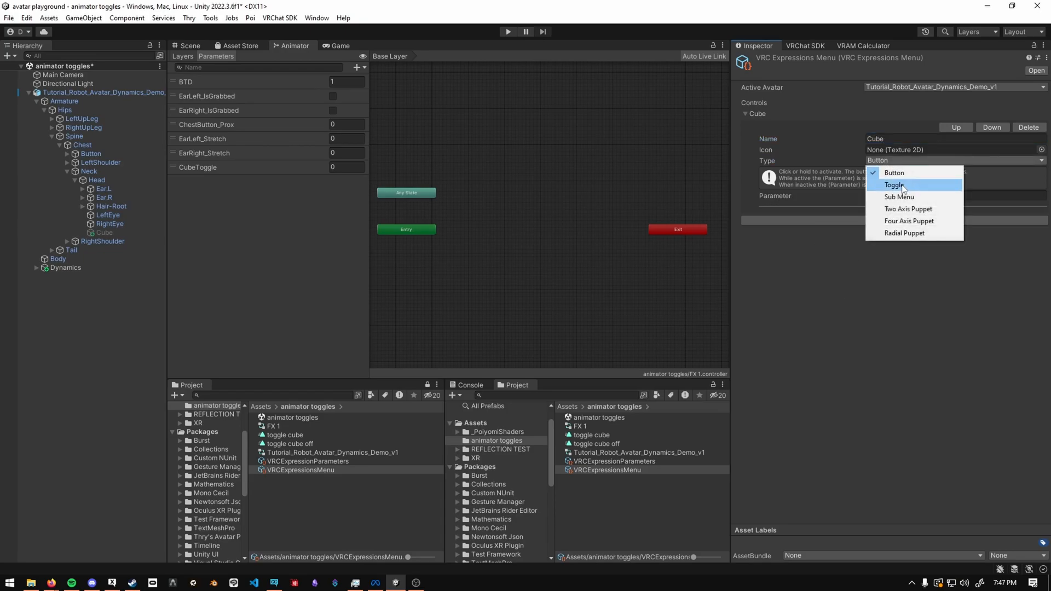
left_click(893, 185)
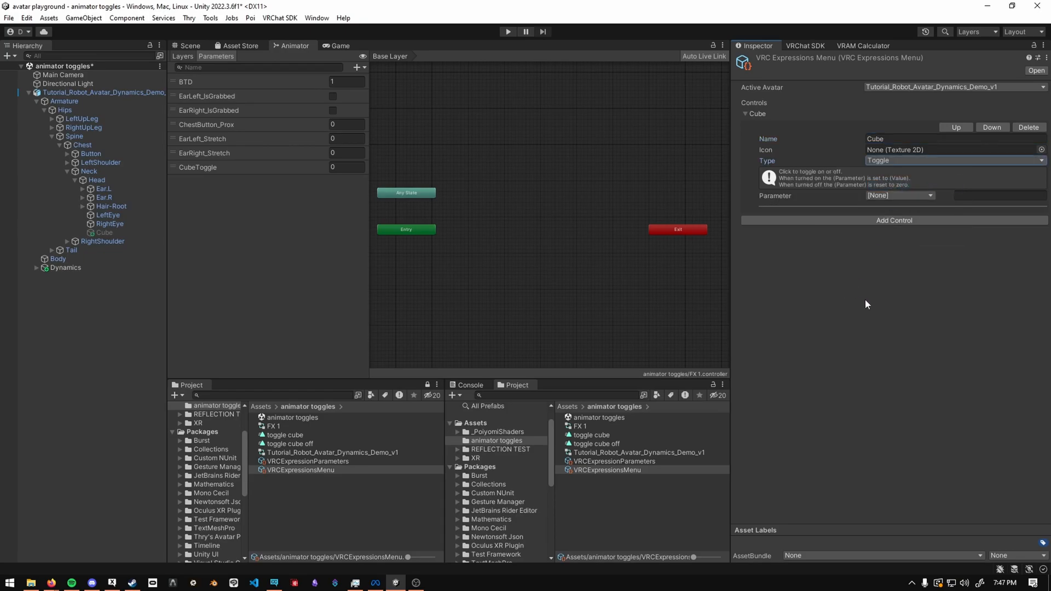
left_click(900, 195)
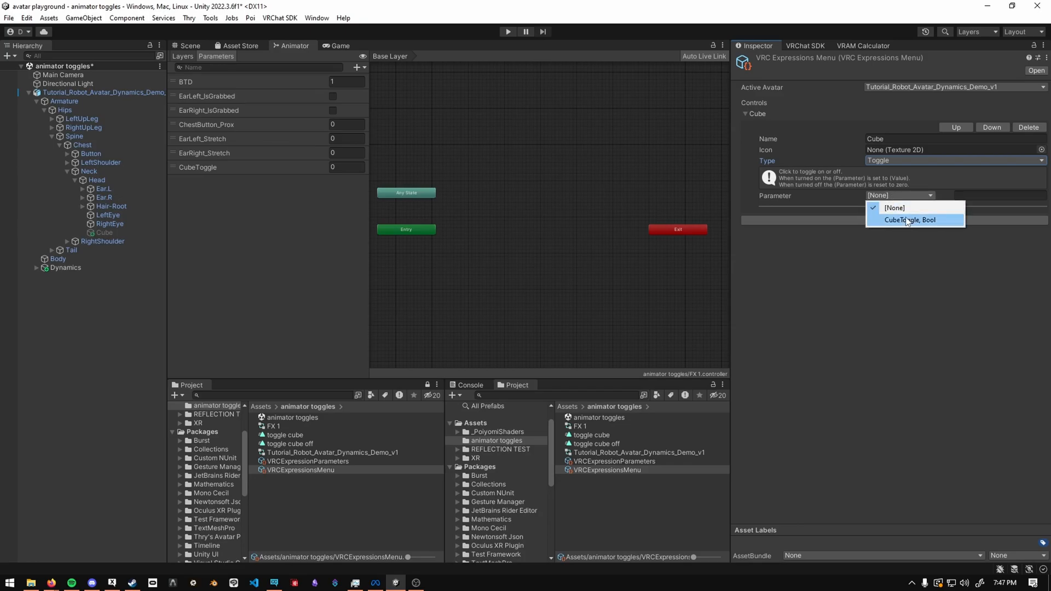
left_click(909, 220)
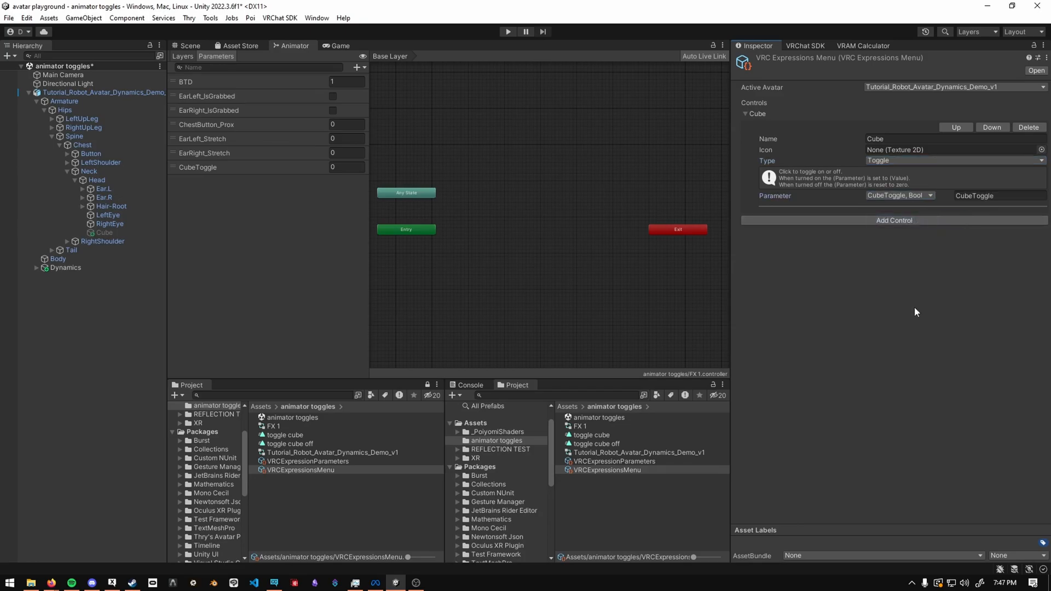
left_click(182, 57)
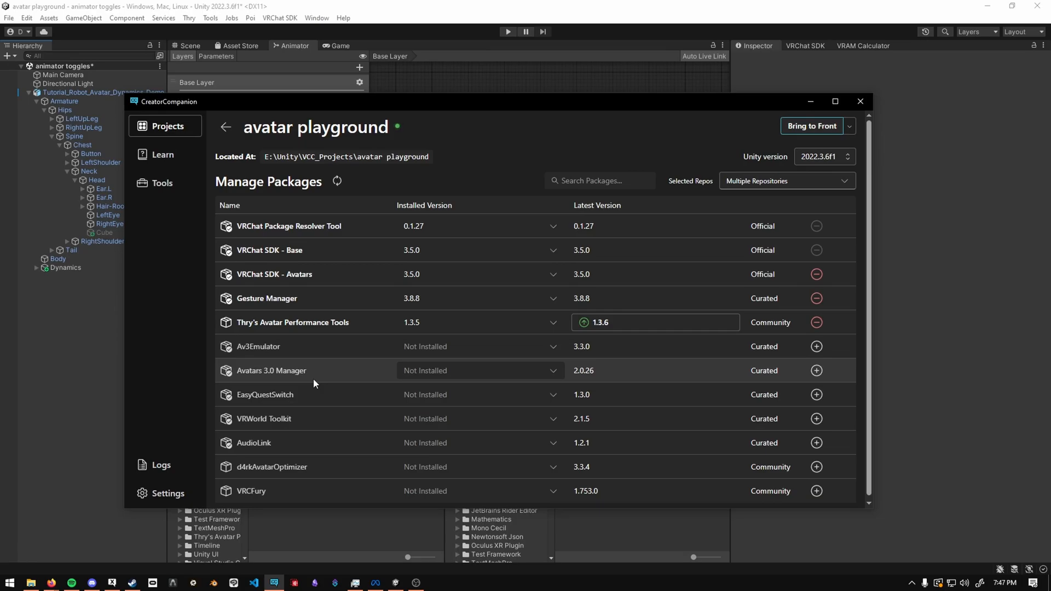
mouse_move(523, 313)
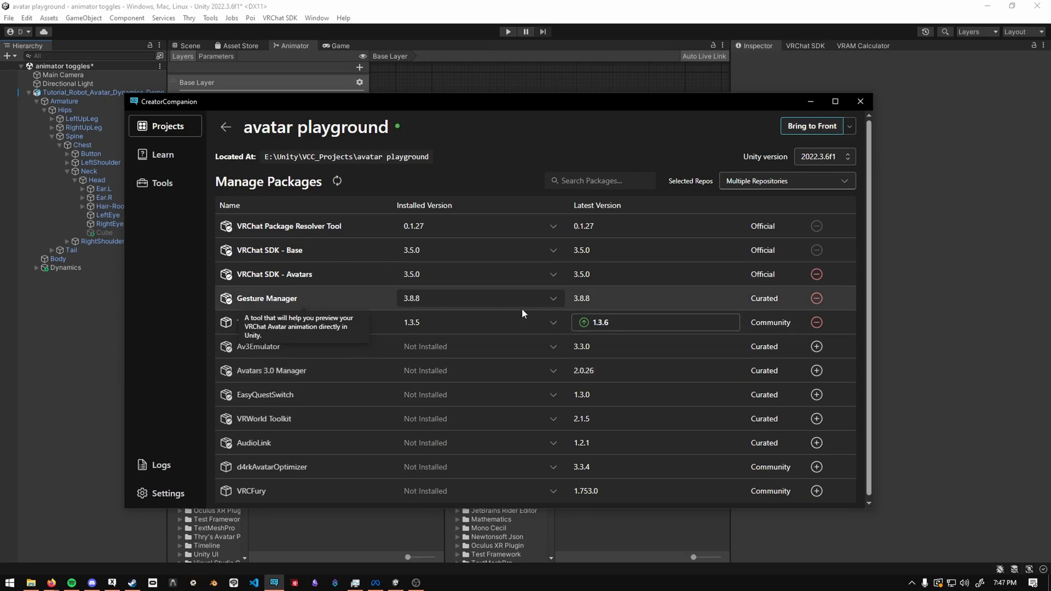
mouse_move(273, 307)
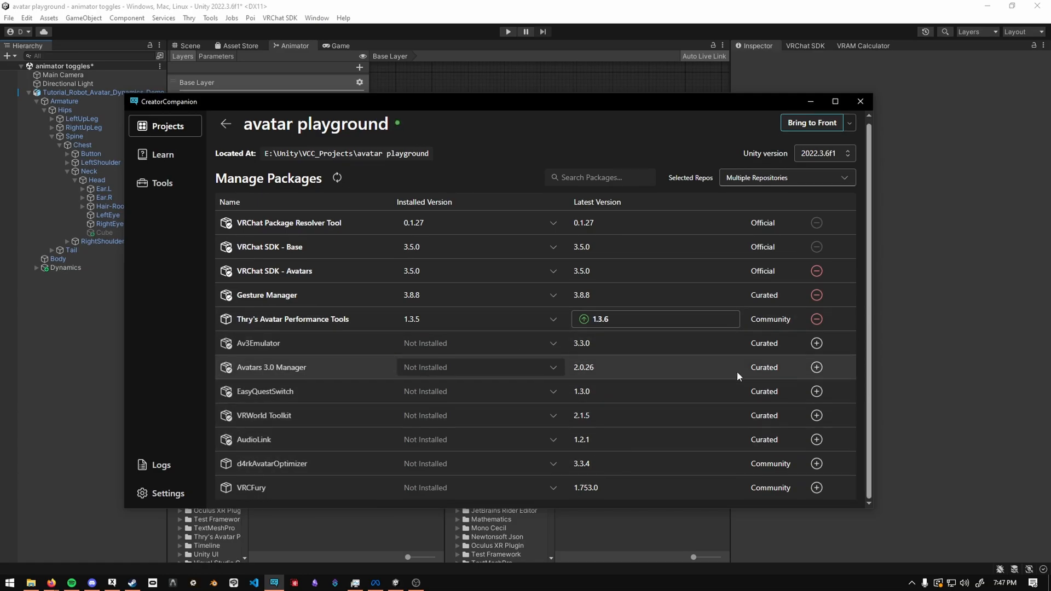
mouse_move(805, 205)
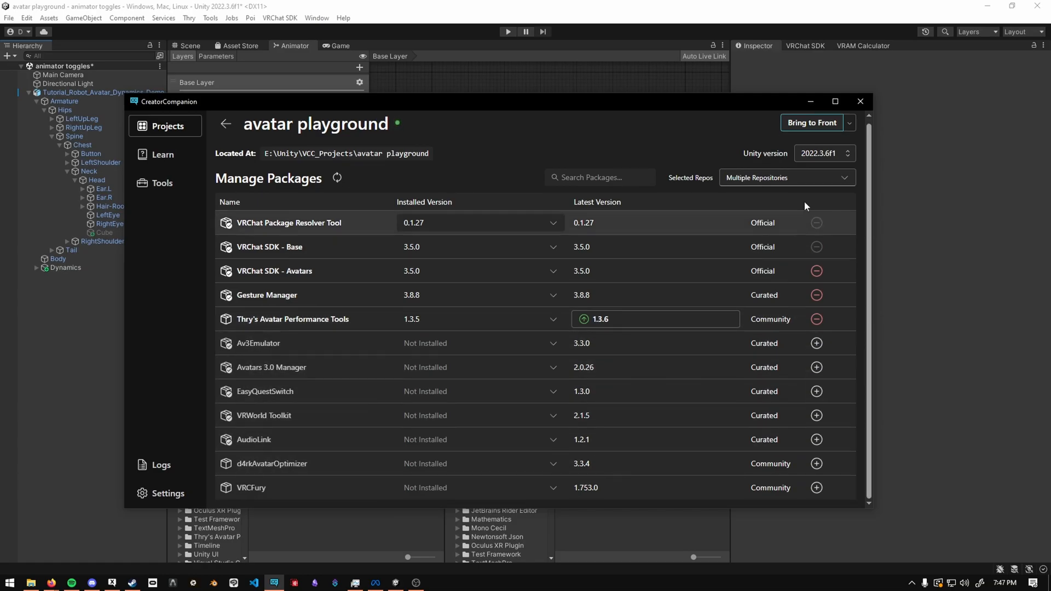
Confirm Gesture Manager 3.8.8 is installed in Creator Companion and return to Unity's Project panel.
left_click(860, 101)
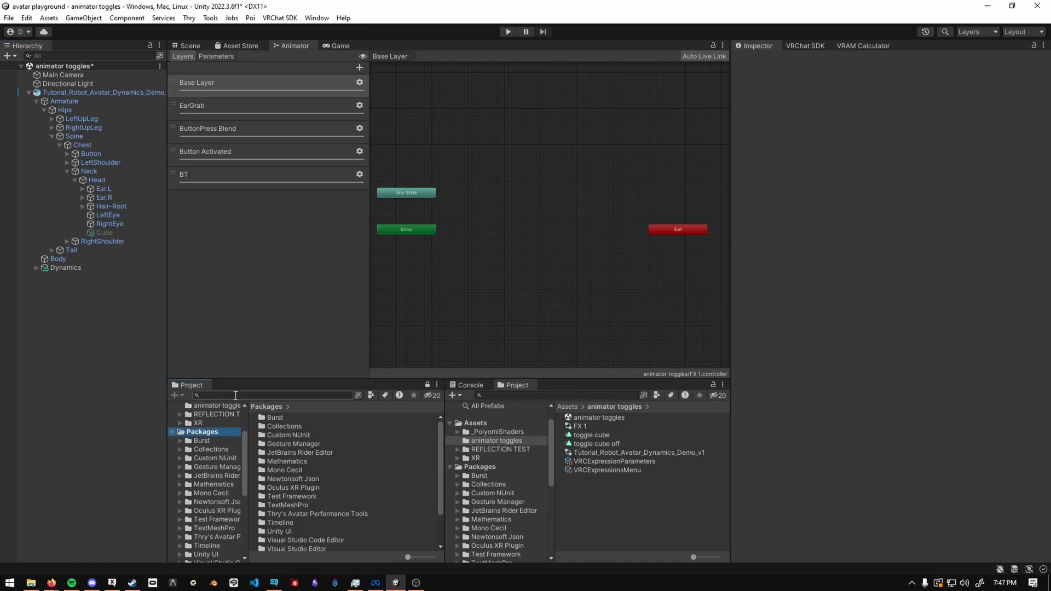
Search the Project for 'gesture' with the search scope set to In Packages.
type("gesture")
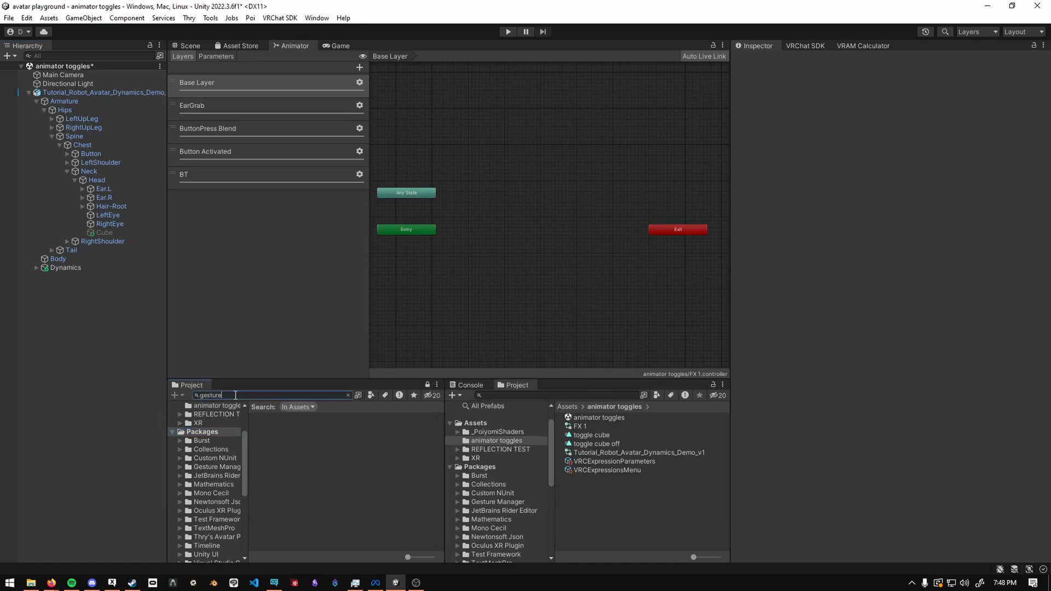
left_click(298, 407)
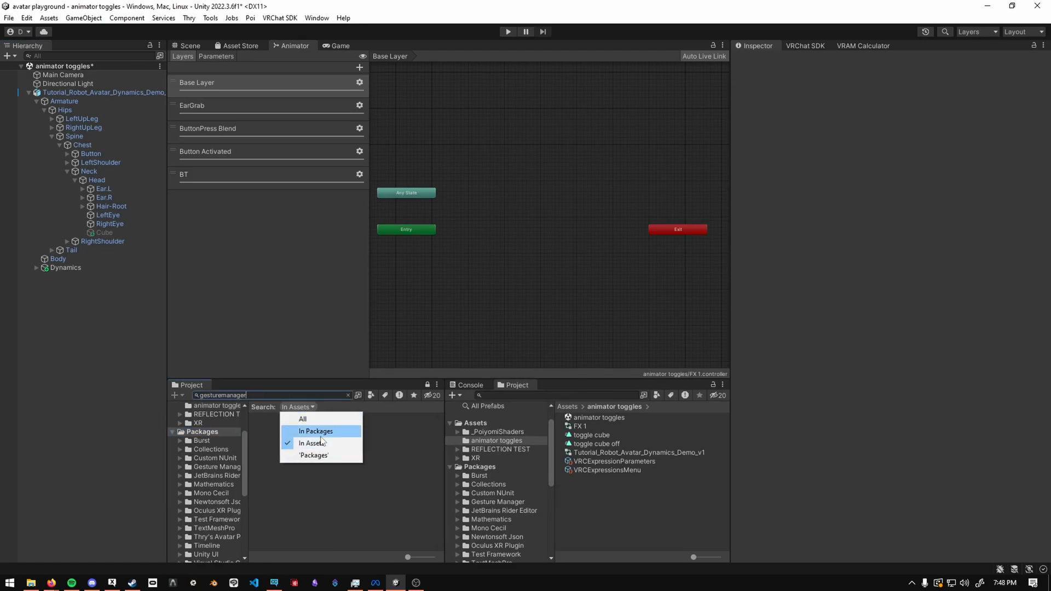
left_click(314, 430)
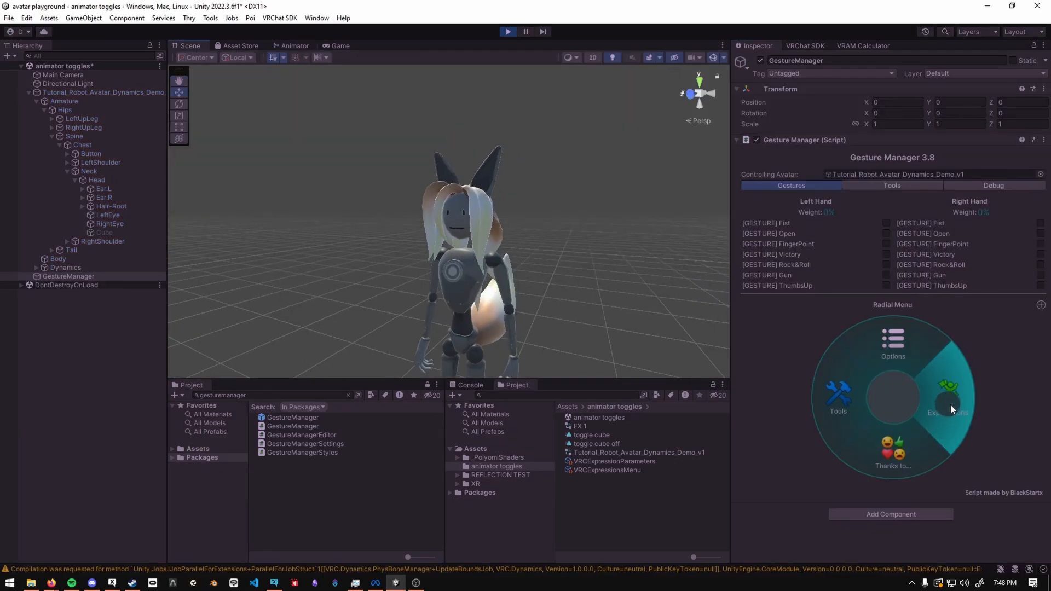
Open Gesture Manager's Expressions menu, reset the Cube's Transform, and select Gesture Manager.
left_click(949, 392)
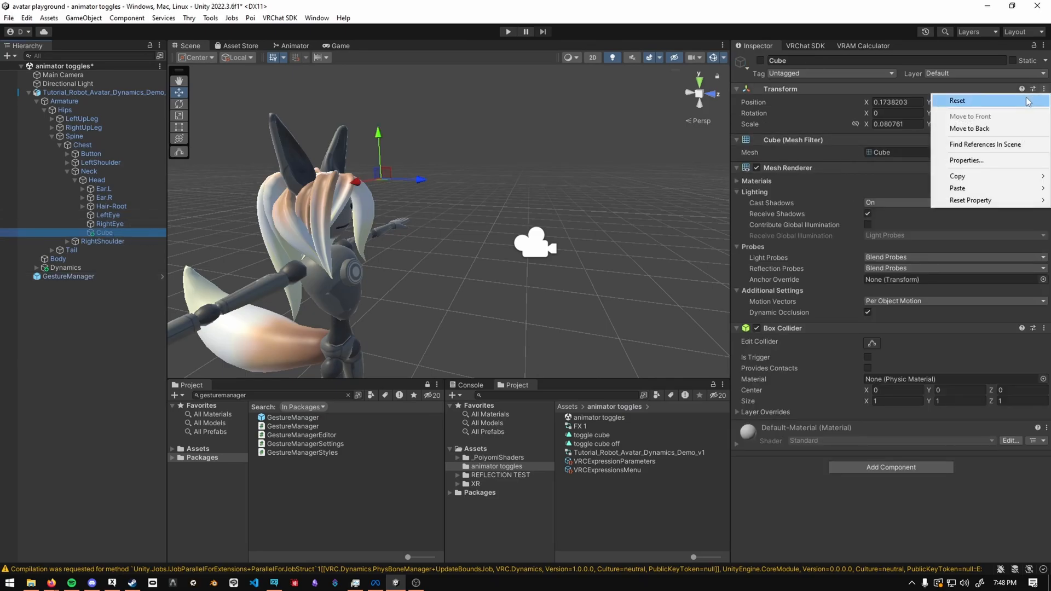
left_click(957, 101)
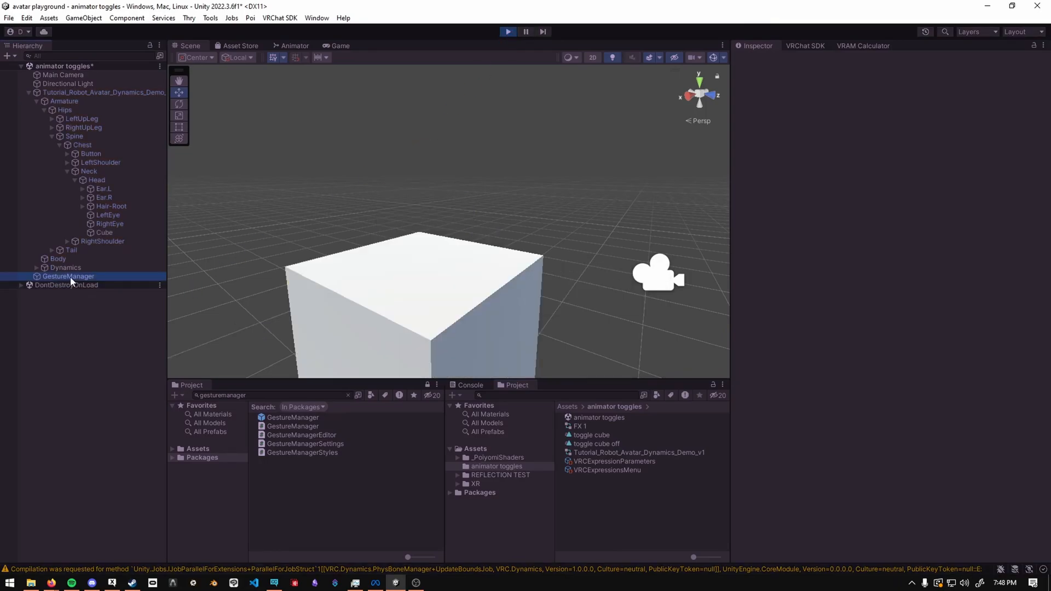
left_click(68, 276)
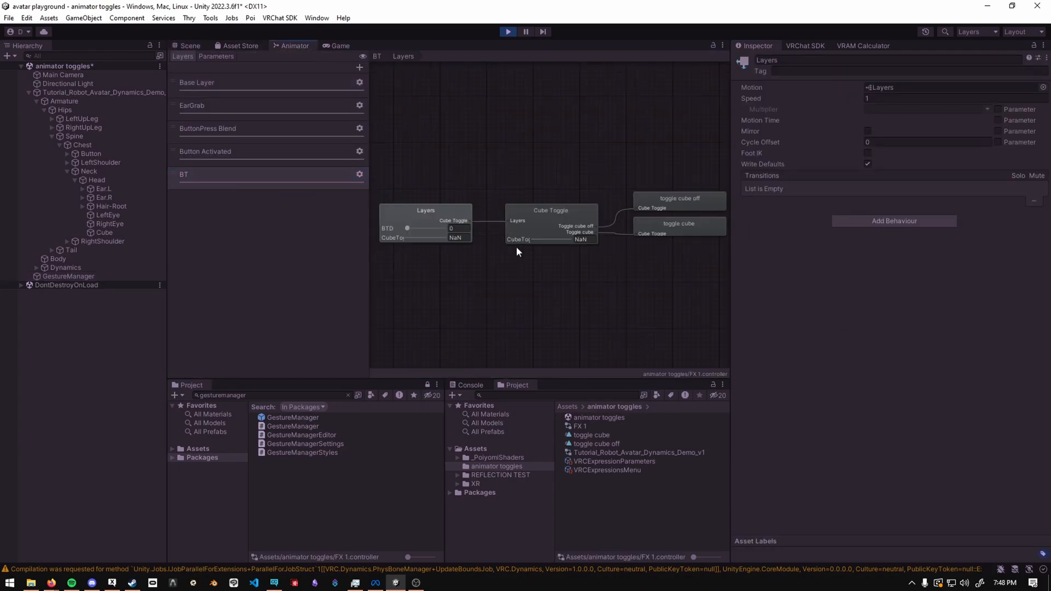
Inspect the Cube Toggle blend tree's toggle cube clips, then exit play mode.
left_click(424, 223)
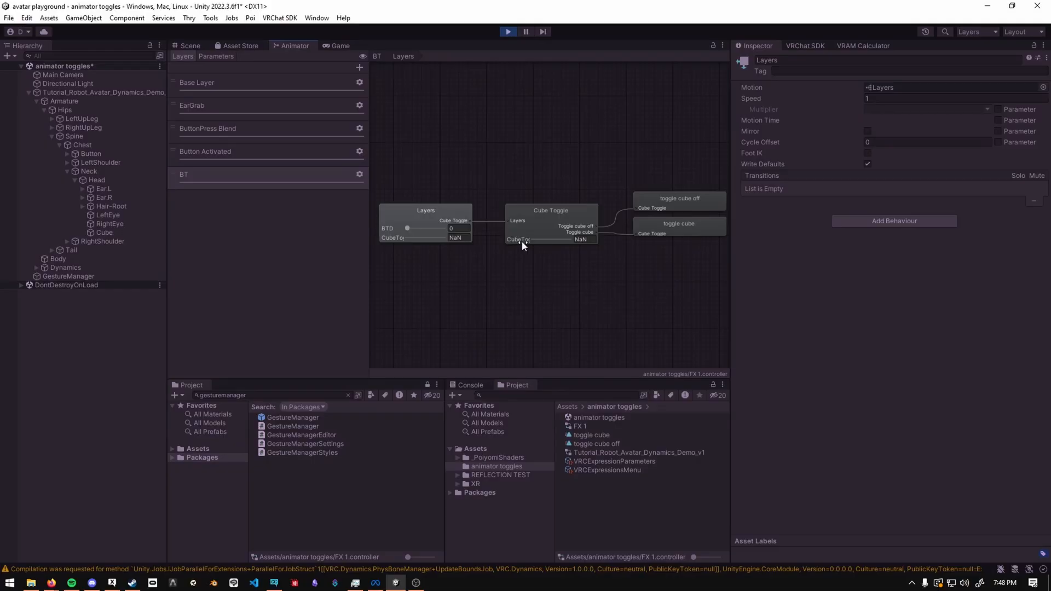
left_click(424, 210)
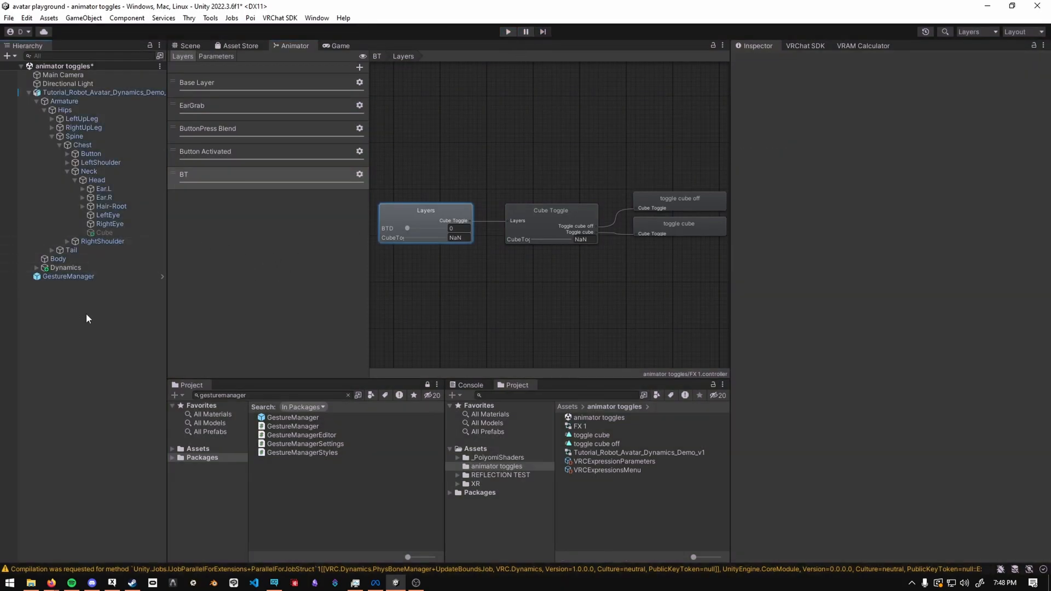
Create Cube 2 under the Head bone, reset its Transform, and scale it to 0.22218.
right_click(86, 319)
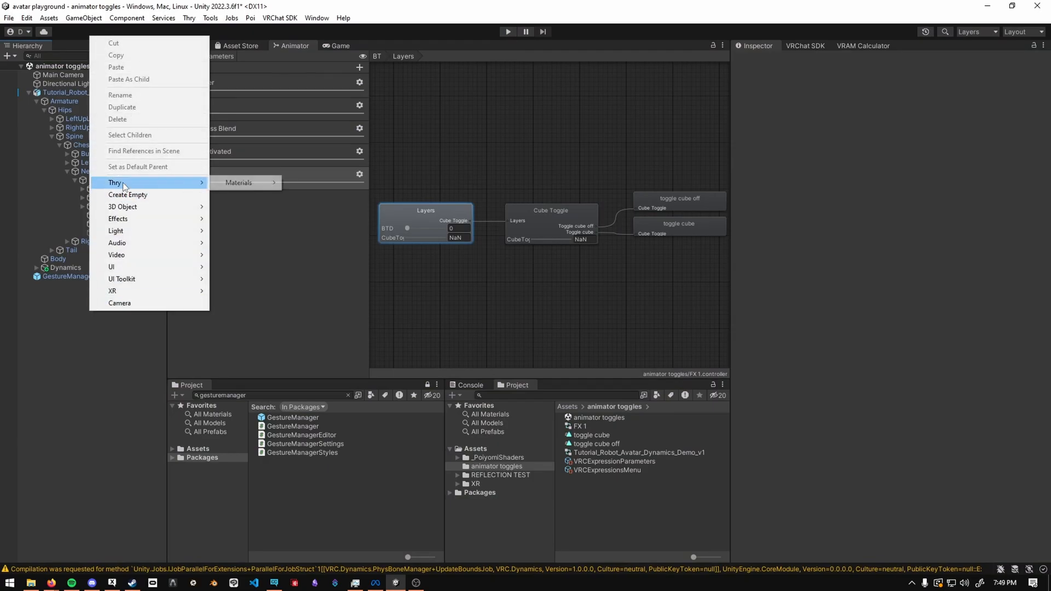
left_click(122, 206)
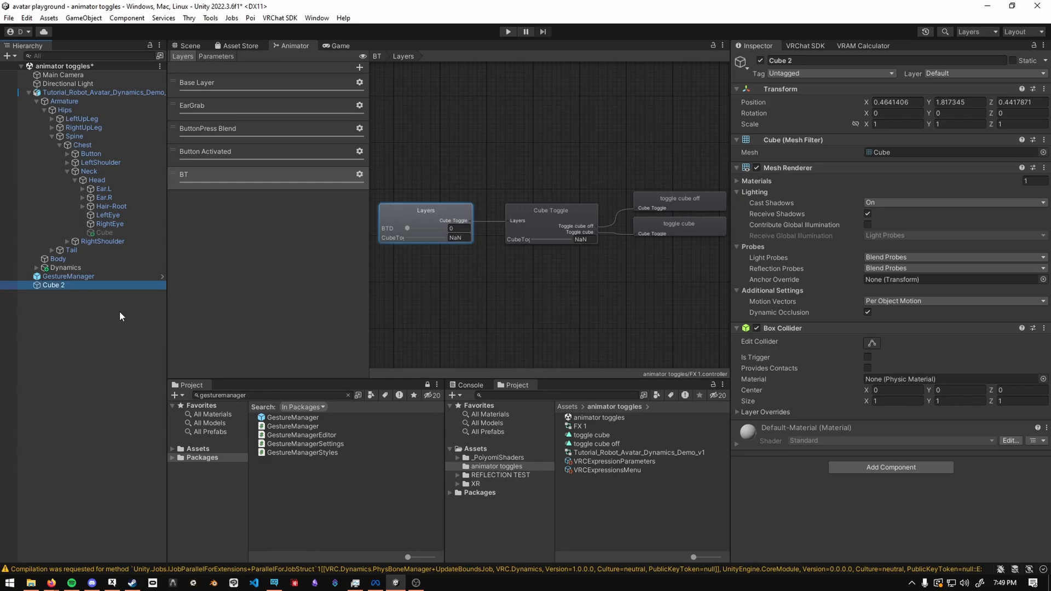
left_click(189, 45)
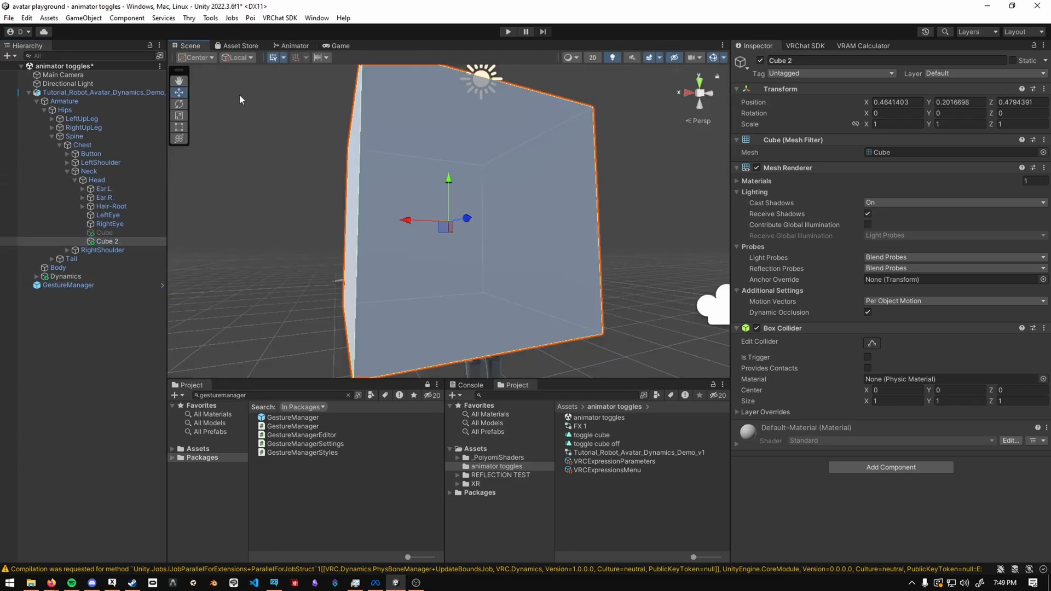
left_click(1042, 88)
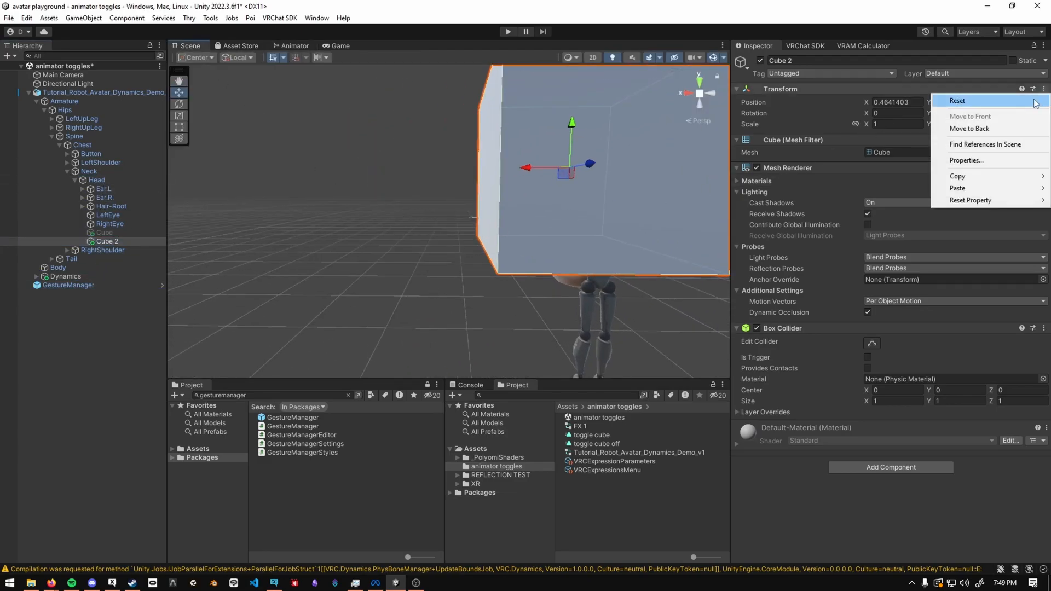
left_click(957, 101)
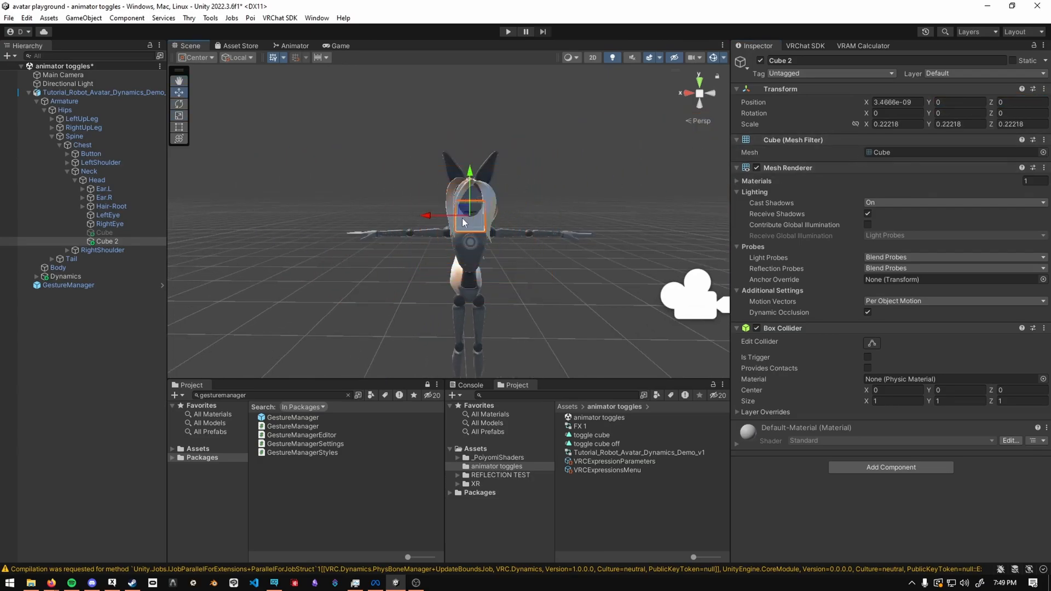
left_click(67, 335)
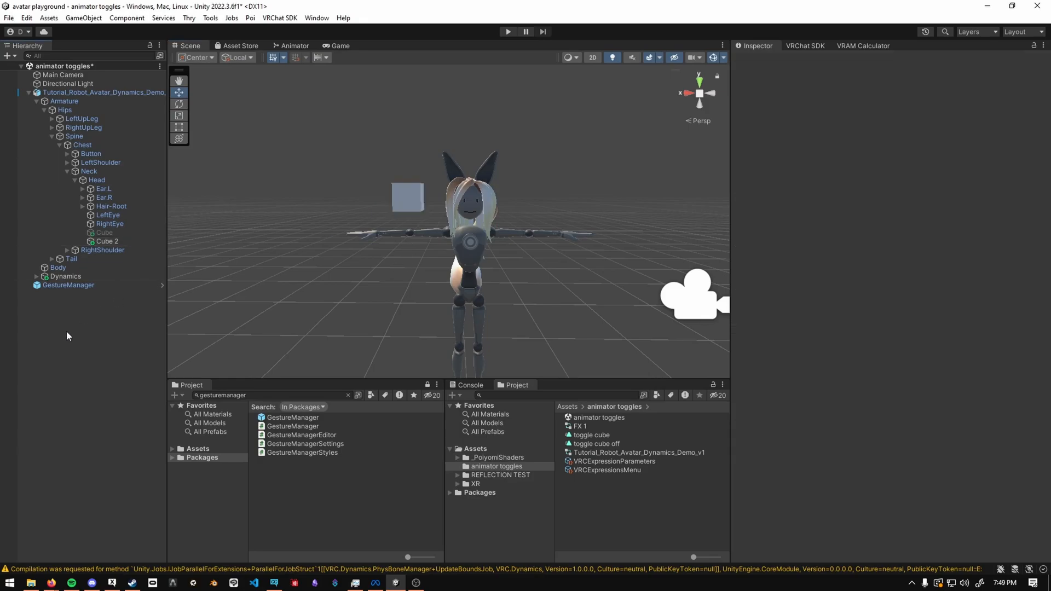
left_click(107, 241)
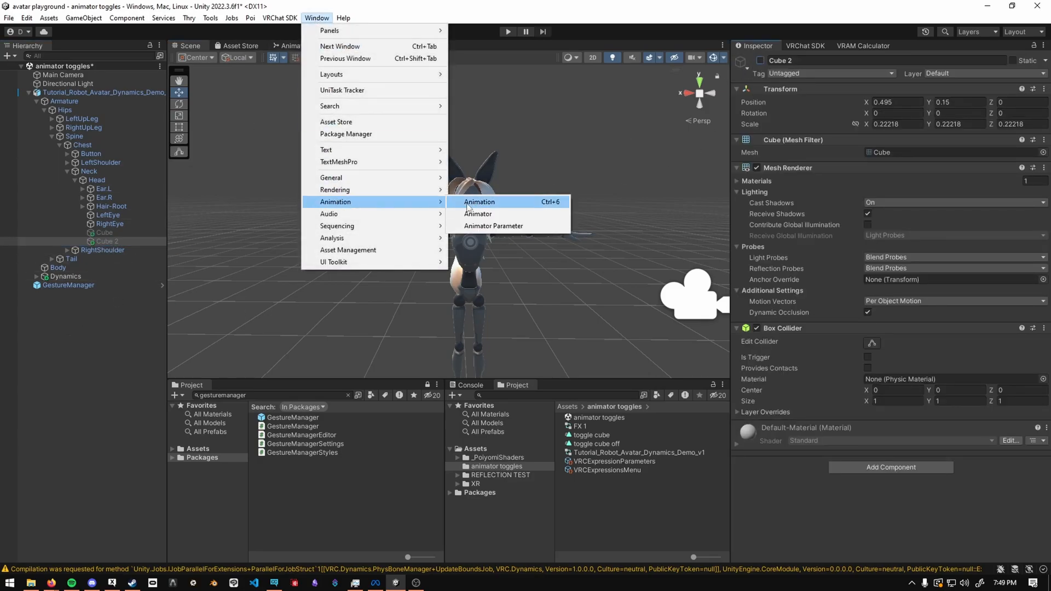
Create the 'cube 2 on' clip keying Cube 2's GameObject Is Active at 1.
left_click(479, 202)
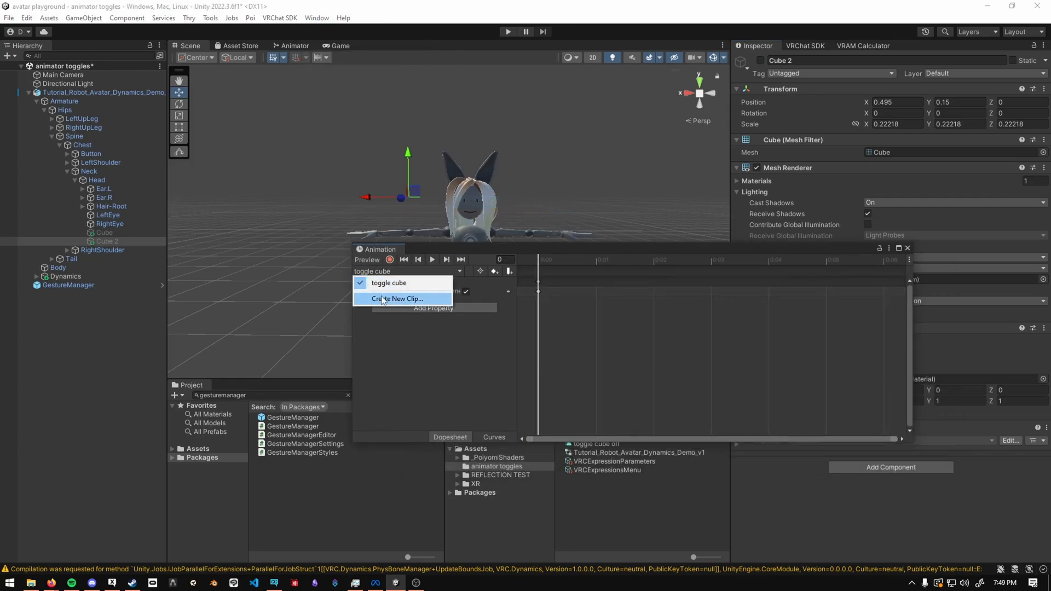
left_click(397, 298)
type("cu")
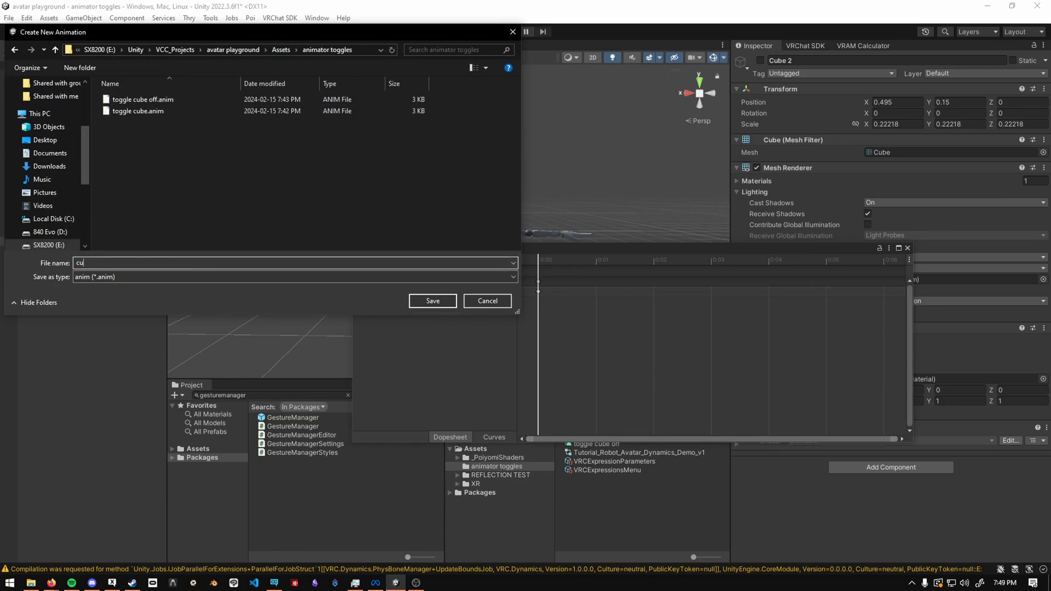
left_click(432, 301)
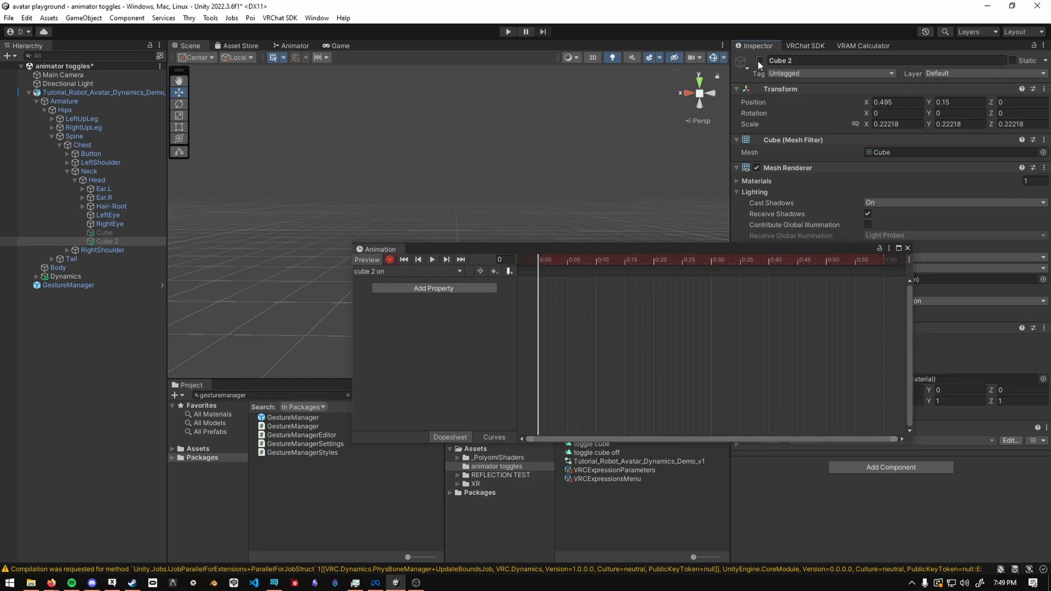
left_click(433, 287)
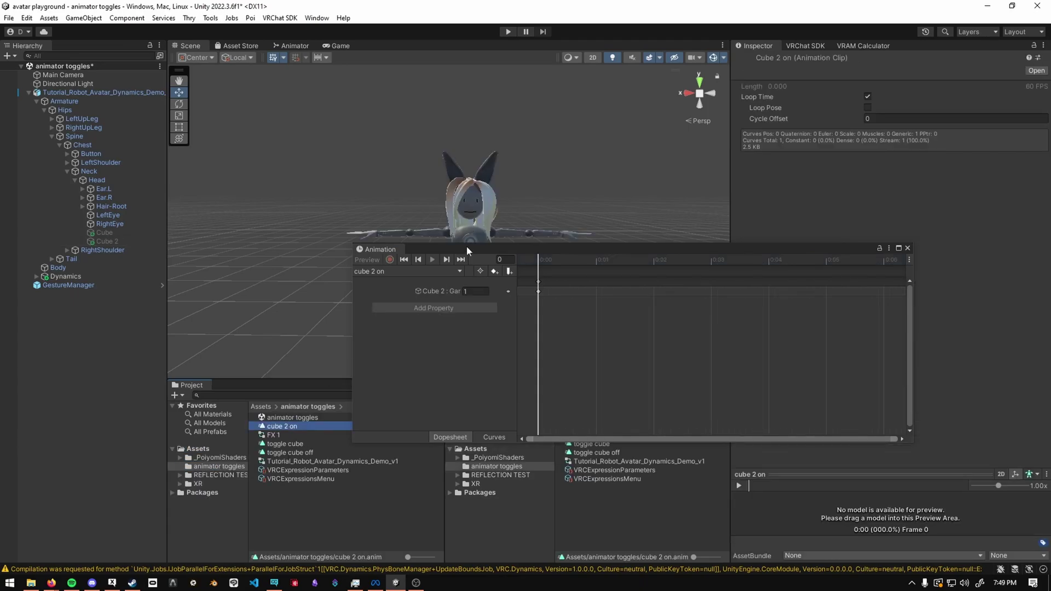
Duplicate it as 'cube 2 off' with Cube 2 Is Active set to 0.
left_click(284, 435)
type("cube 2 off")
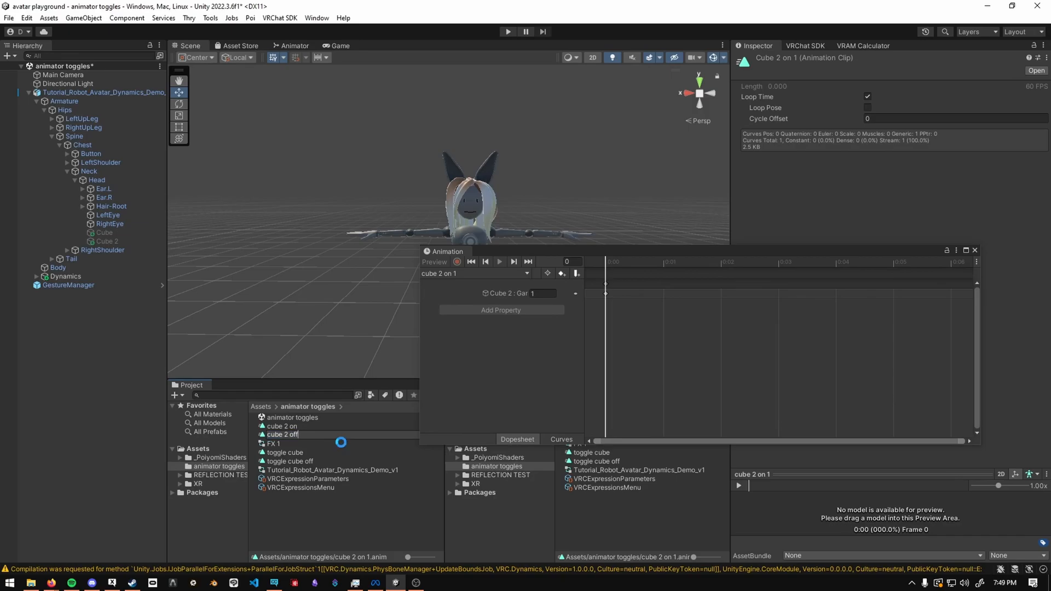
left_click(281, 426)
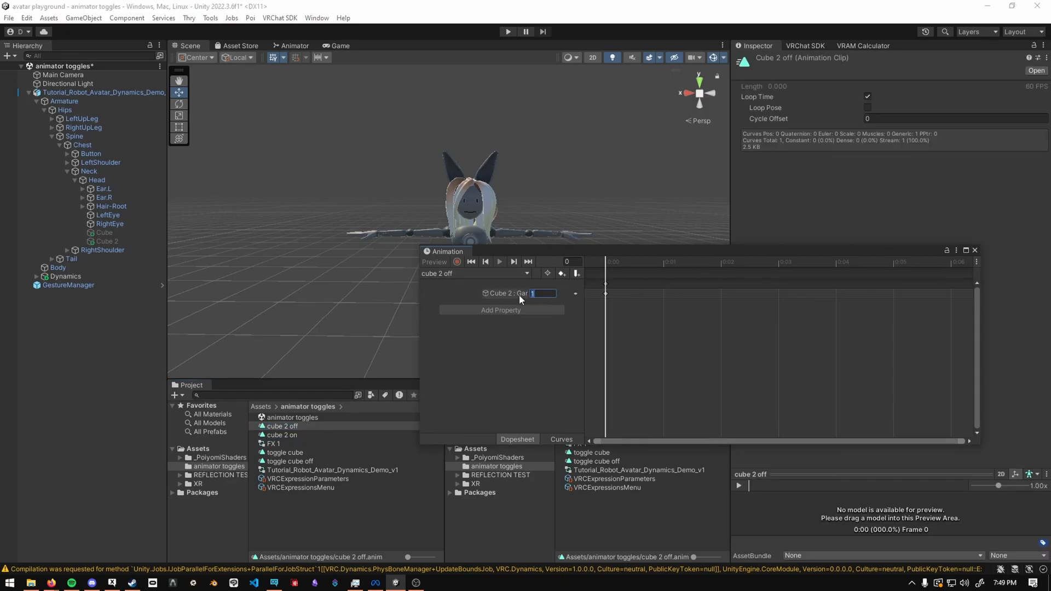
type("0")
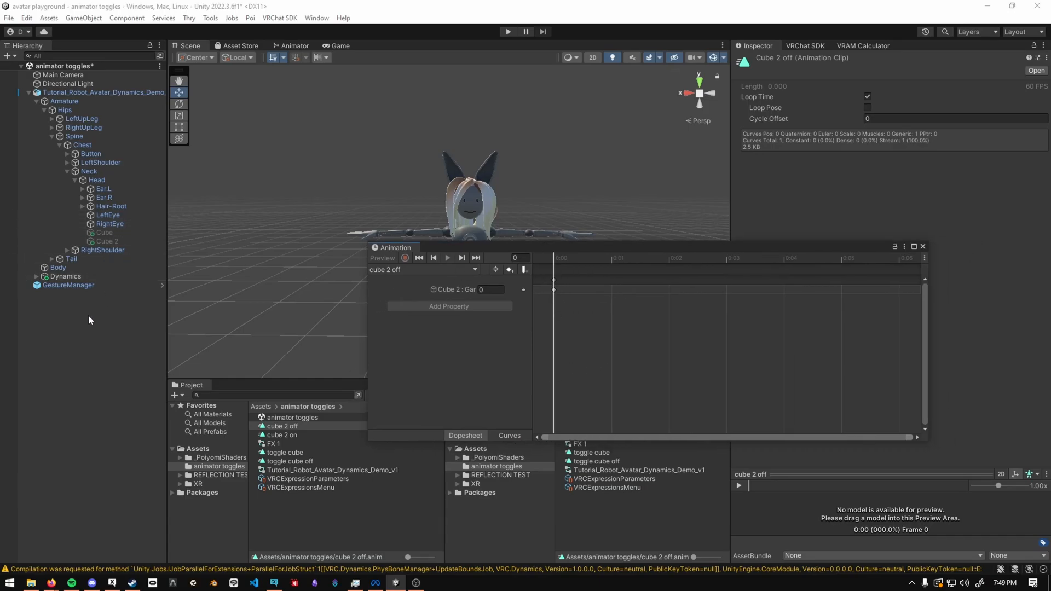
left_click(293, 46)
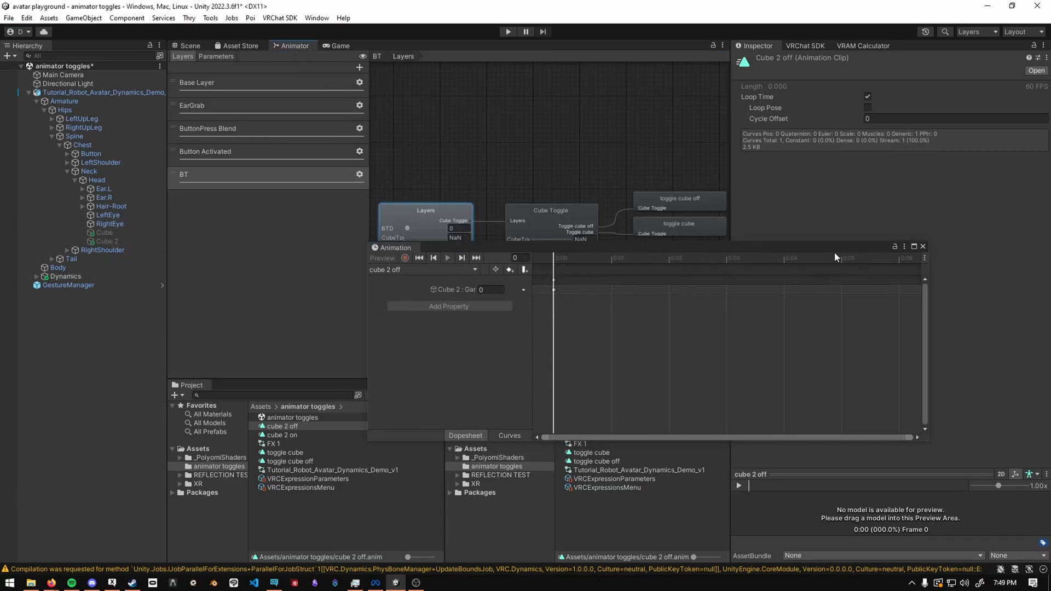
Add float Cube2Toggle and give the Cube 2 Toggle blend tree cube 2 off/on motions.
left_click(216, 56)
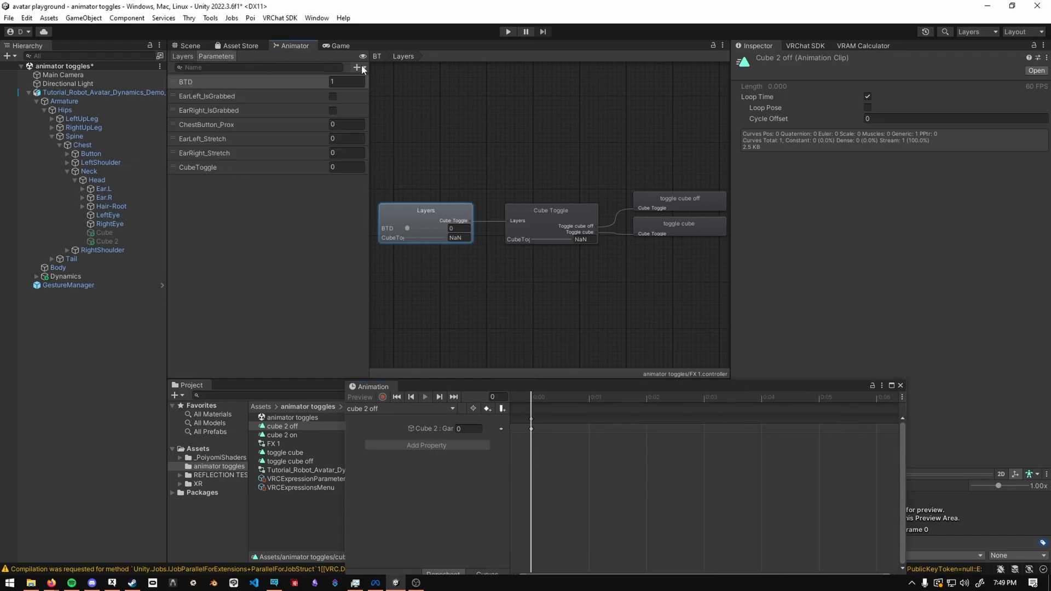
left_click(357, 67)
type("Cube 2 Toggle")
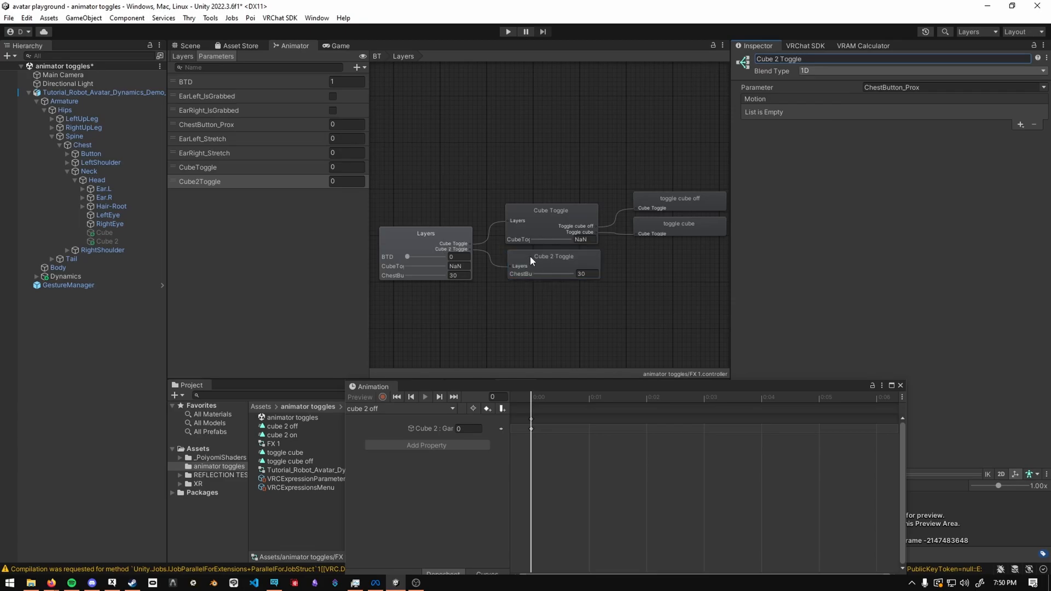
left_click(1019, 125)
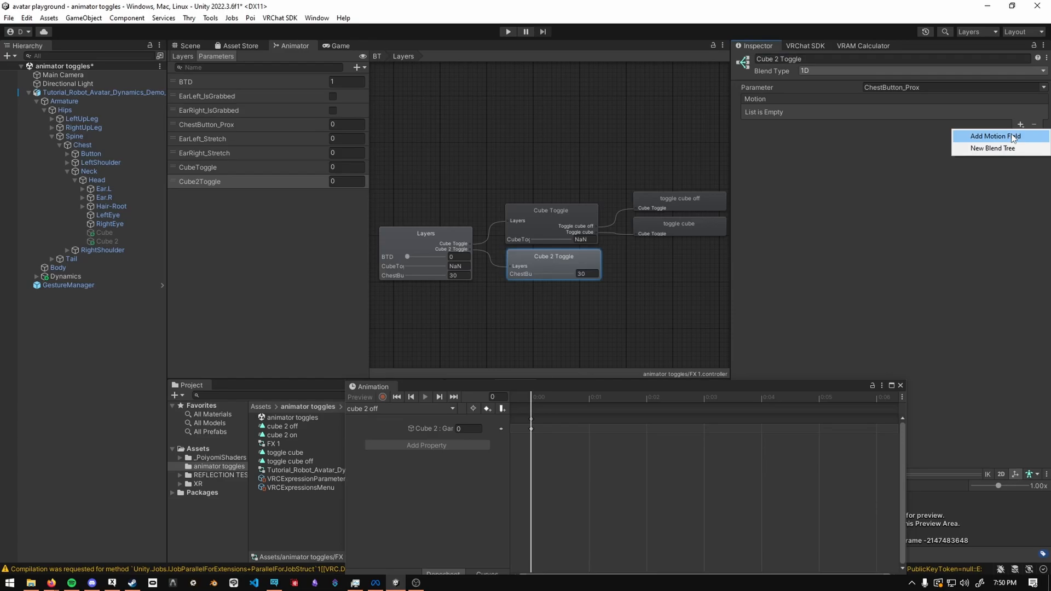
left_click(994, 137)
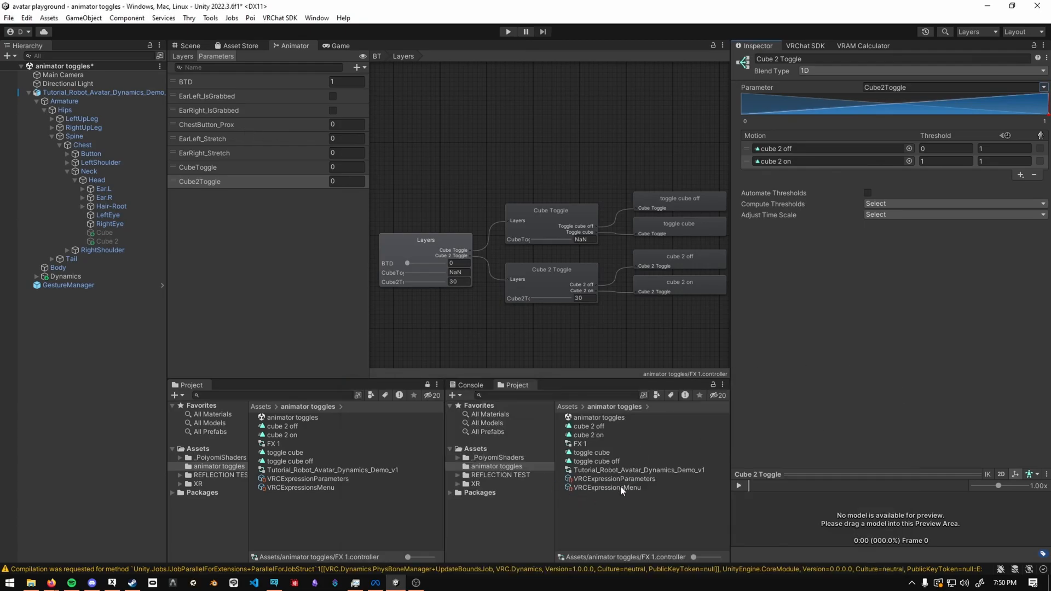
Add expression parameter Cube2Toggle and a 'Cube 2' Toggle menu control driving it.
left_click(613, 478)
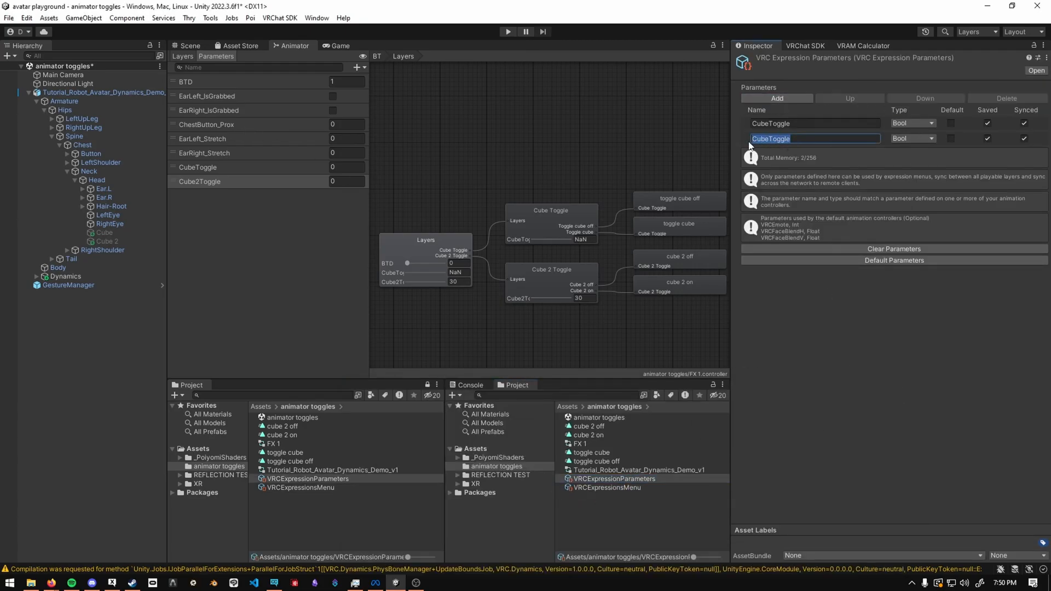
type("Cube2Toggle")
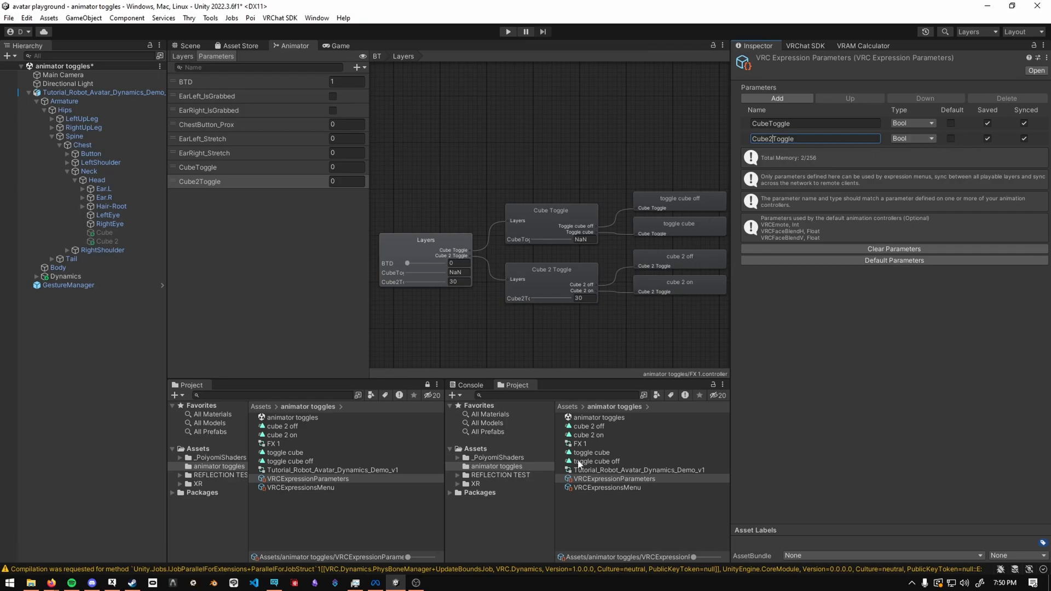
left_click(606, 487)
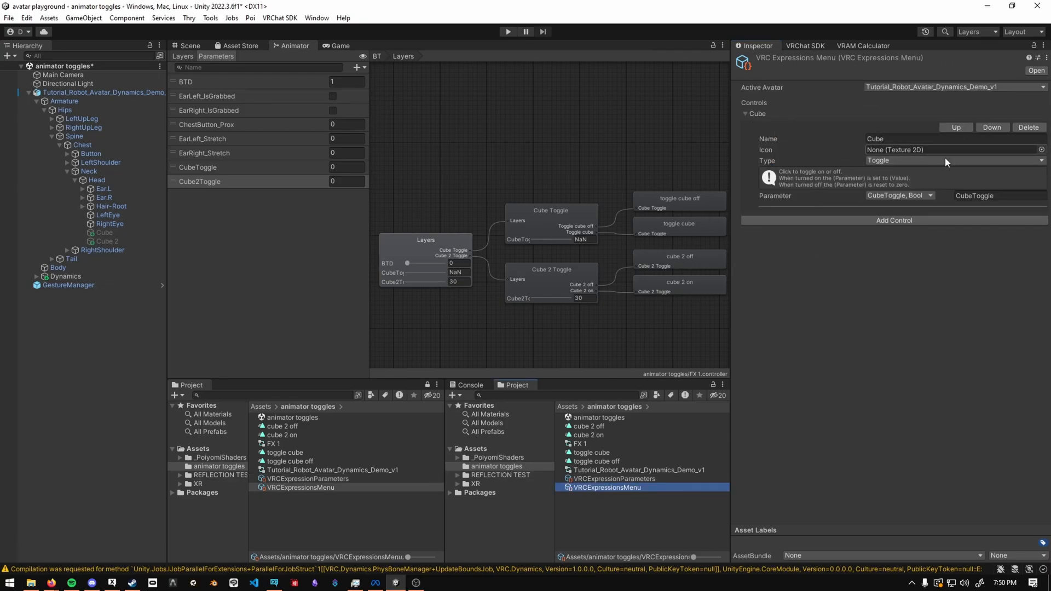
left_click(893, 220)
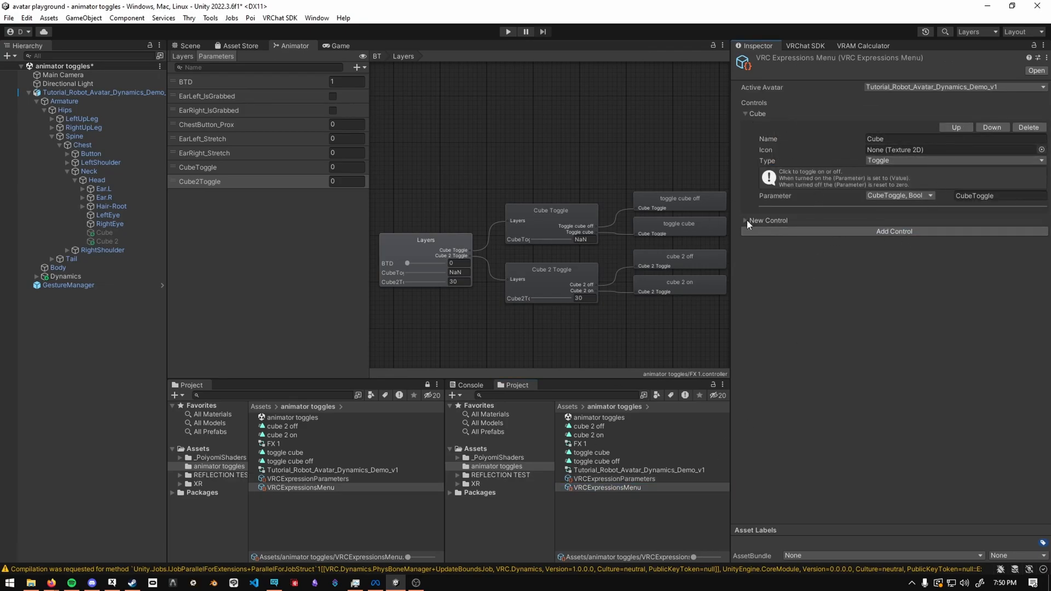
left_click(892, 231)
type("Cube 2")
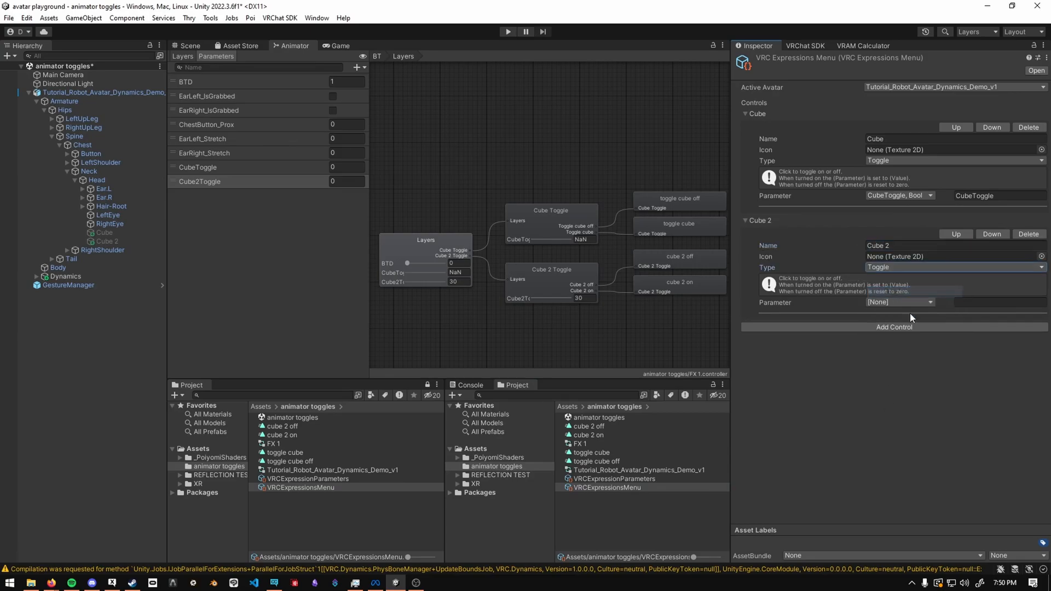
left_click(898, 302)
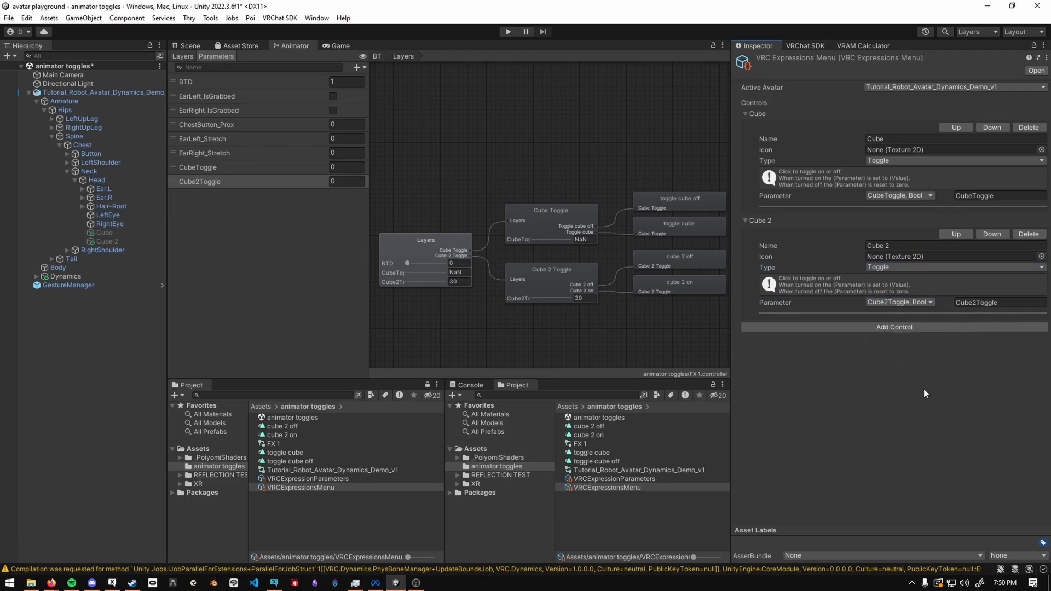
left_click(190, 46)
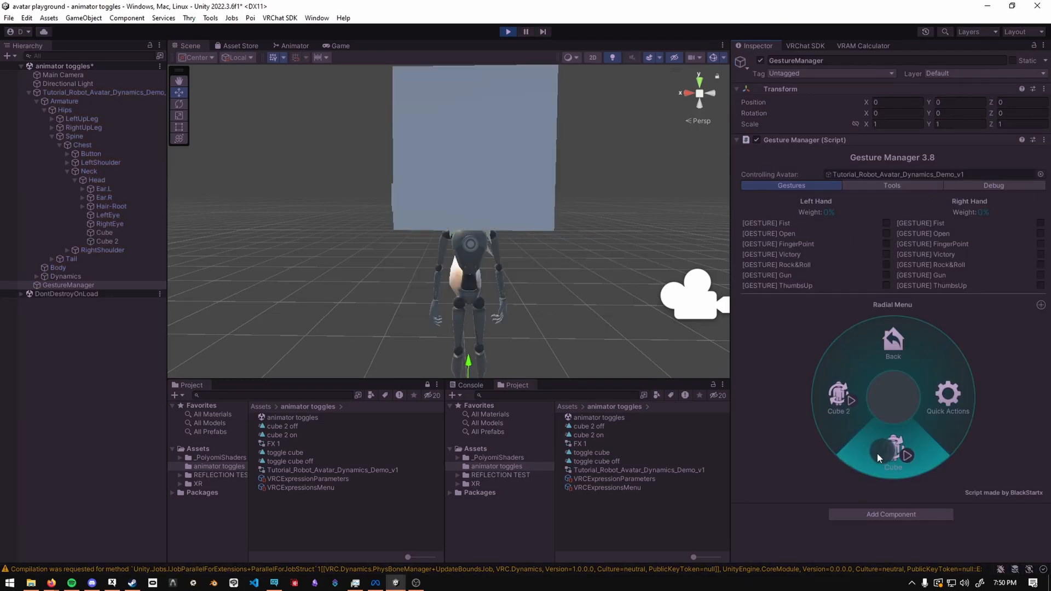
Toggle Cube and Cube 2 from Gesture Manager's radial menu, then stop play mode.
left_click(295, 46)
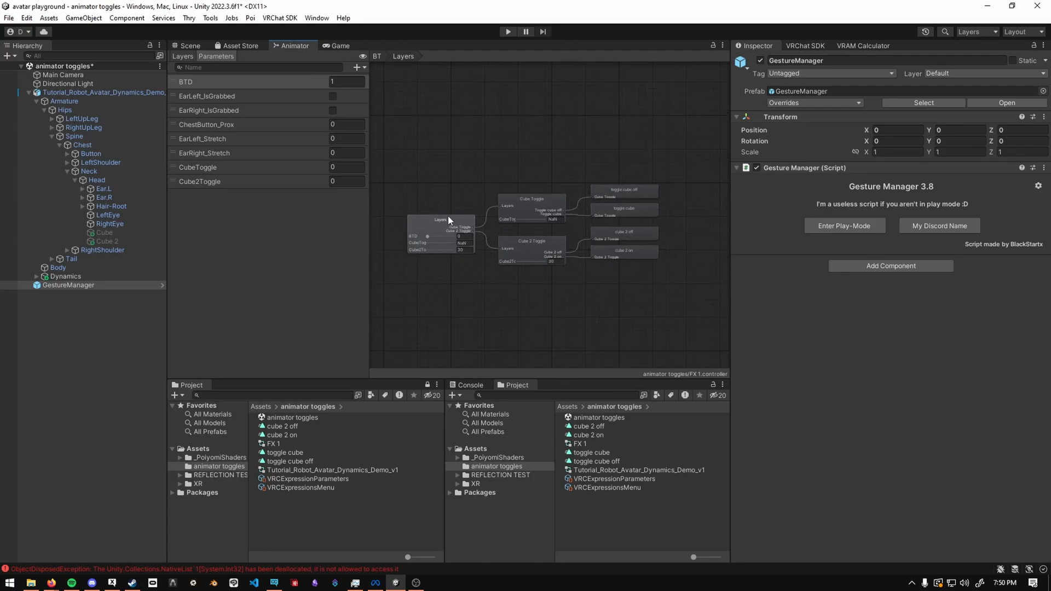
mouse_move(584, 250)
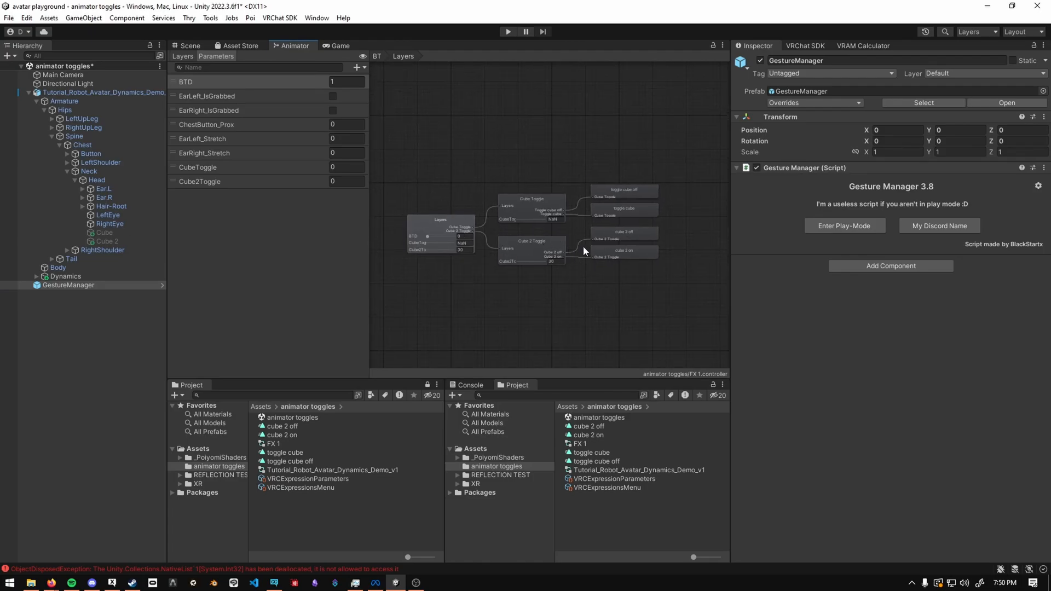
Review the Cube 2 Toggle and Layers blend tree settings, then show the layer list.
left_click(529, 246)
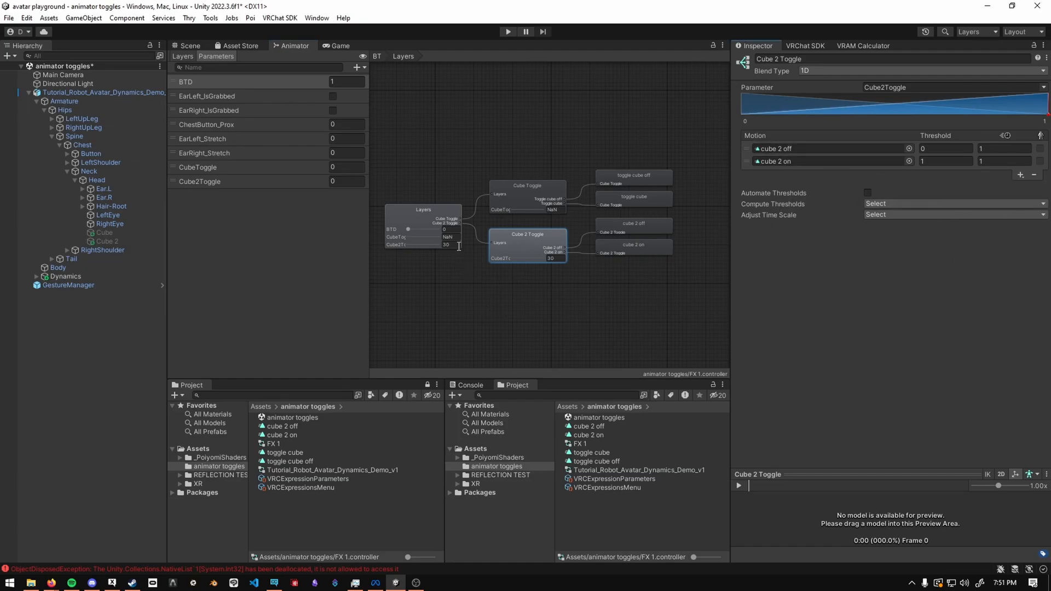
left_click(423, 228)
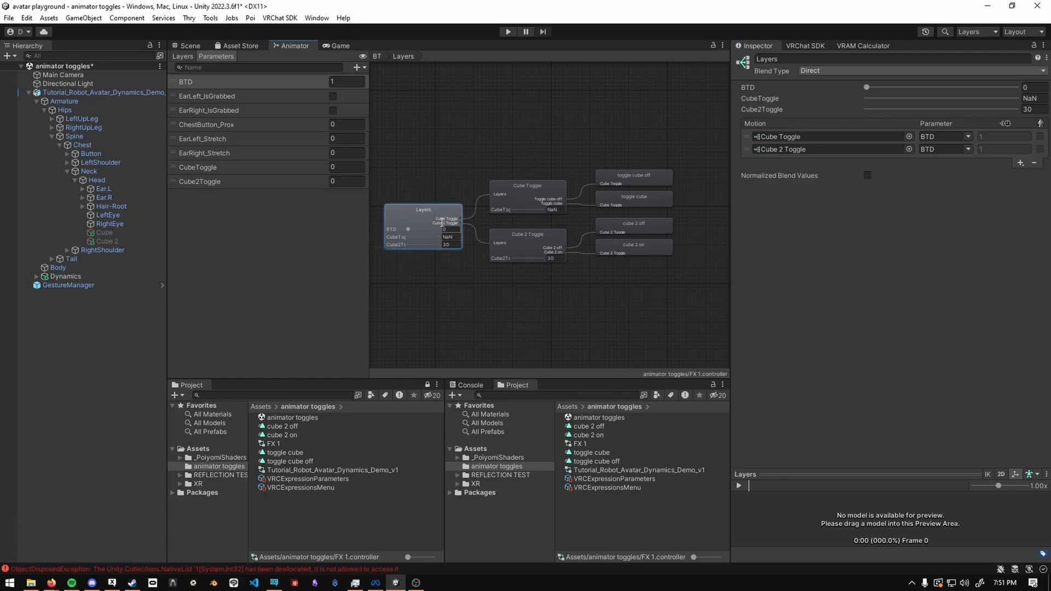
left_click(182, 55)
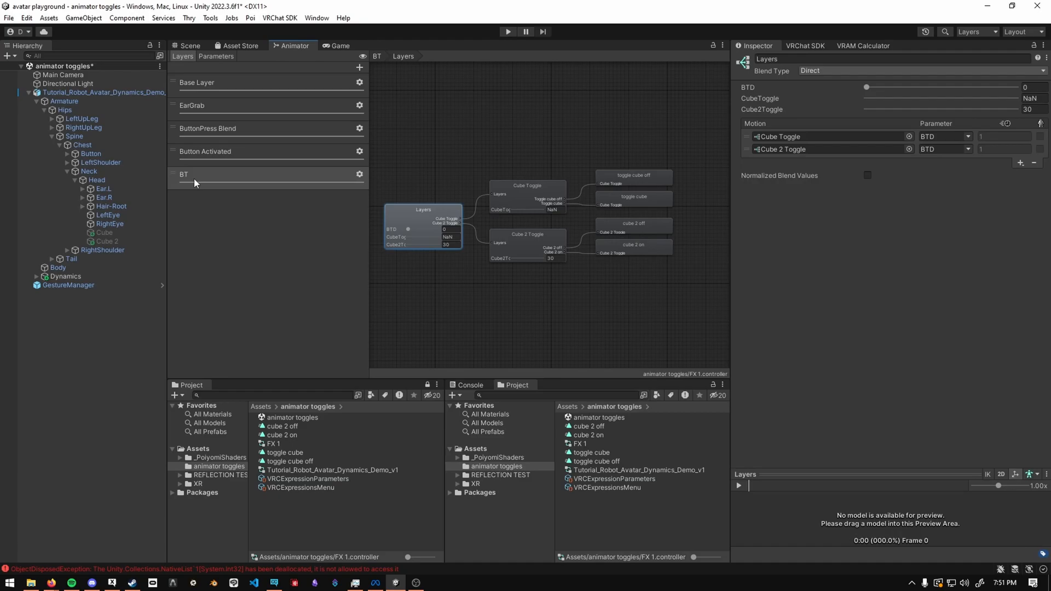
mouse_move(245, 235)
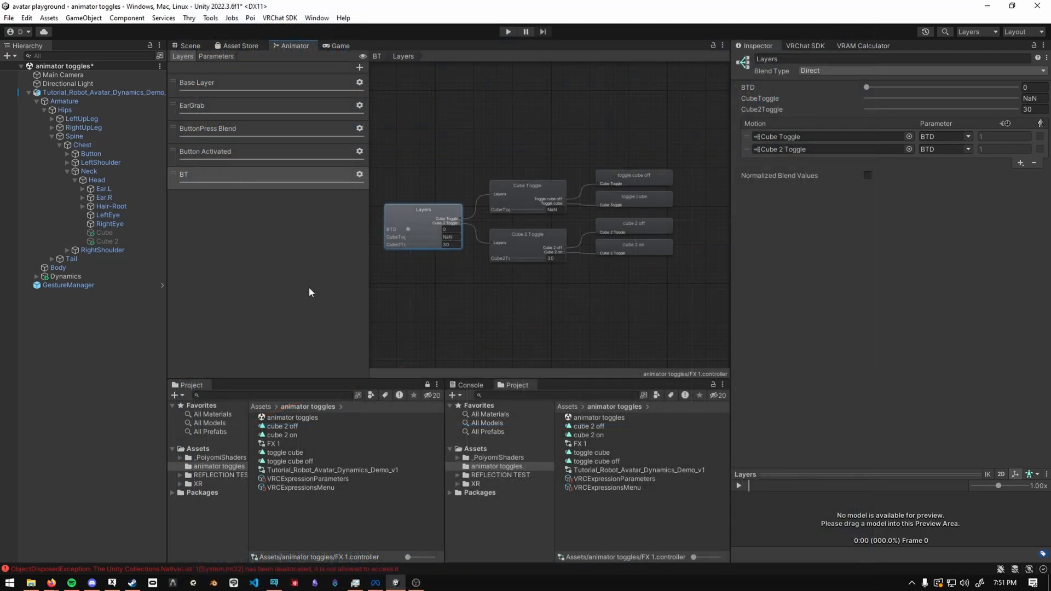
mouse_move(439, 302)
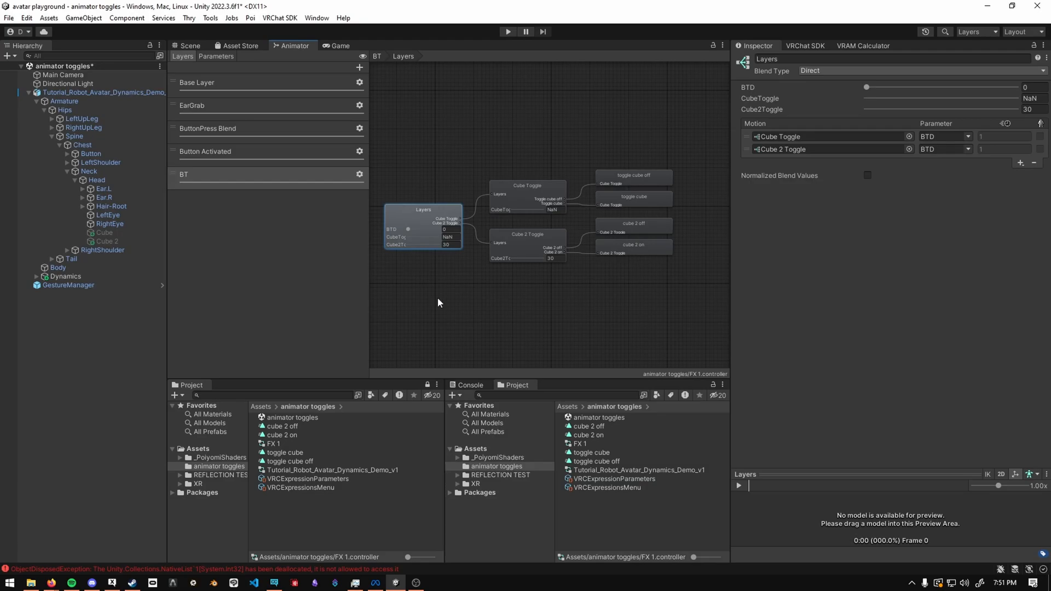
mouse_move(252, 301)
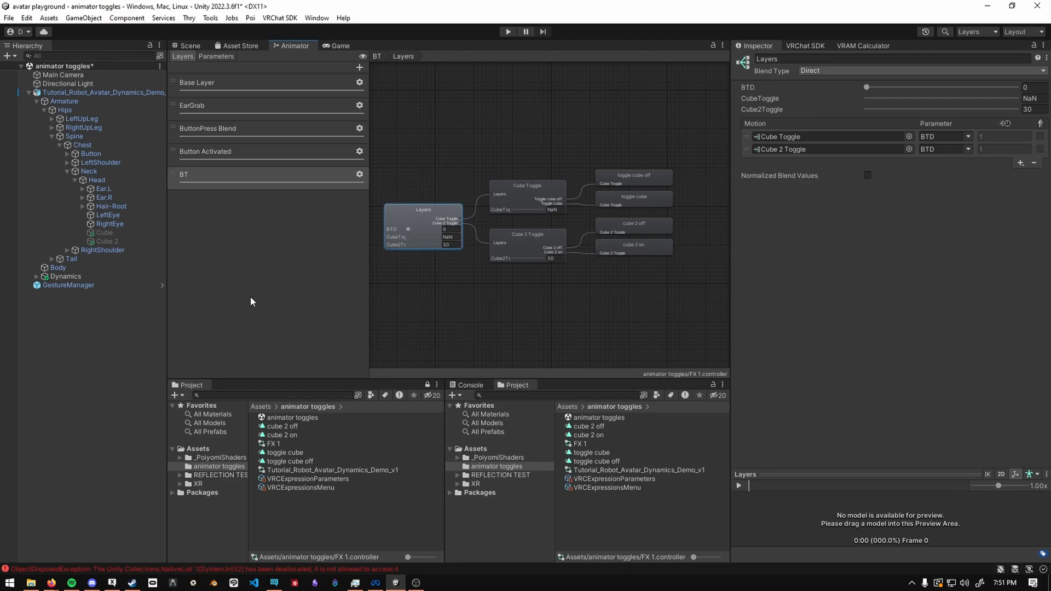
mouse_move(221, 198)
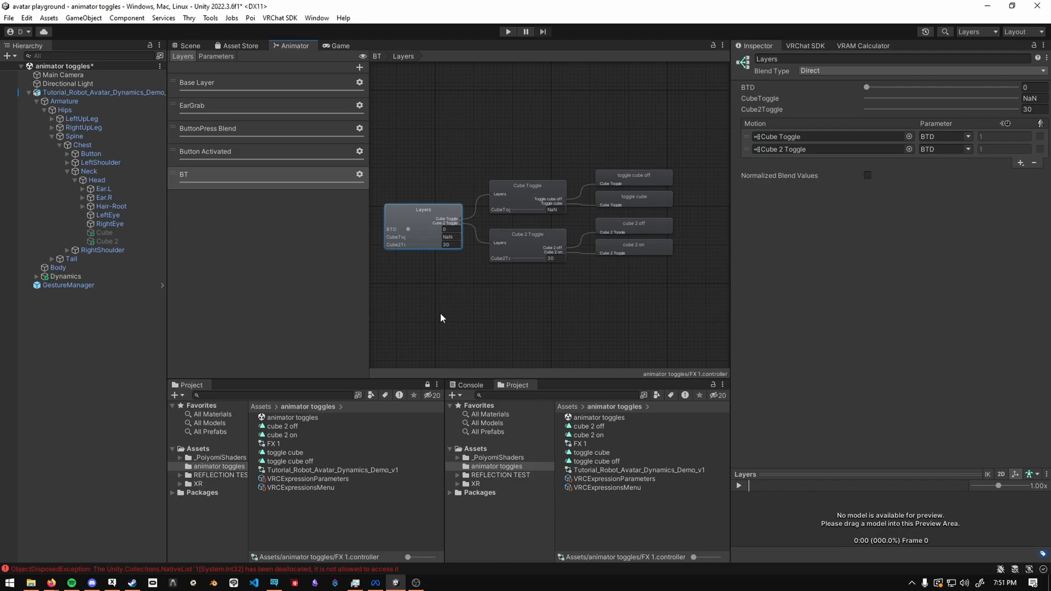
mouse_move(639, 228)
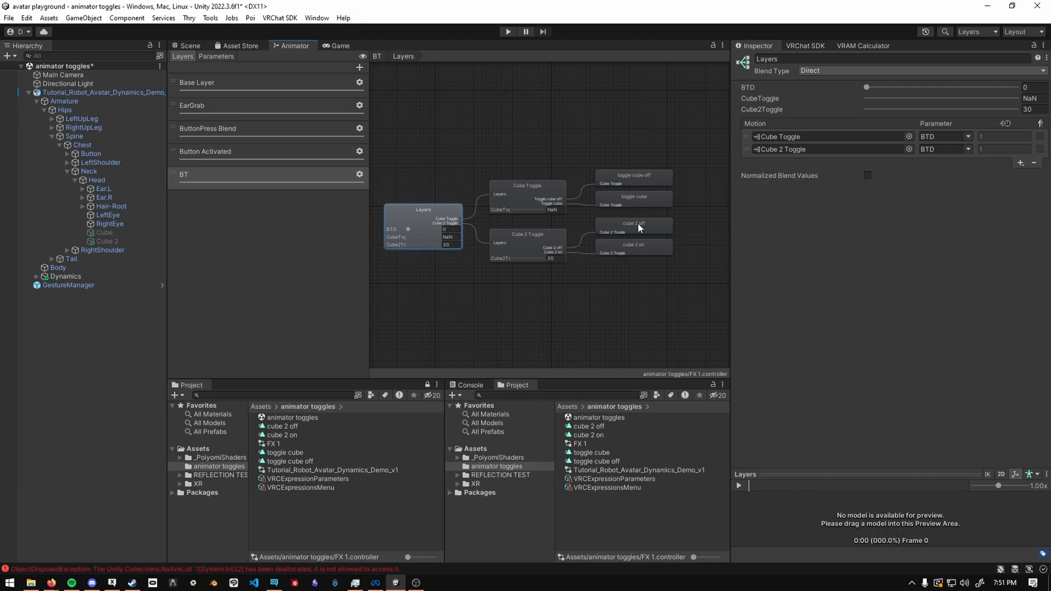